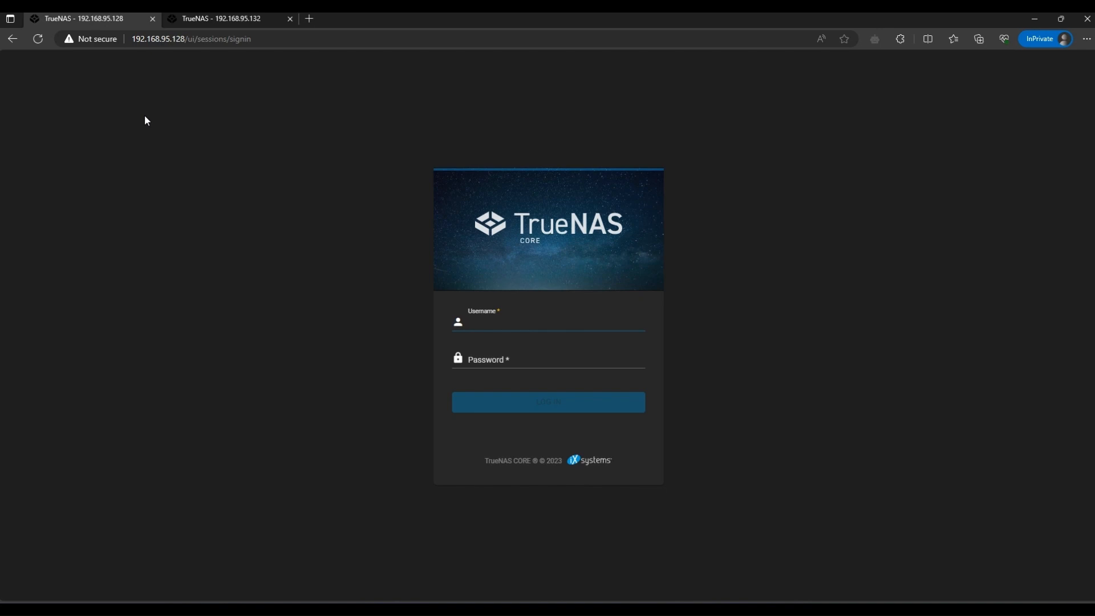
# Sign in to the first TrueNAS server's web interface as root.
pyautogui.click(547, 324)
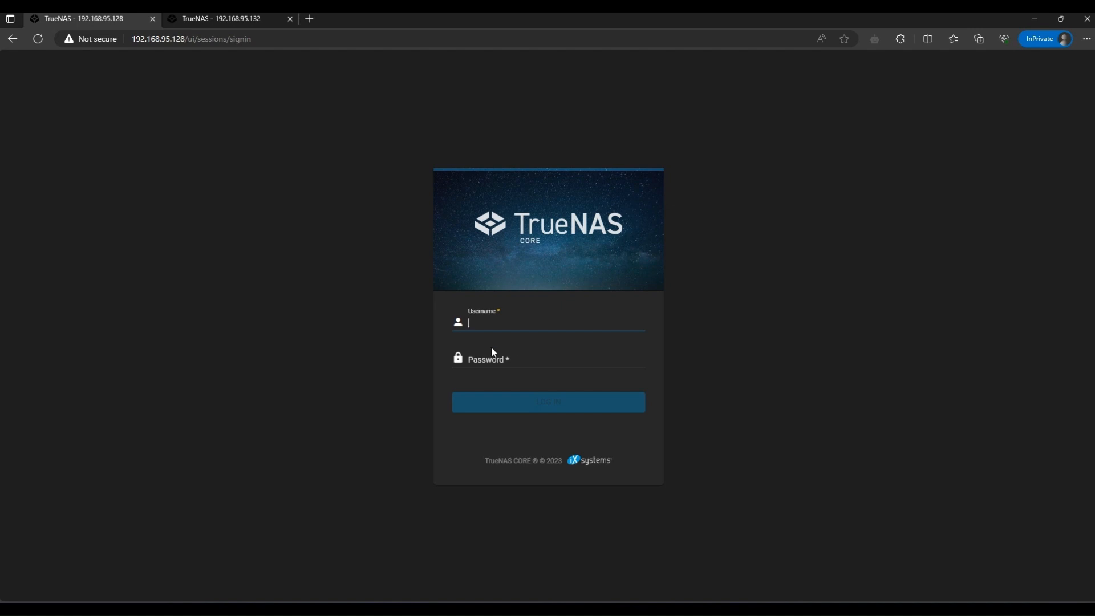
pyautogui.write('root')
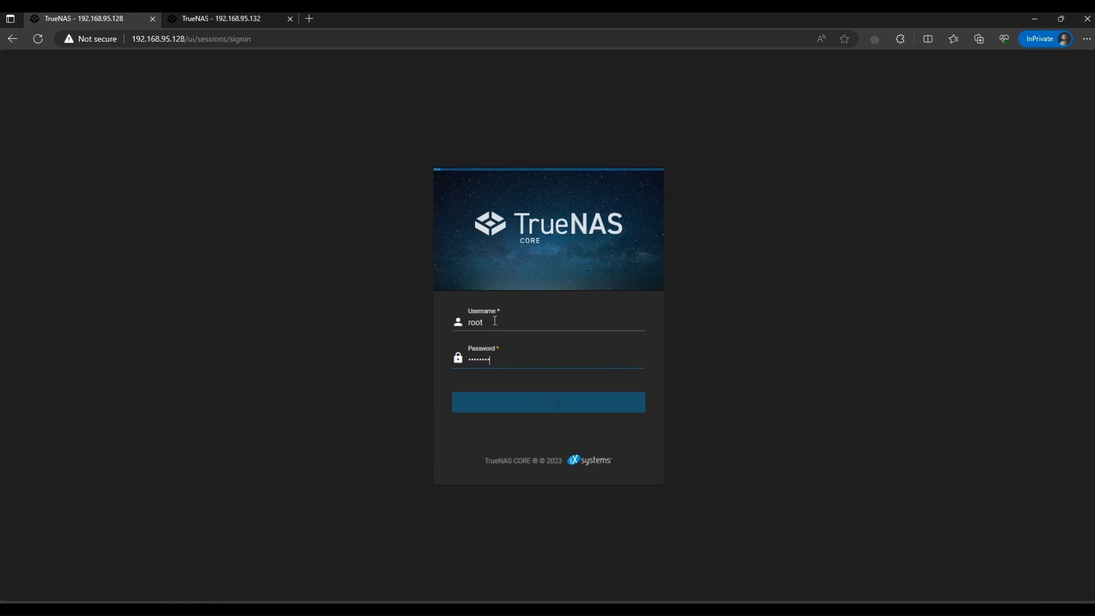
pyautogui.click(548, 401)
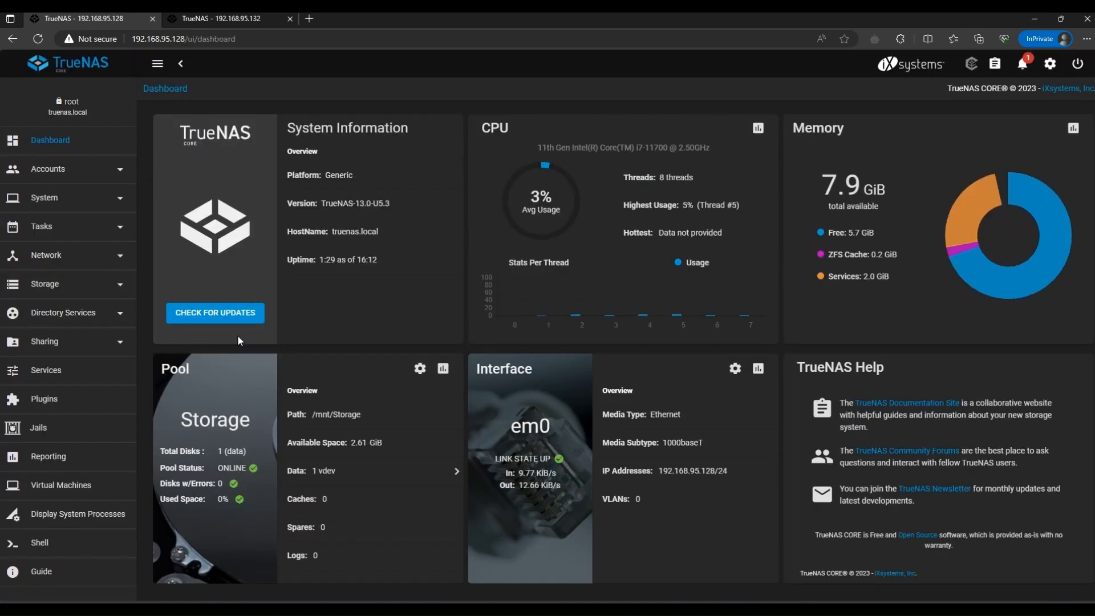
# Show the Storage pool with its HR dataset and expand the Tasks categories.
pyautogui.click(44, 283)
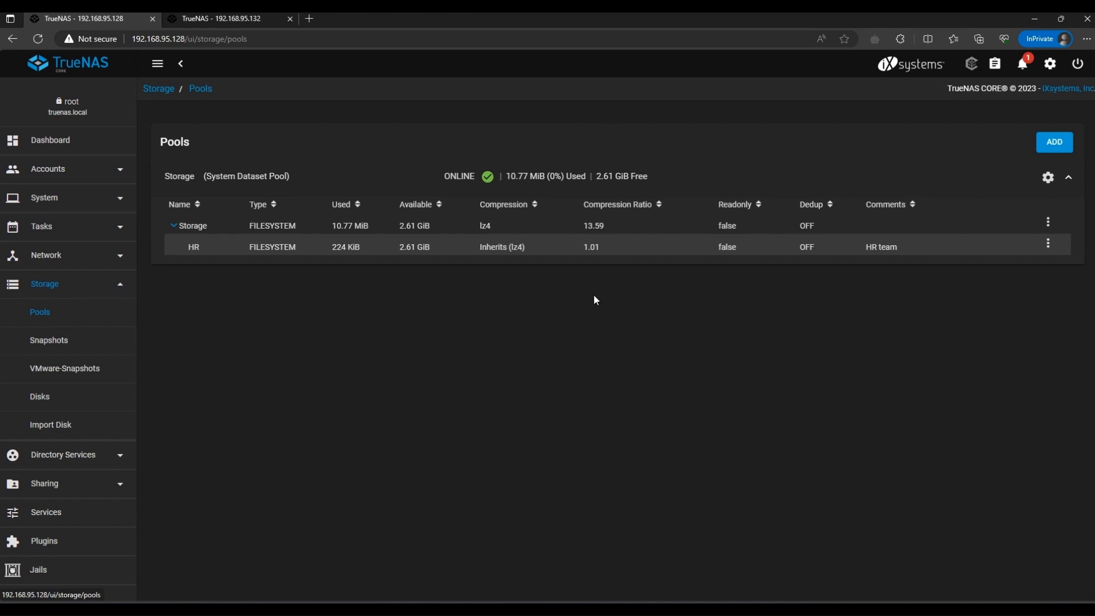
pyautogui.moveTo(368, 339)
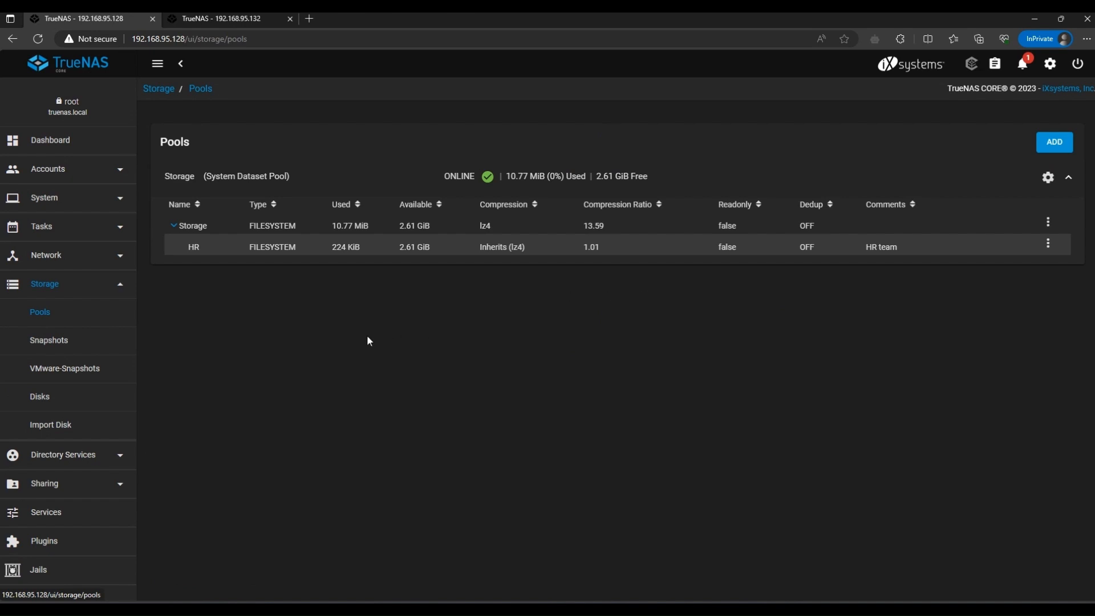
pyautogui.click(41, 226)
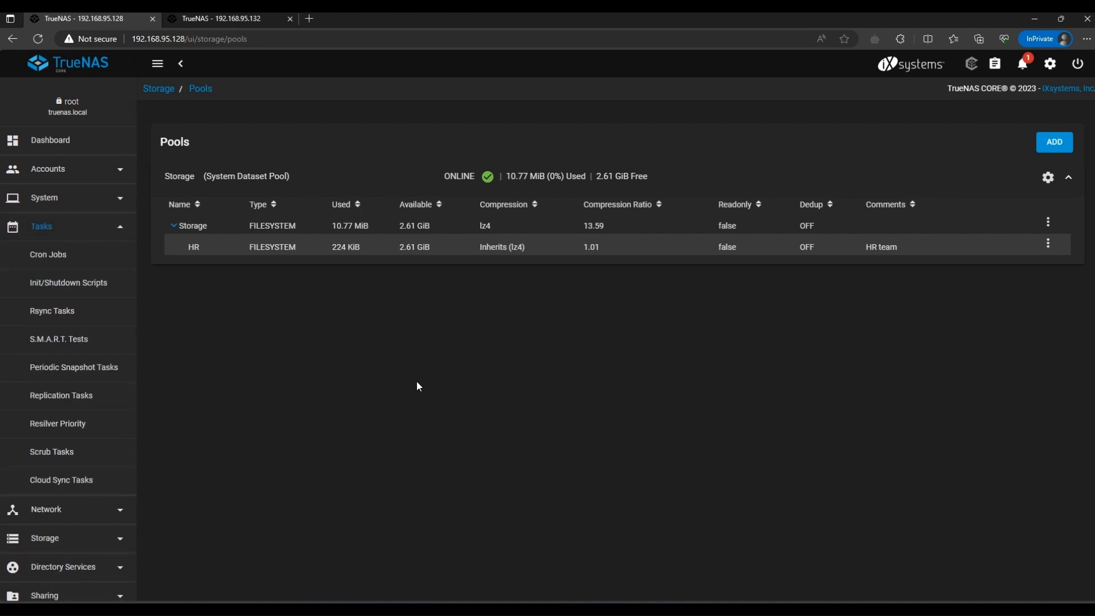
pyautogui.moveTo(63, 372)
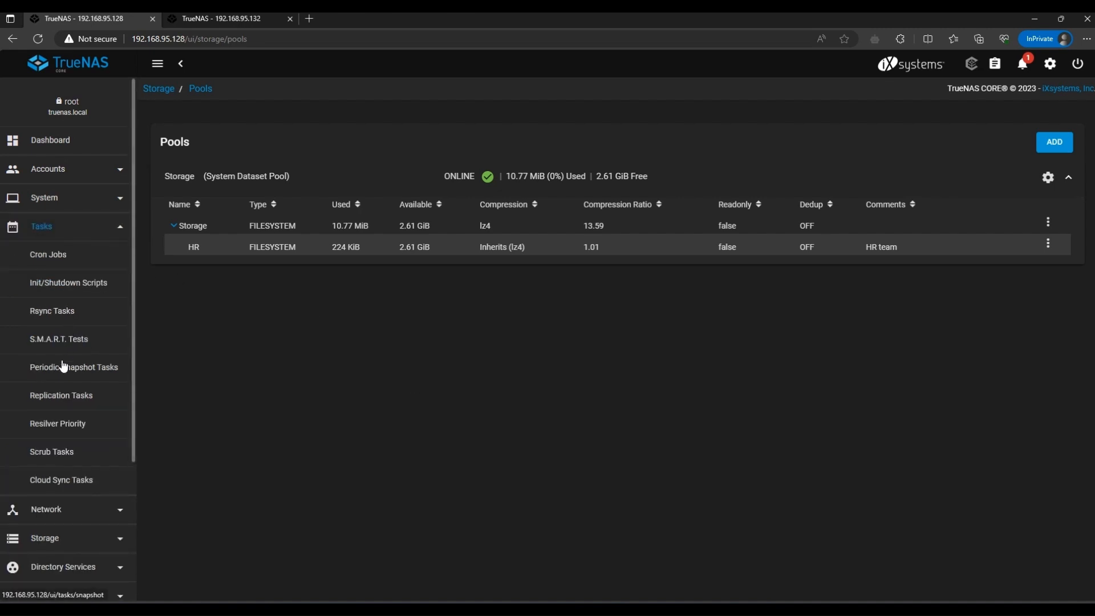
# Review the first Storage/HR periodic snapshot task's settings and cancel without changes.
pyautogui.click(73, 367)
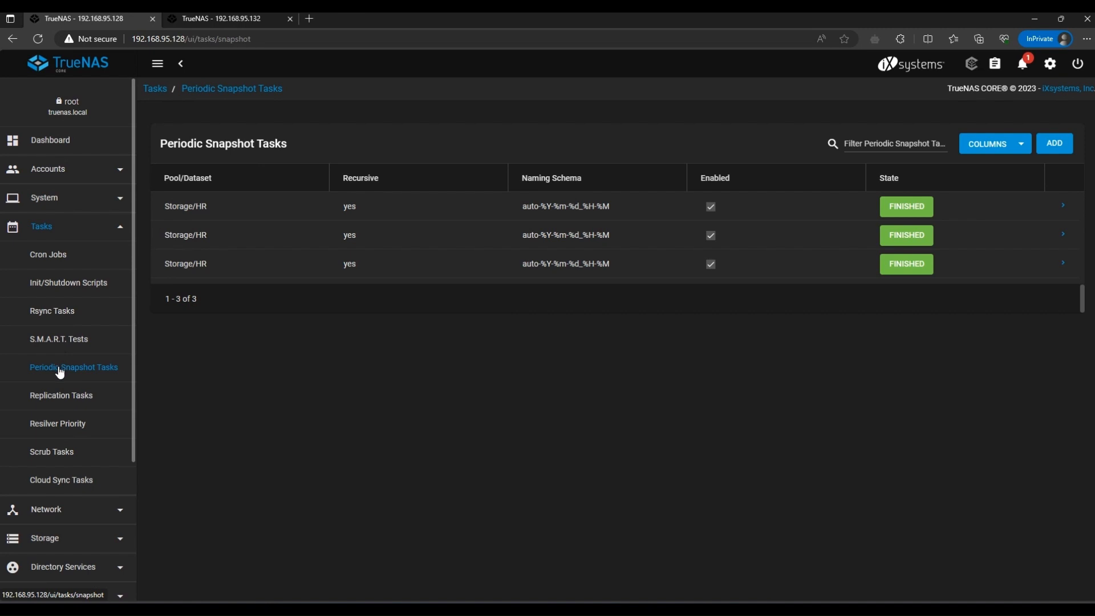
pyautogui.moveTo(1045, 230)
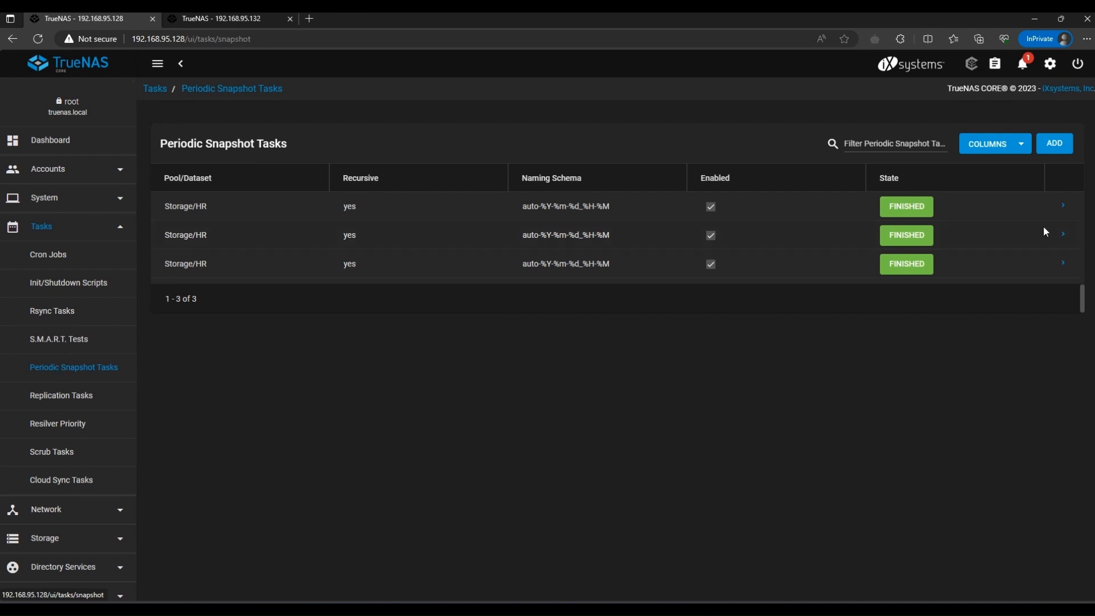
pyautogui.click(1063, 205)
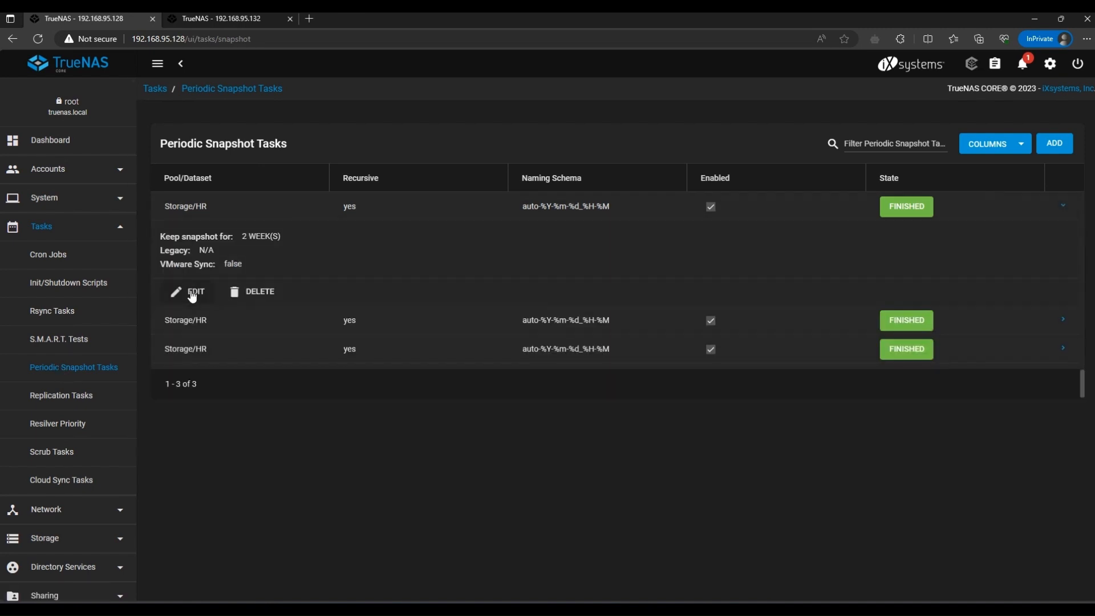
pyautogui.click(193, 292)
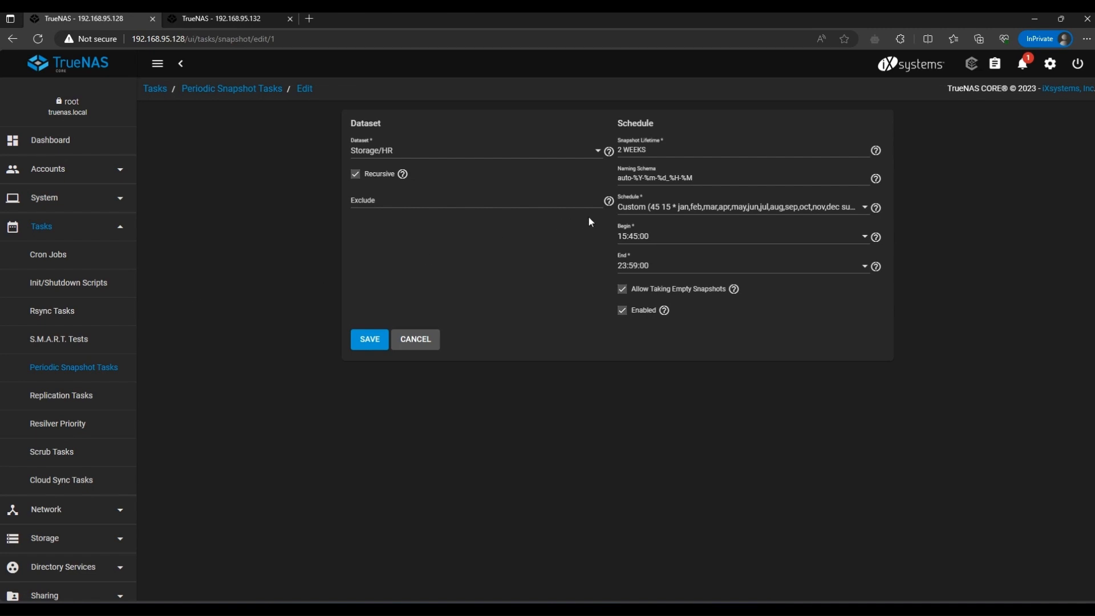
pyautogui.click(370, 340)
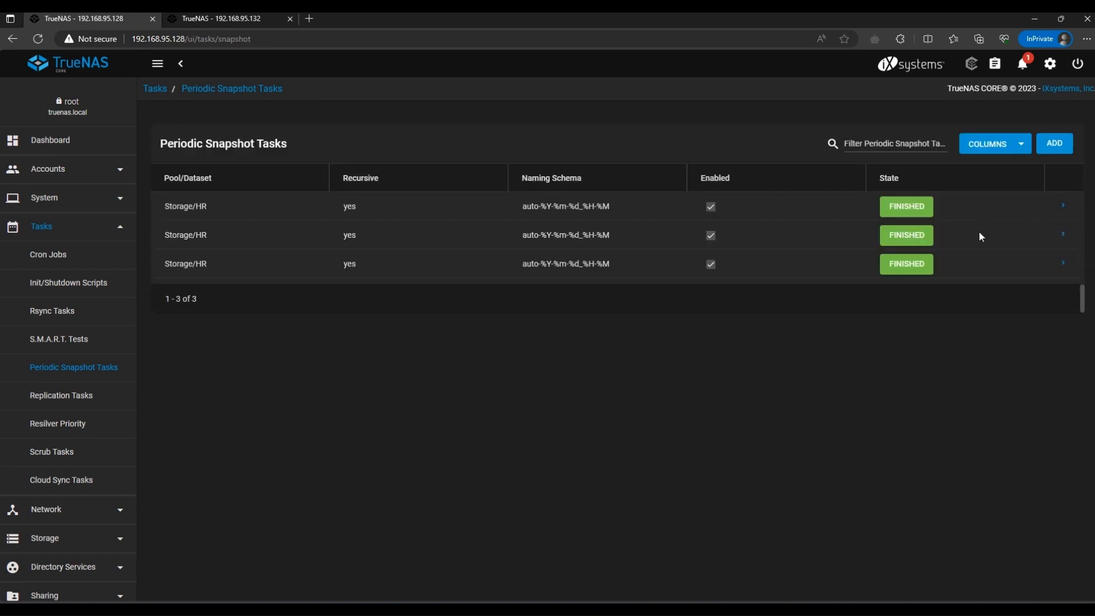
# Review the second and third Storage/HR snapshot tasks' settings and cancel without changes.
pyautogui.click(1063, 233)
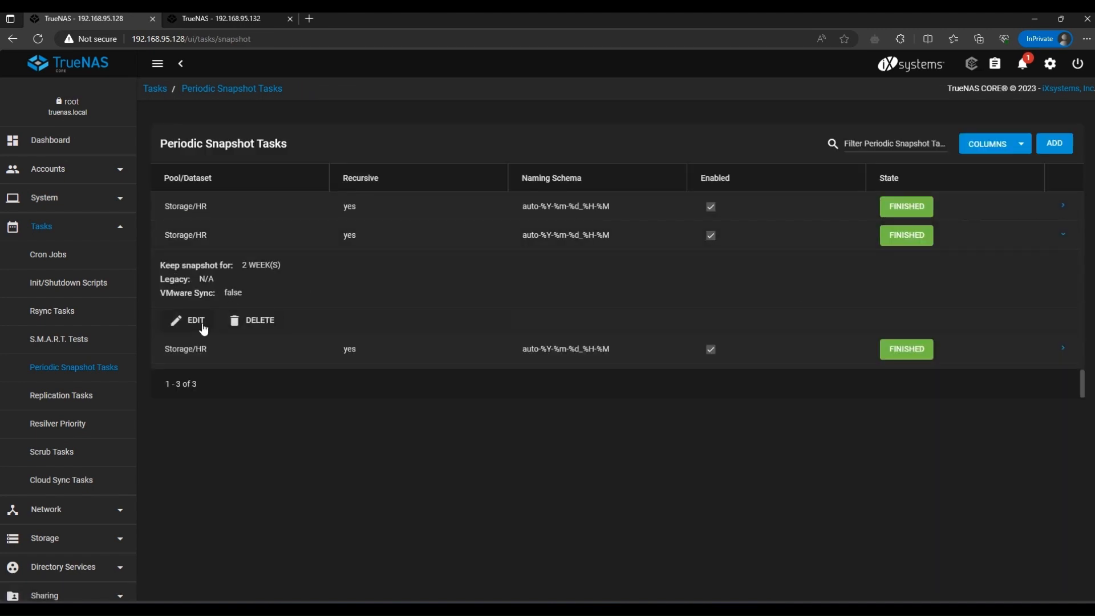
pyautogui.click(194, 319)
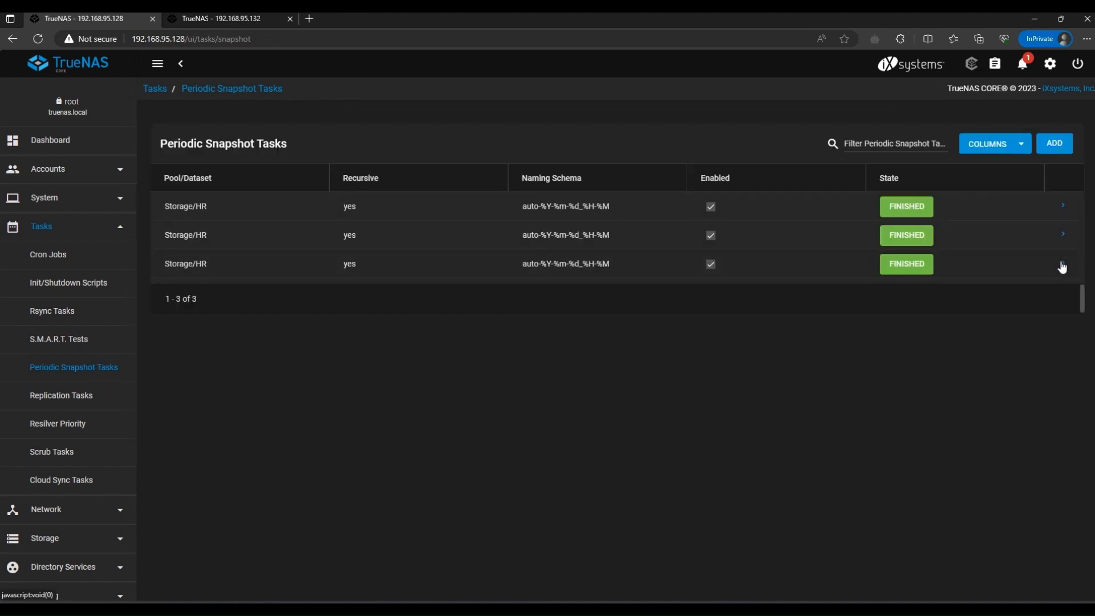
pyautogui.click(1061, 266)
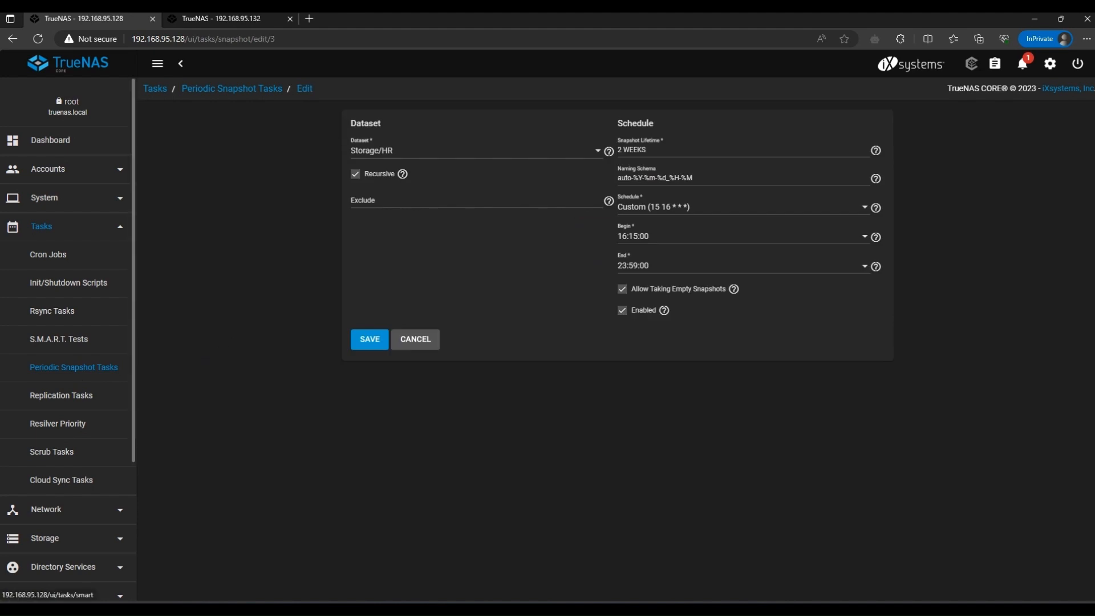
pyautogui.click(370, 340)
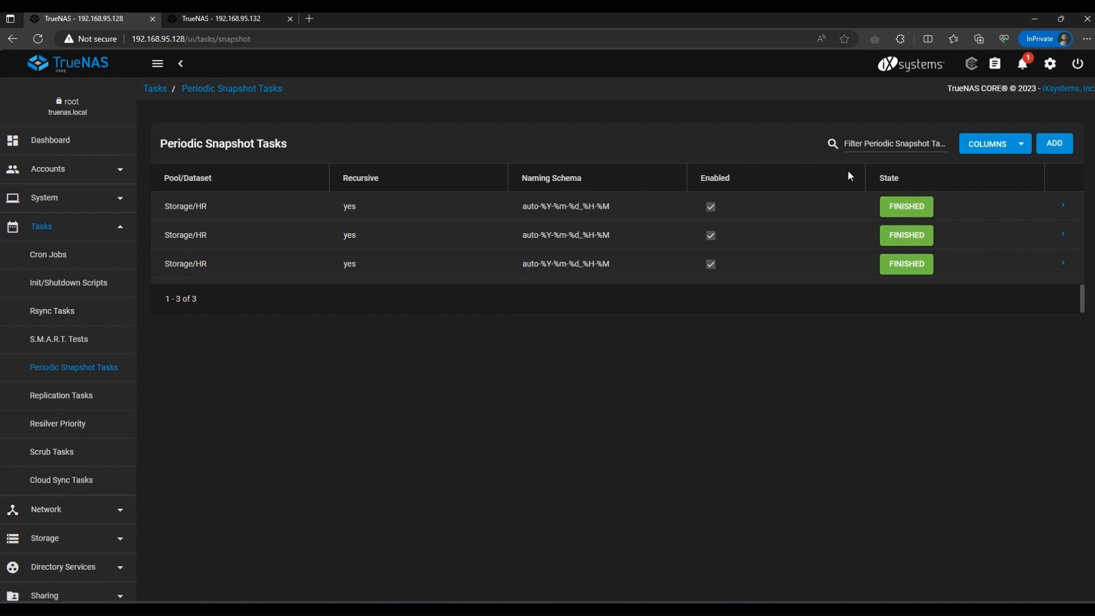
# Start a new periodic snapshot task on Storage/HR with a custom schedule.
pyautogui.click(1054, 144)
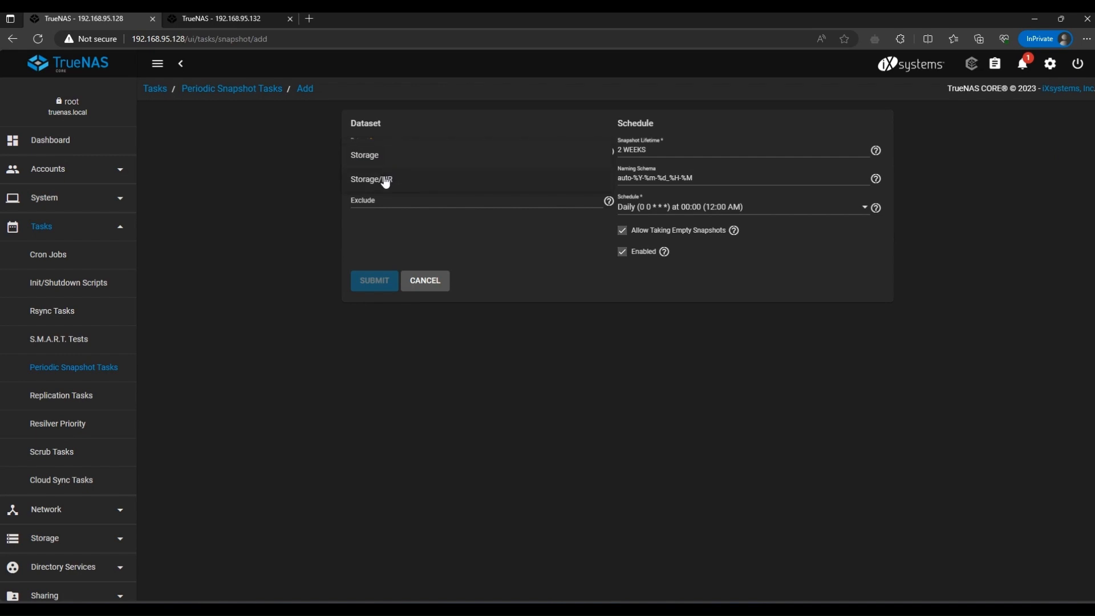
pyautogui.click(742, 207)
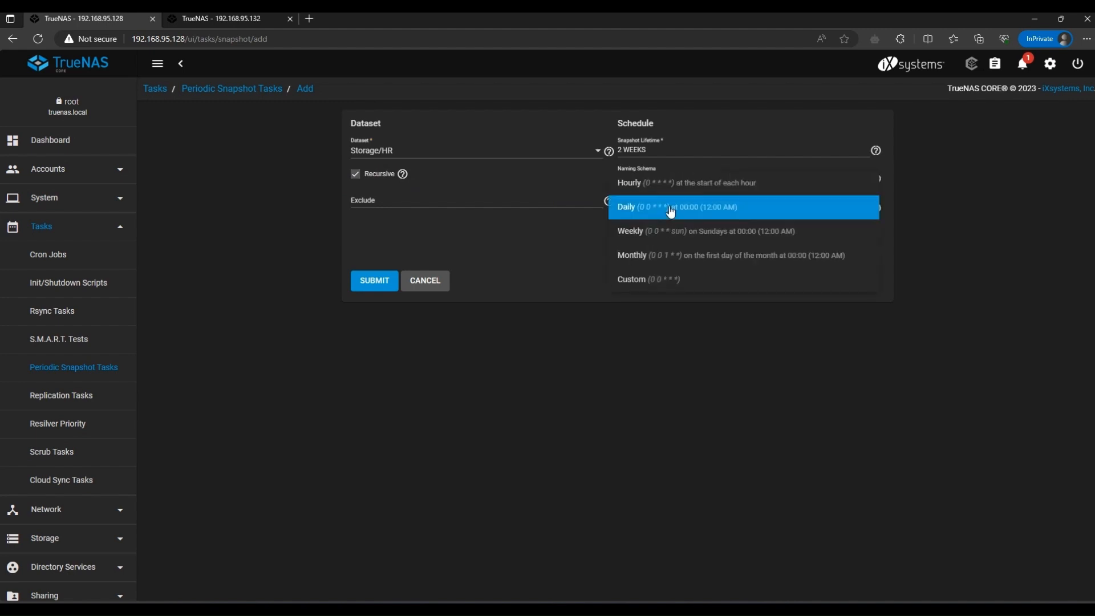
pyautogui.click(672, 207)
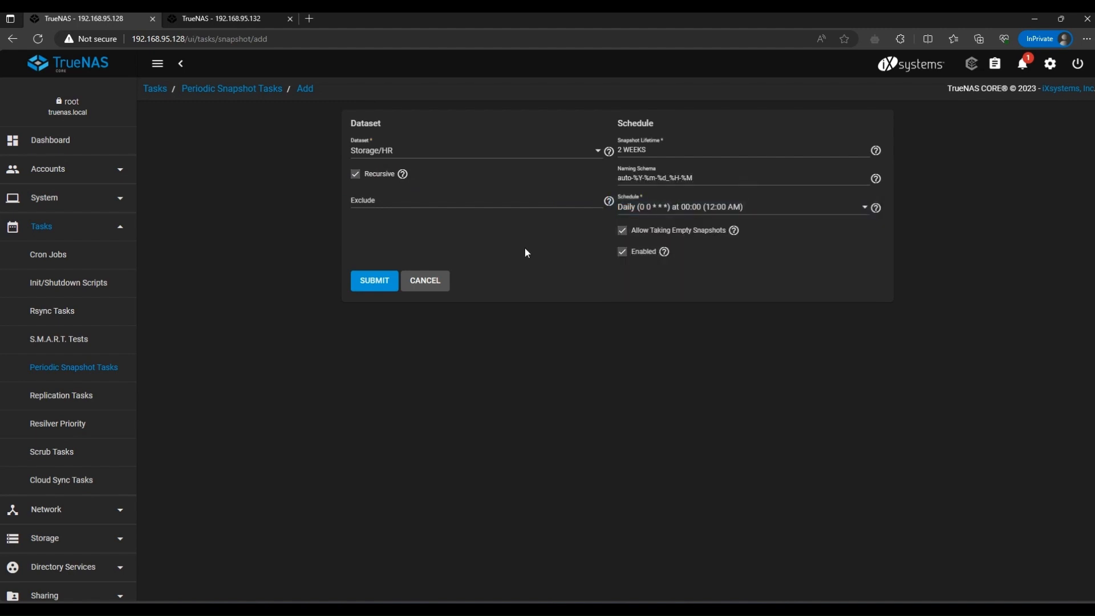
pyautogui.click(741, 207)
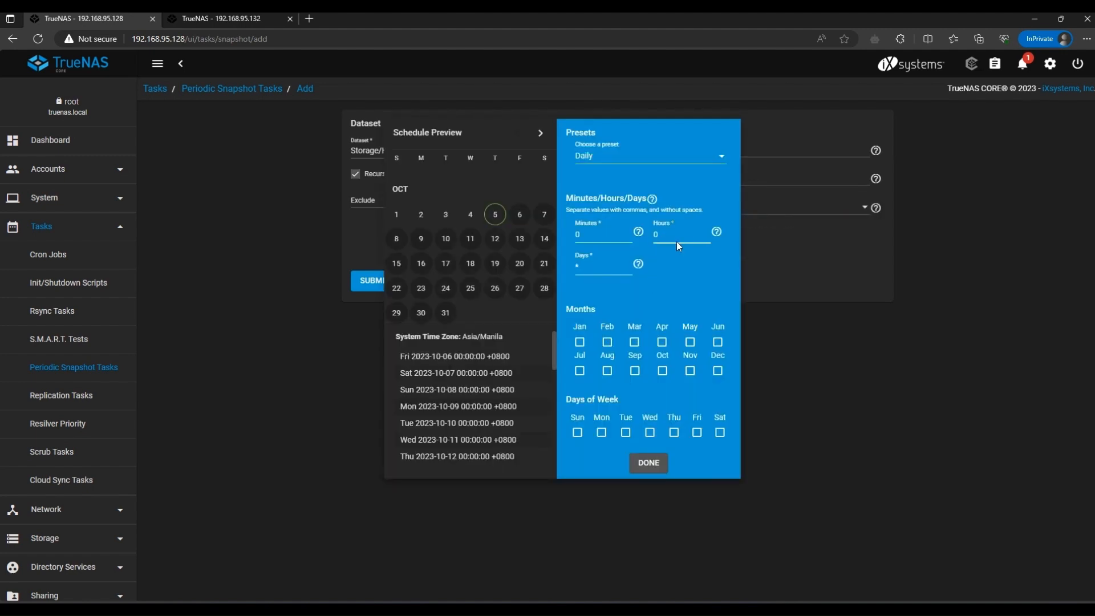
# Schedule the snapshot task for 16:15, every month, Monday through Friday.
pyautogui.write('16')
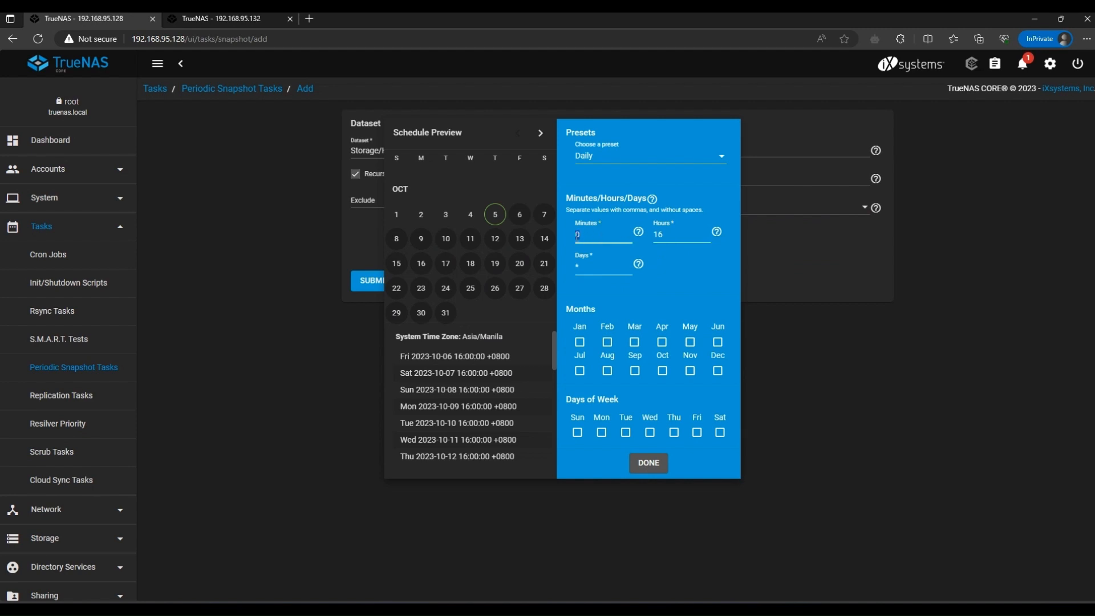
pyautogui.write('15')
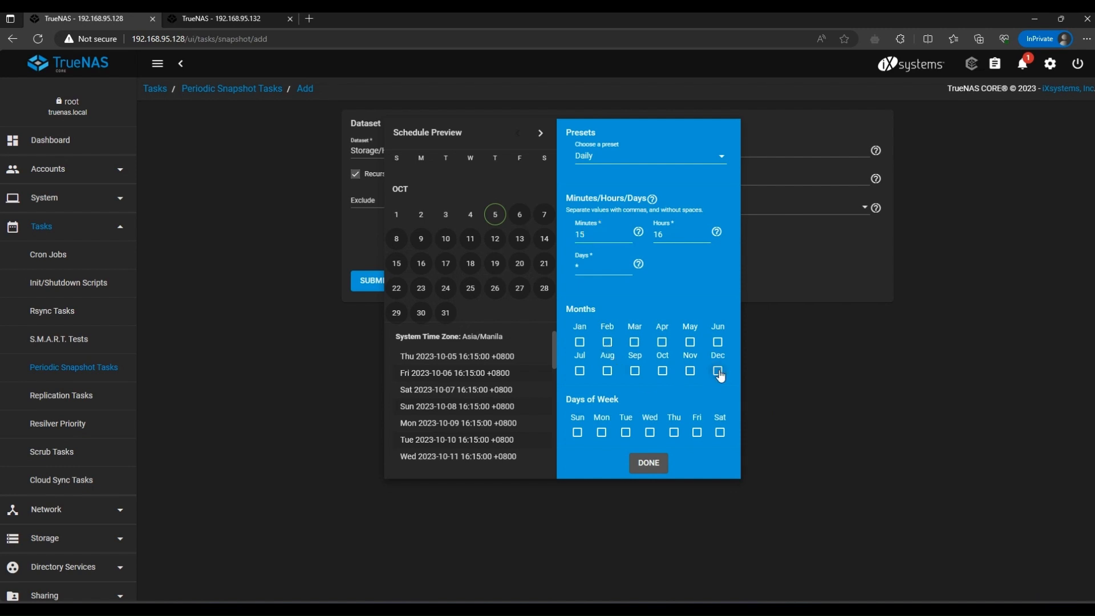
pyautogui.click(718, 370)
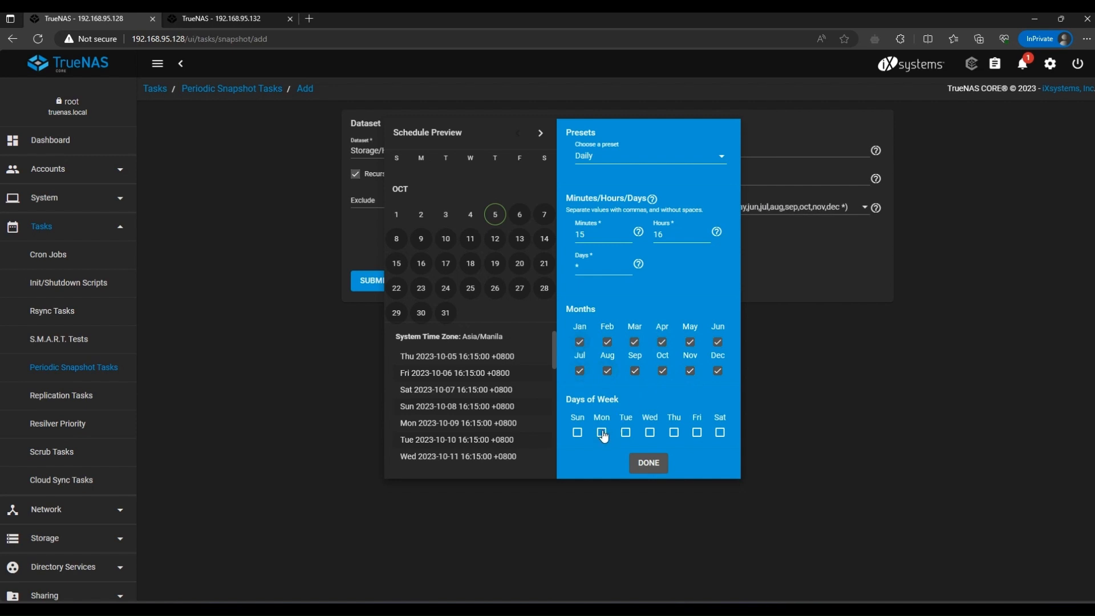
pyautogui.click(601, 432)
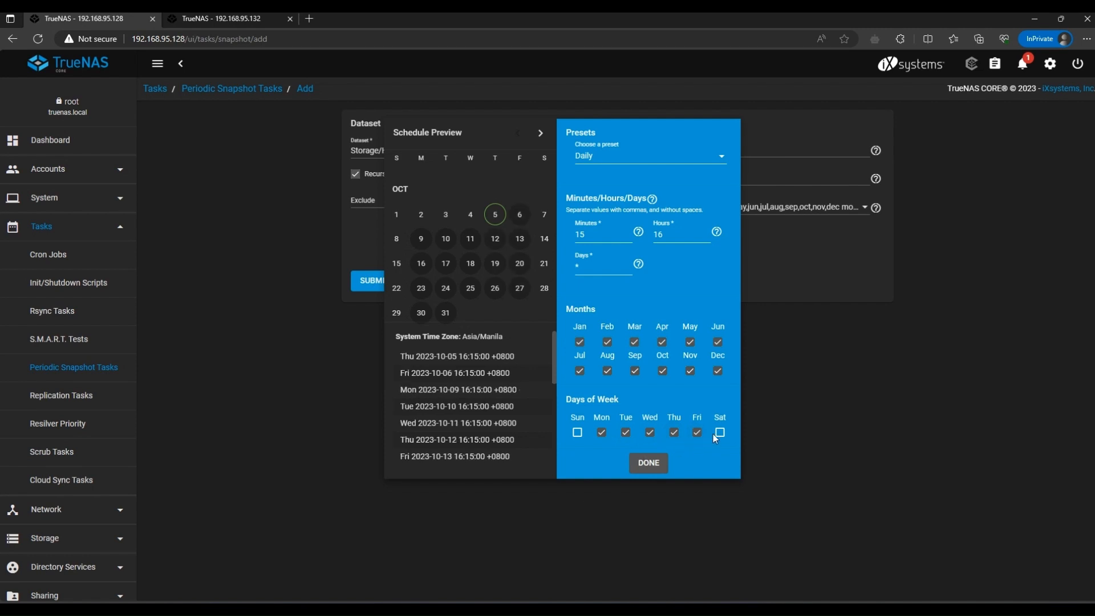
pyautogui.click(648, 463)
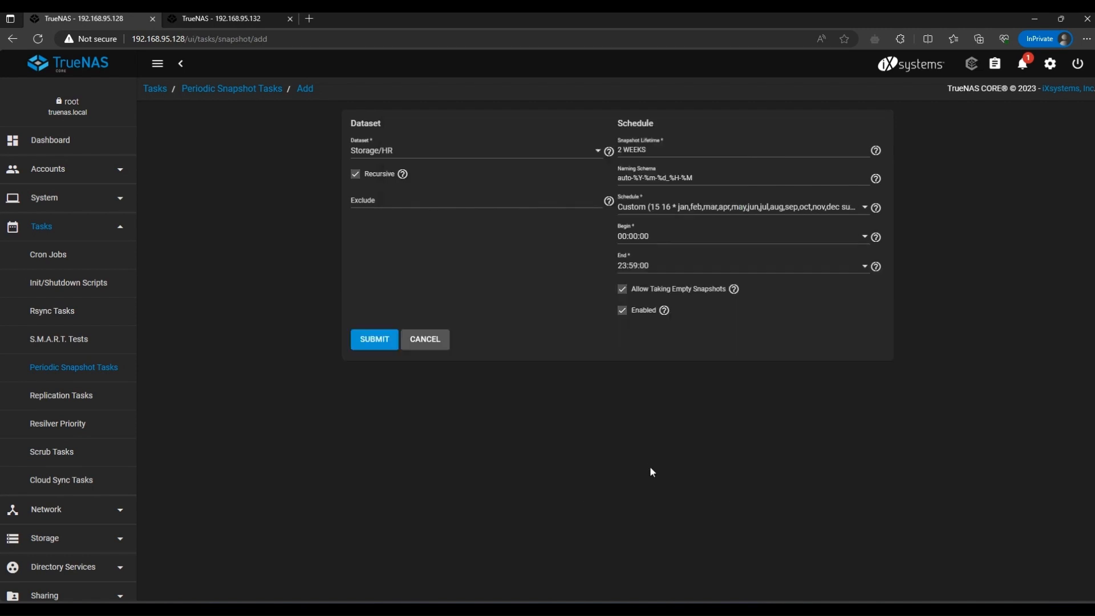
pyautogui.moveTo(651, 246)
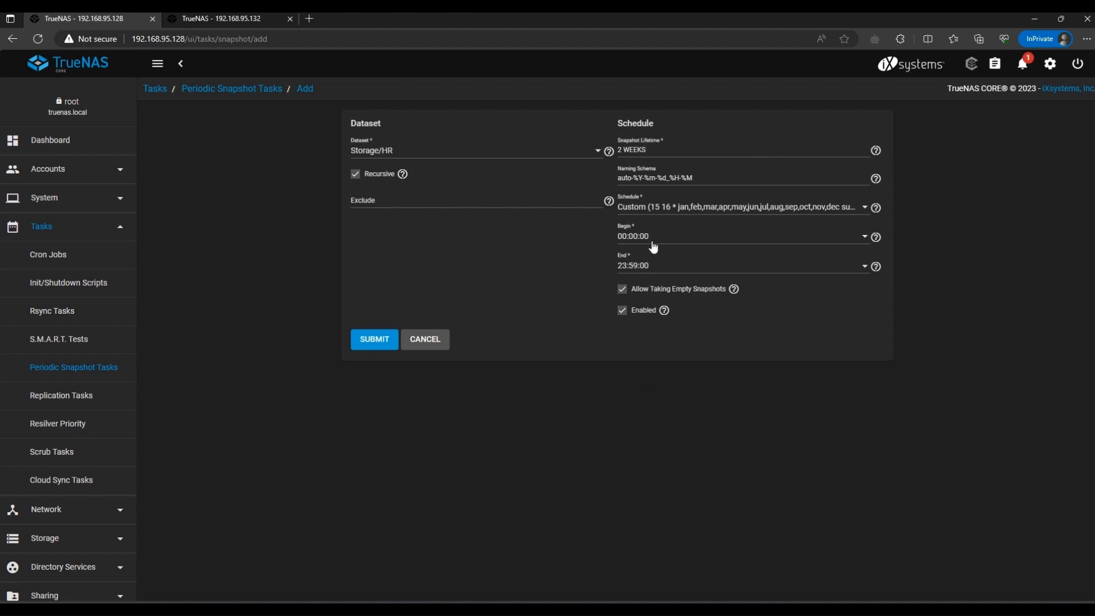
# Set the begin time to 16:15 and submit the new Storage/HR snapshot task.
pyautogui.click(739, 236)
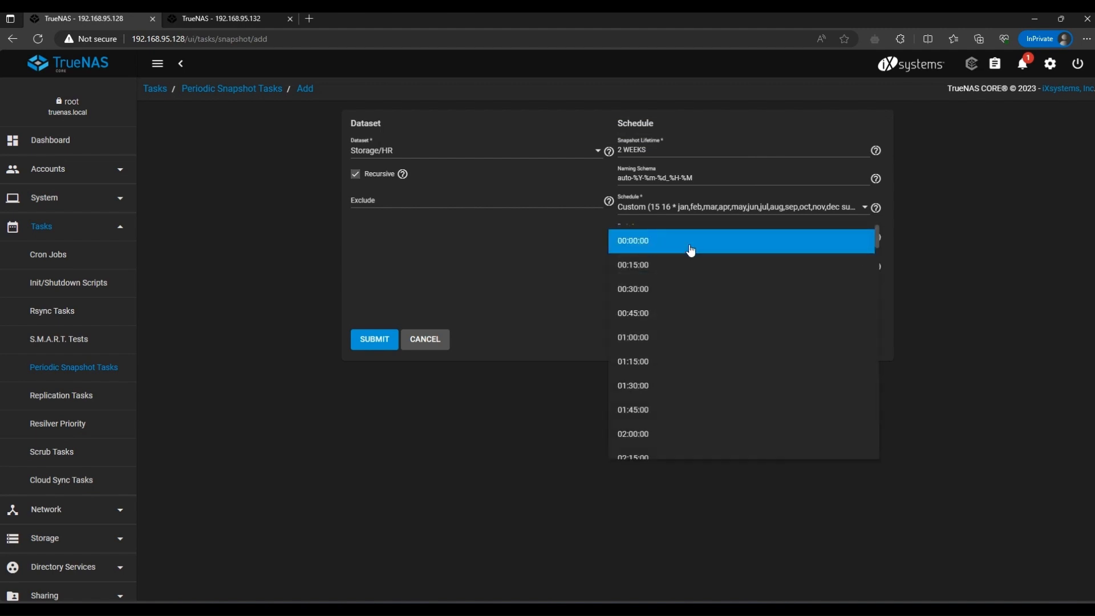
pyautogui.scroll(-3)
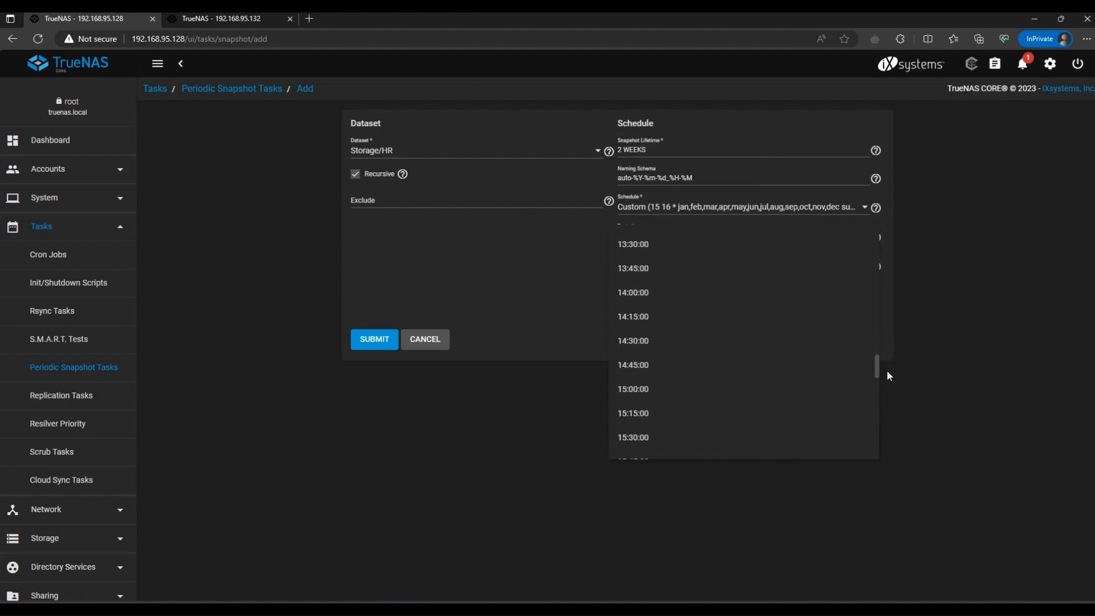
pyautogui.click(632, 235)
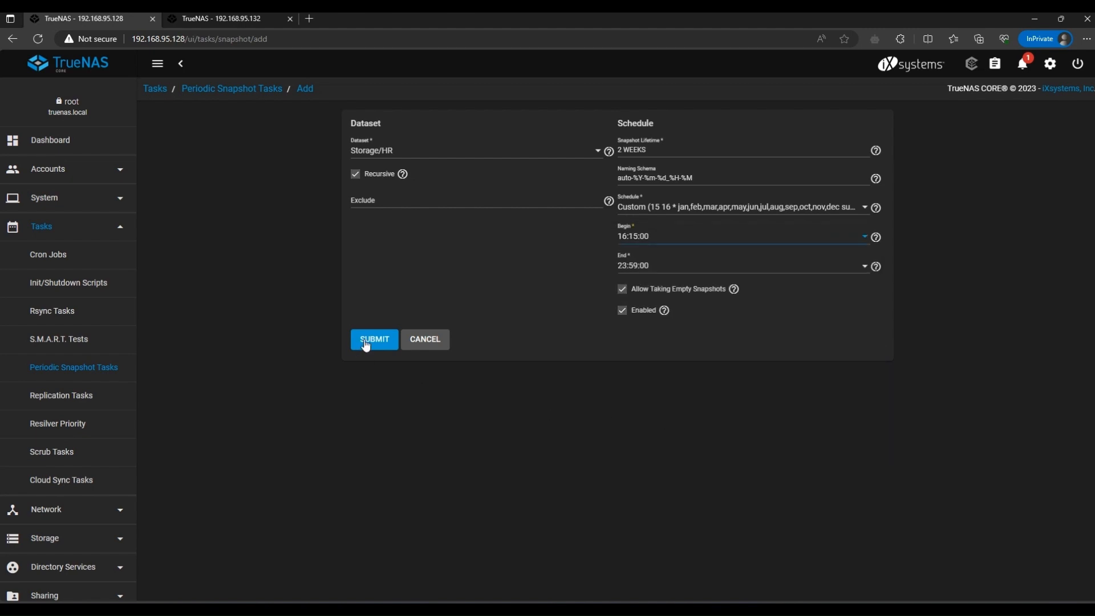
pyautogui.click(374, 340)
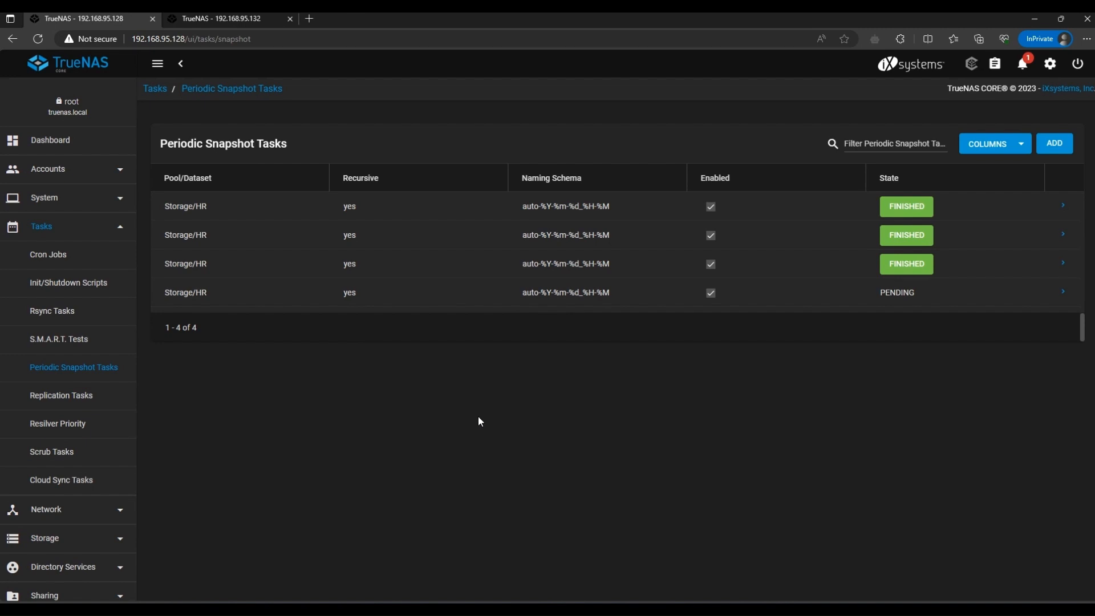
pyautogui.moveTo(1000, 566)
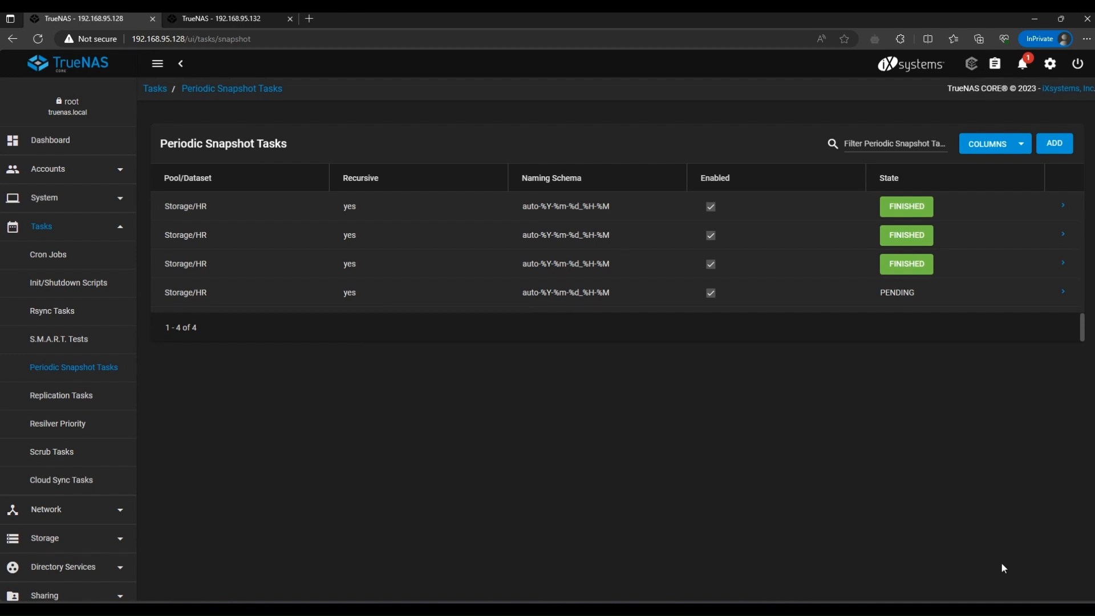
# Check the current date and time in the system shell, then expand the Tasks section.
pyautogui.scroll(-3)
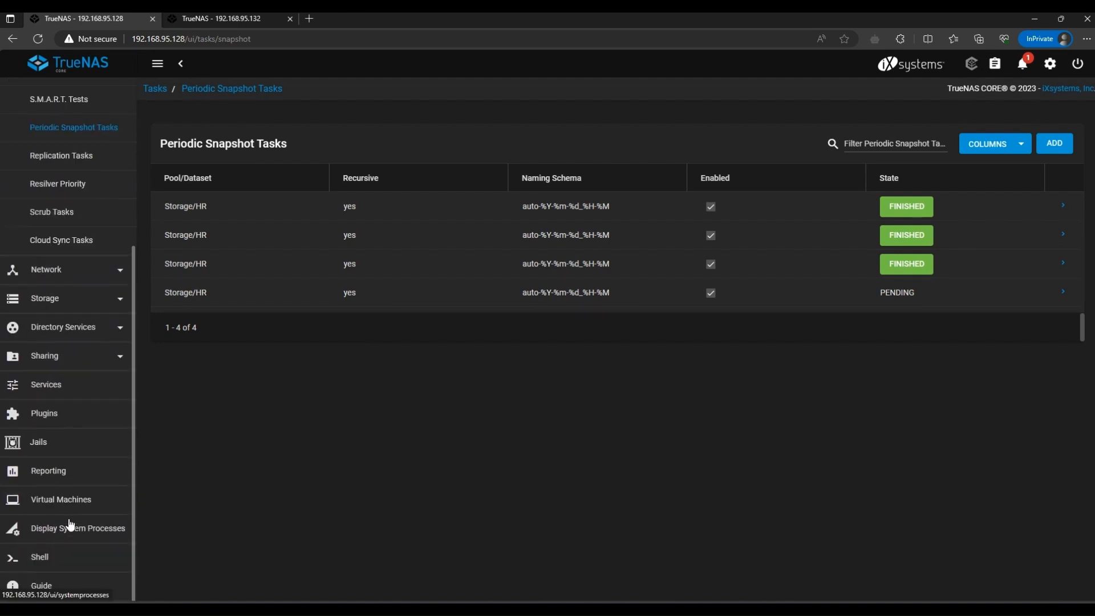
pyautogui.click(40, 557)
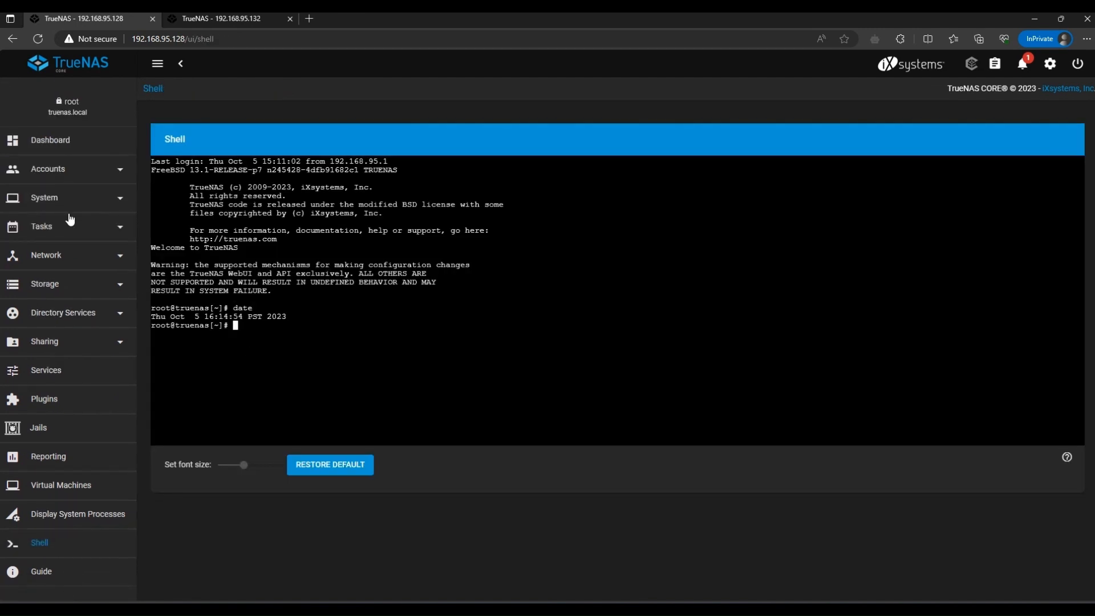
pyautogui.click(41, 226)
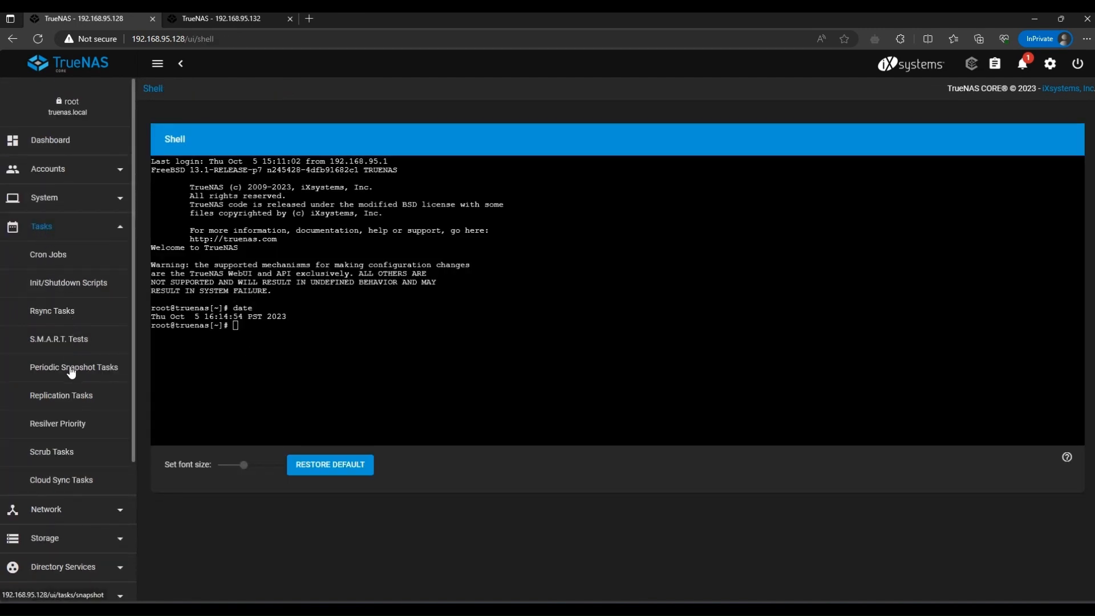
# Confirm the fourth Storage/HR snapshot task shows FINISHED with two-week retention.
pyautogui.click(73, 367)
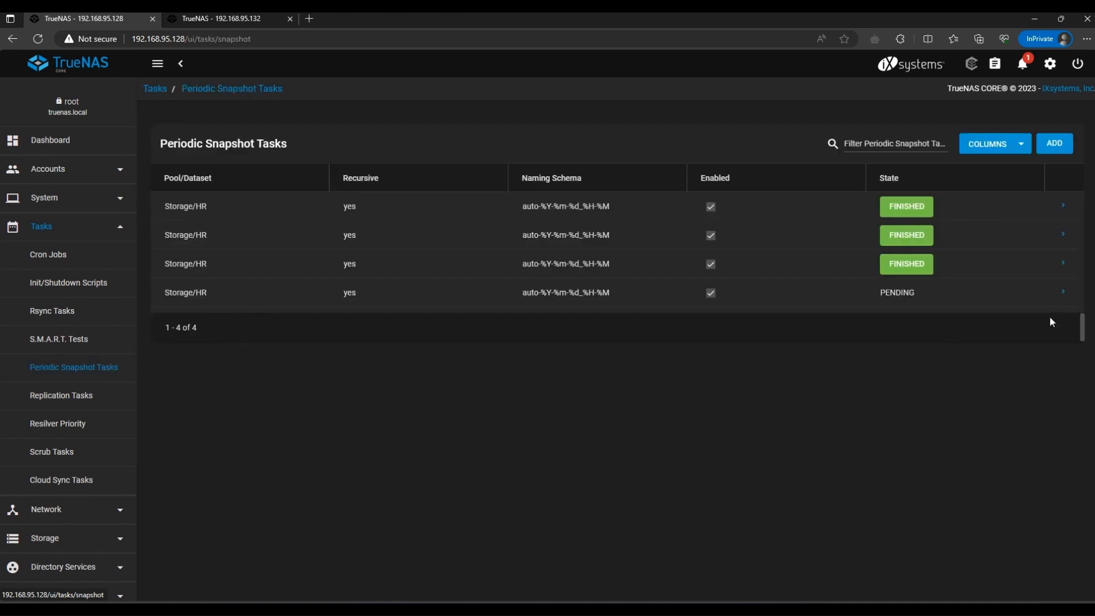
pyautogui.moveTo(917, 307)
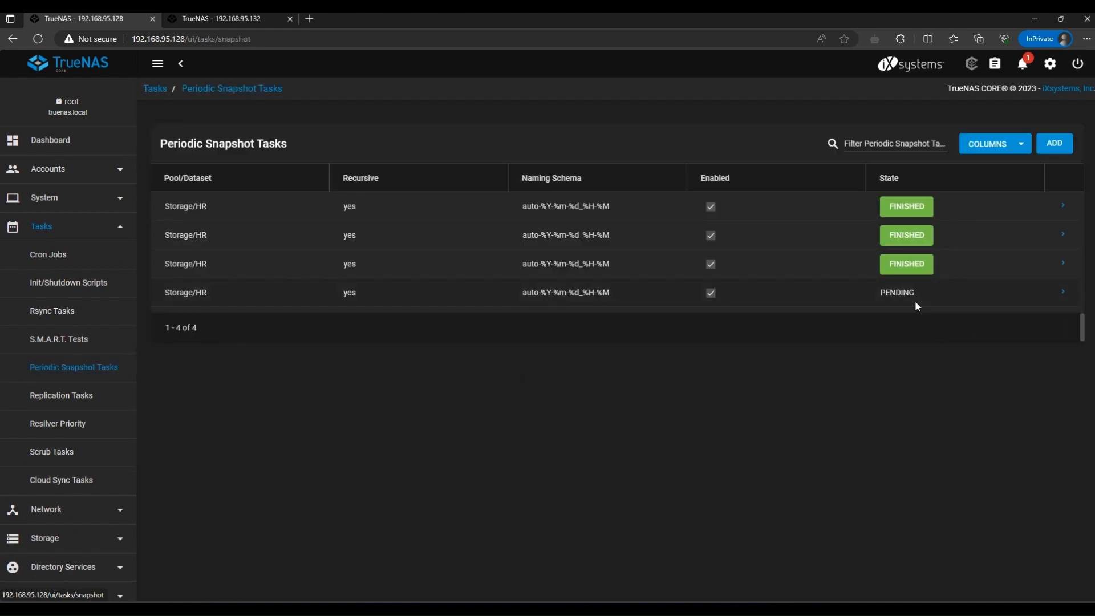
pyautogui.click(1062, 292)
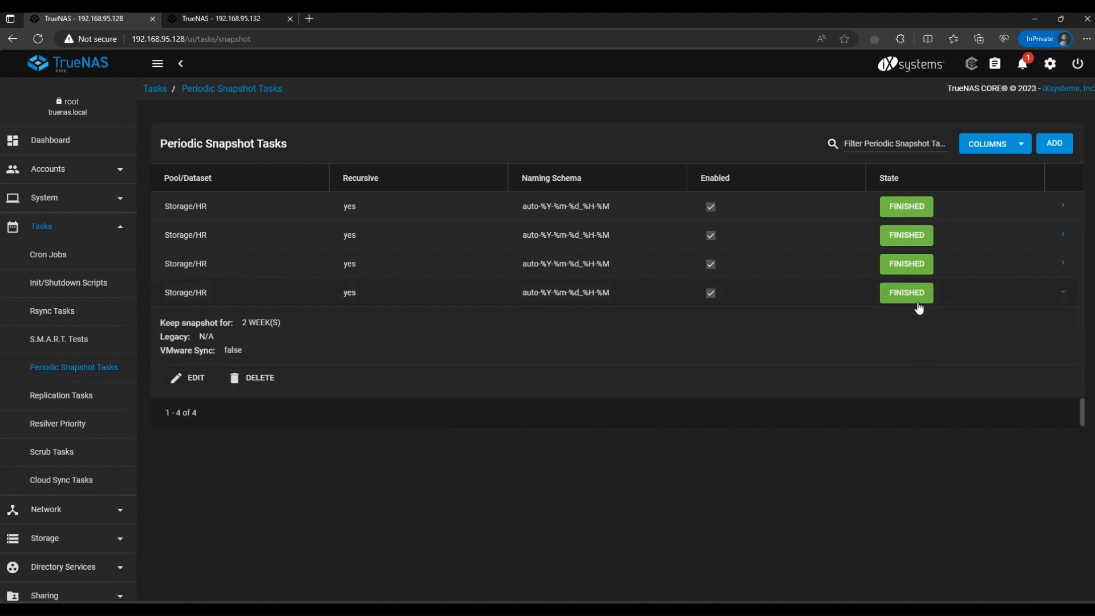
pyautogui.click(187, 377)
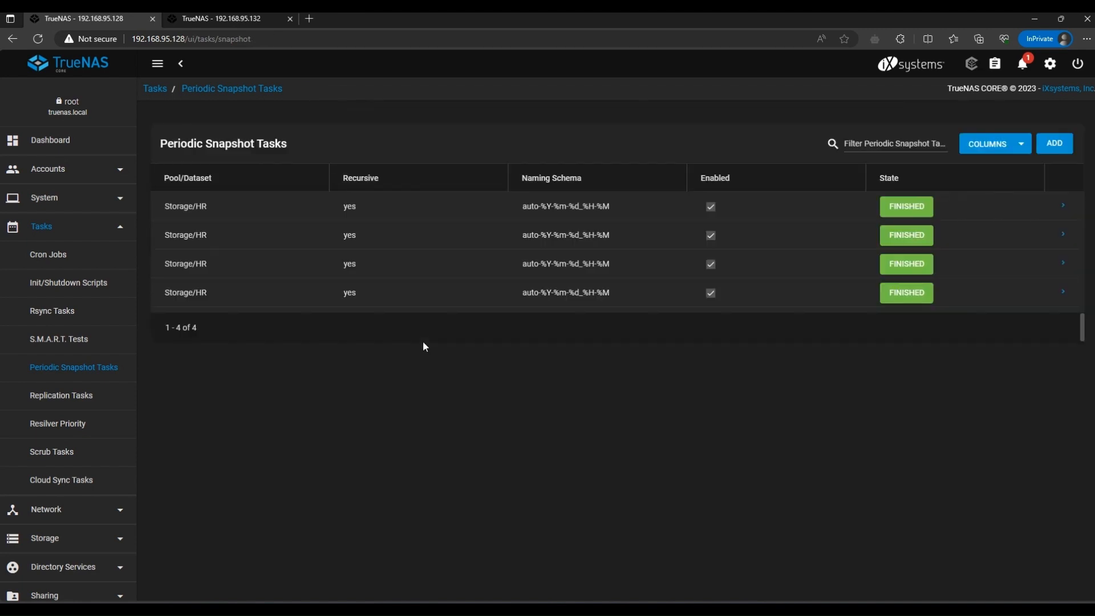
pyautogui.moveTo(534, 470)
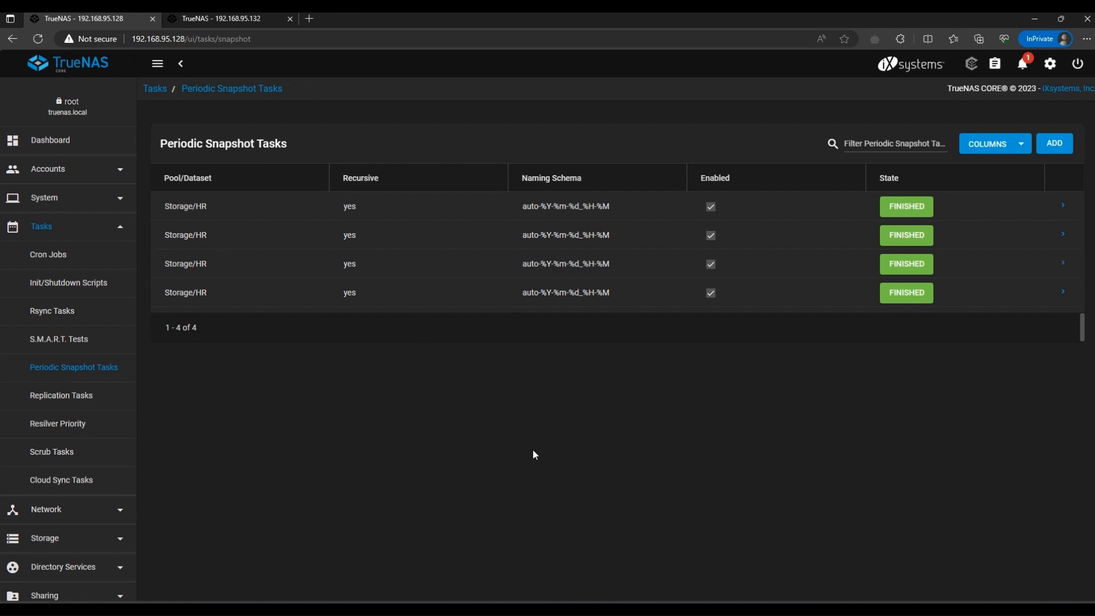
pyautogui.moveTo(257, 358)
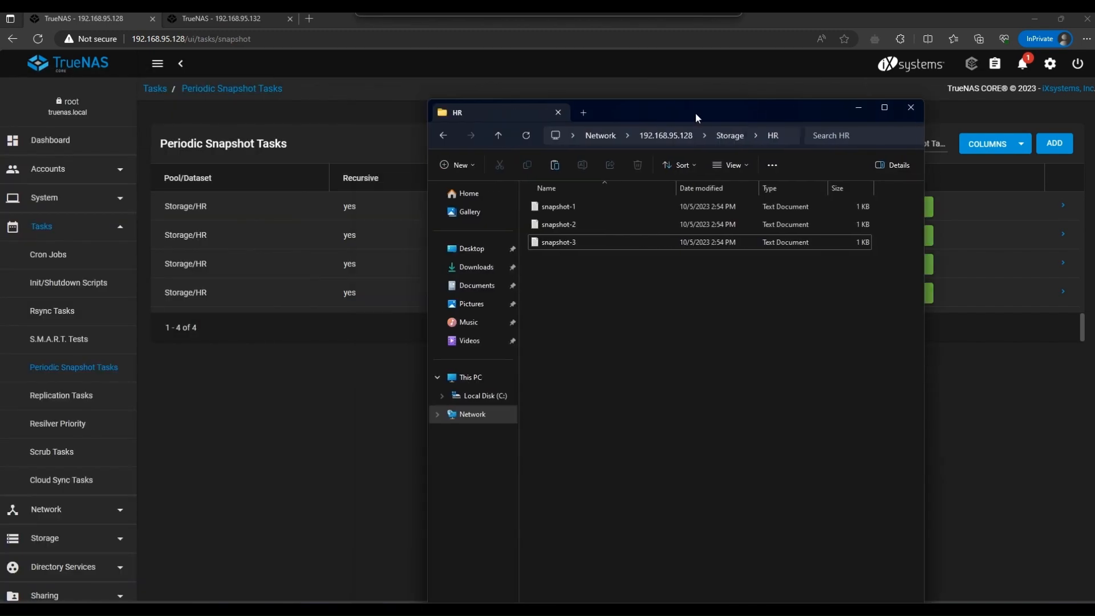
# Arrange the HR share's three snapshot files beside the browser and expand the first task.
pyautogui.moveTo(695, 111); pyautogui.dragTo(559, 80)
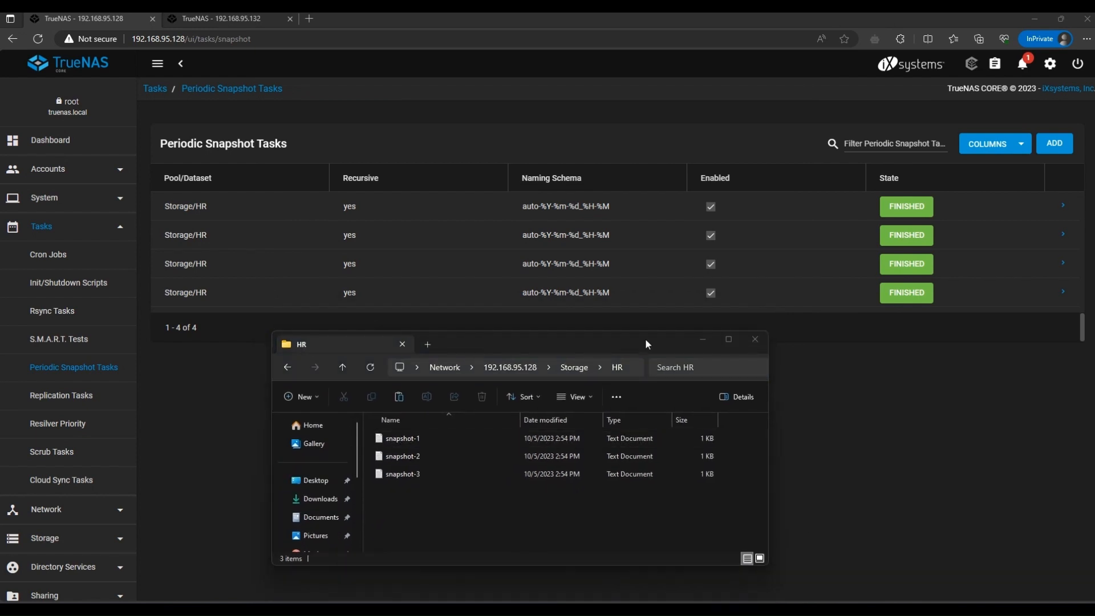
pyautogui.click(756, 339)
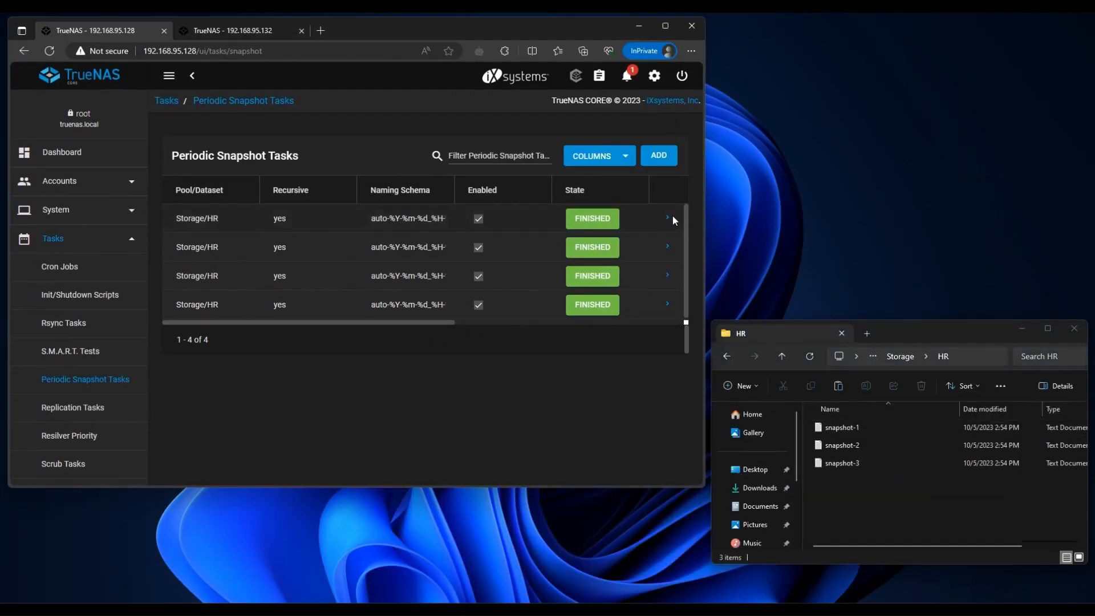
pyautogui.click(667, 217)
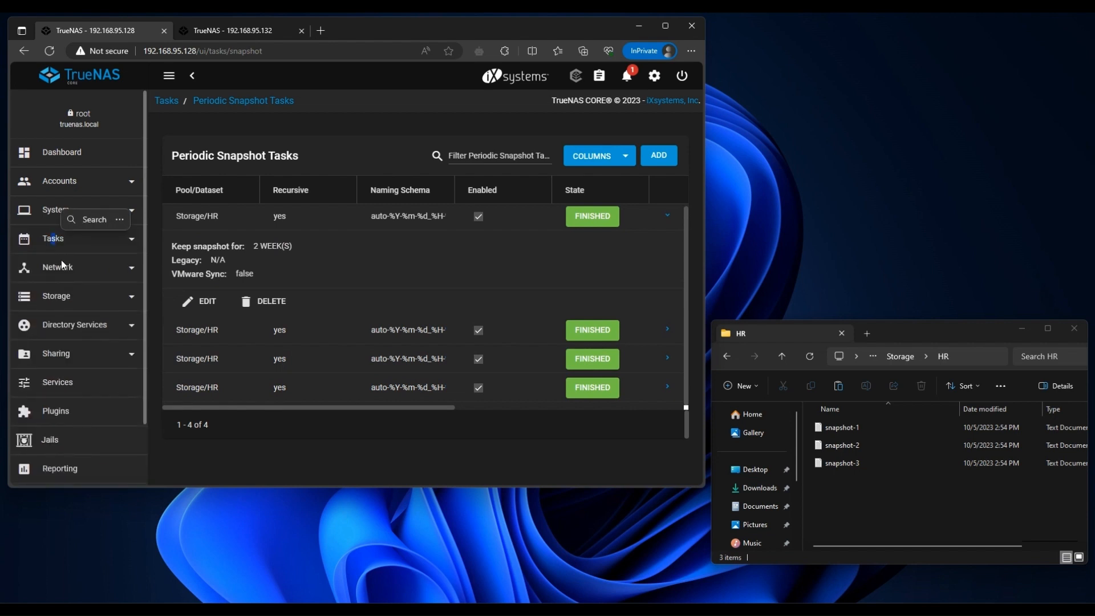
# Locate the auto-2023-10-05_15-45 Storage/HR snapshot and start a rollback to it.
pyautogui.click(59, 351)
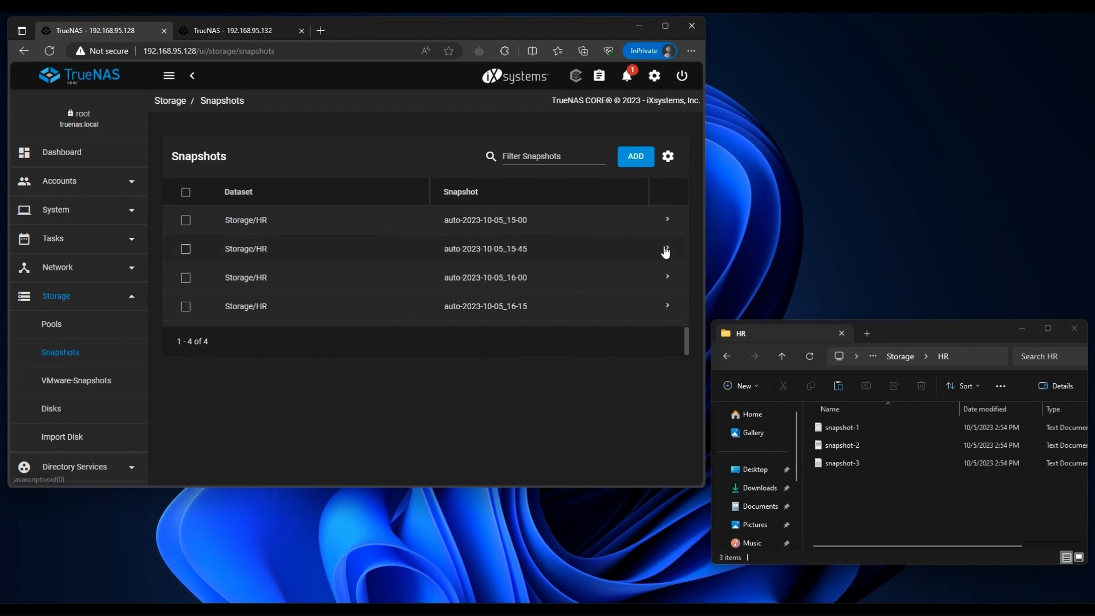
pyautogui.click(666, 249)
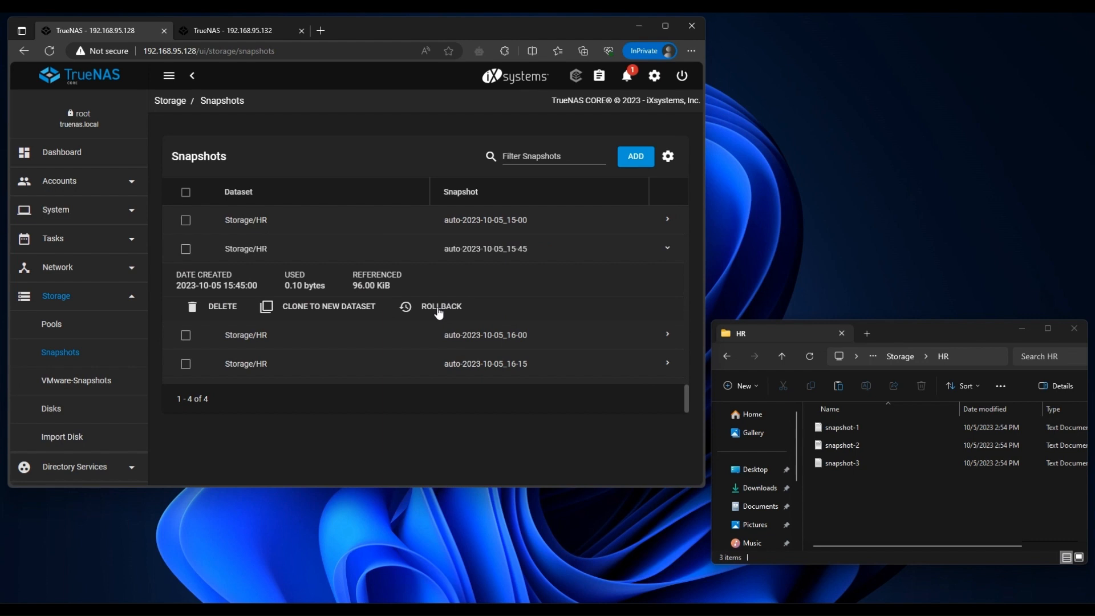
pyautogui.click(441, 306)
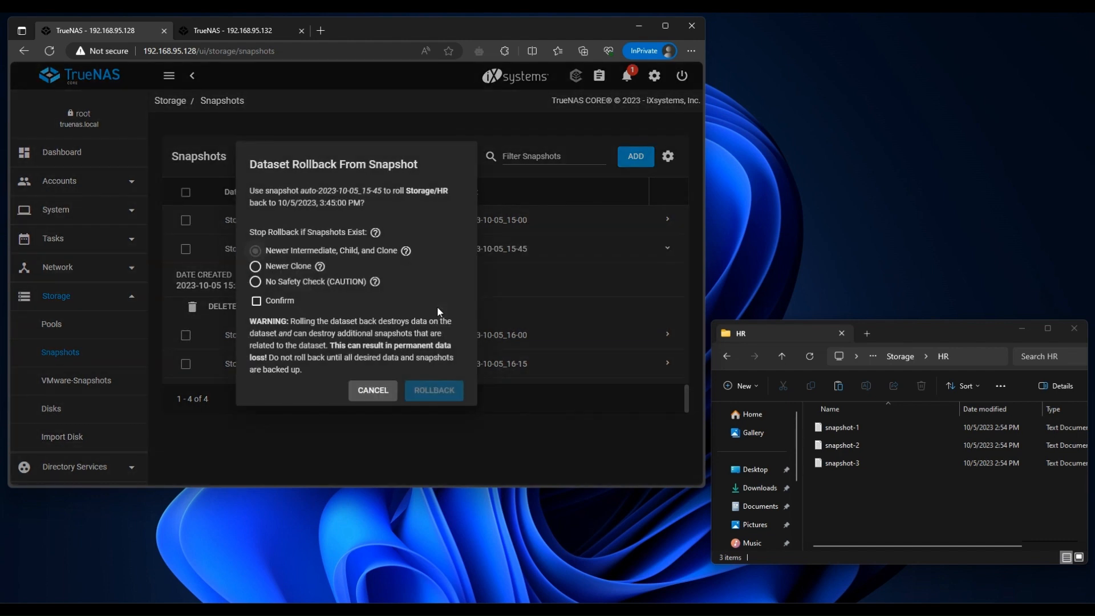
# Confirm the rollback to the 15:45 snapshot; it fails because newer snapshots exist, dismiss the error.
pyautogui.click(256, 301)
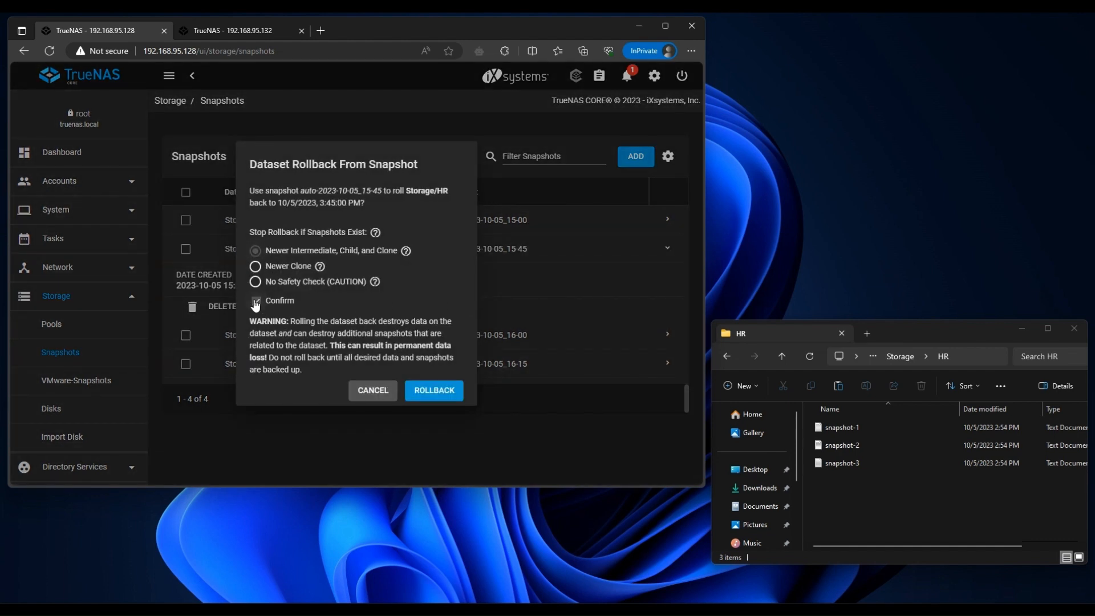
pyautogui.click(255, 301)
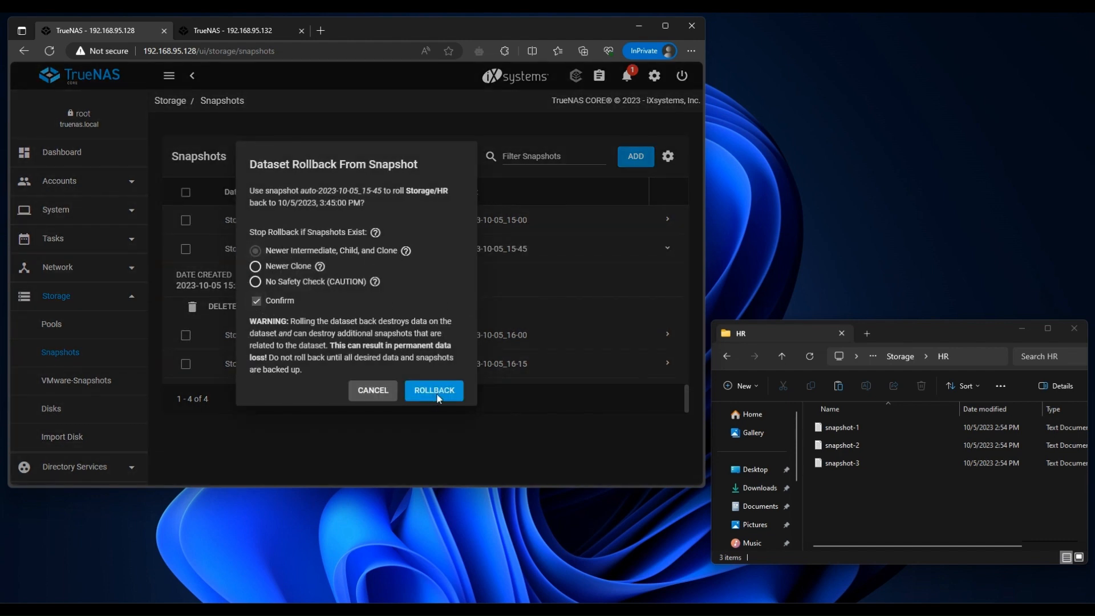
pyautogui.click(433, 390)
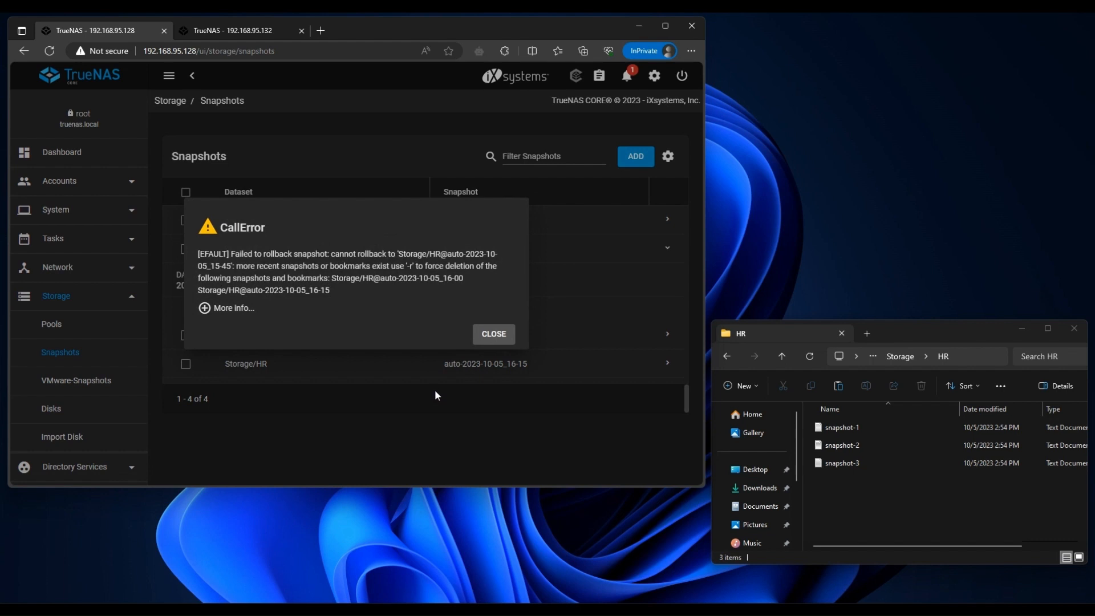
pyautogui.moveTo(422, 392)
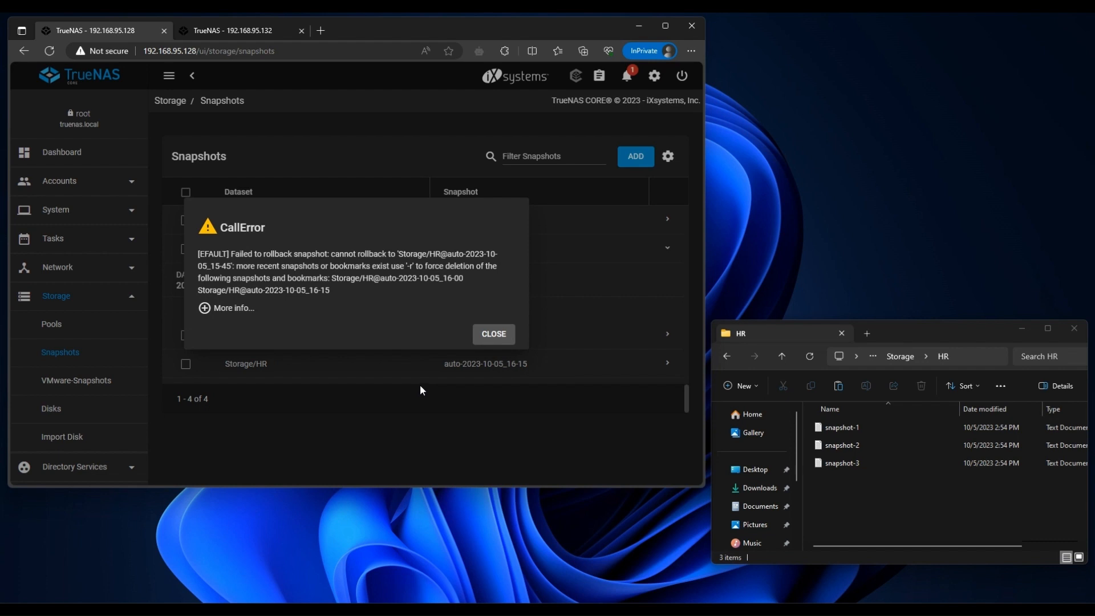
pyautogui.moveTo(204, 308)
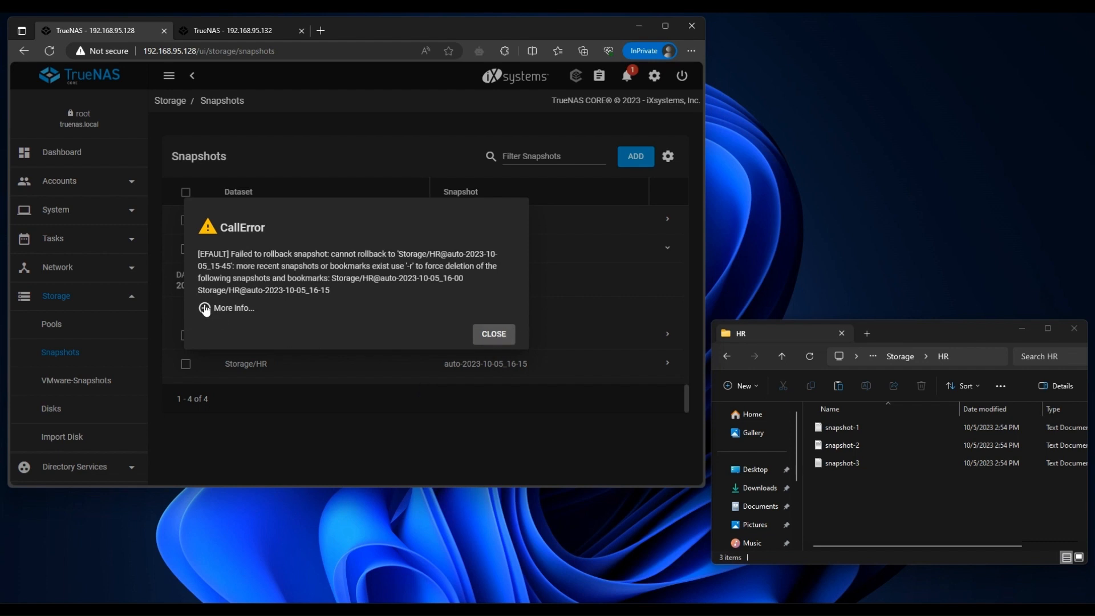
pyautogui.click(492, 334)
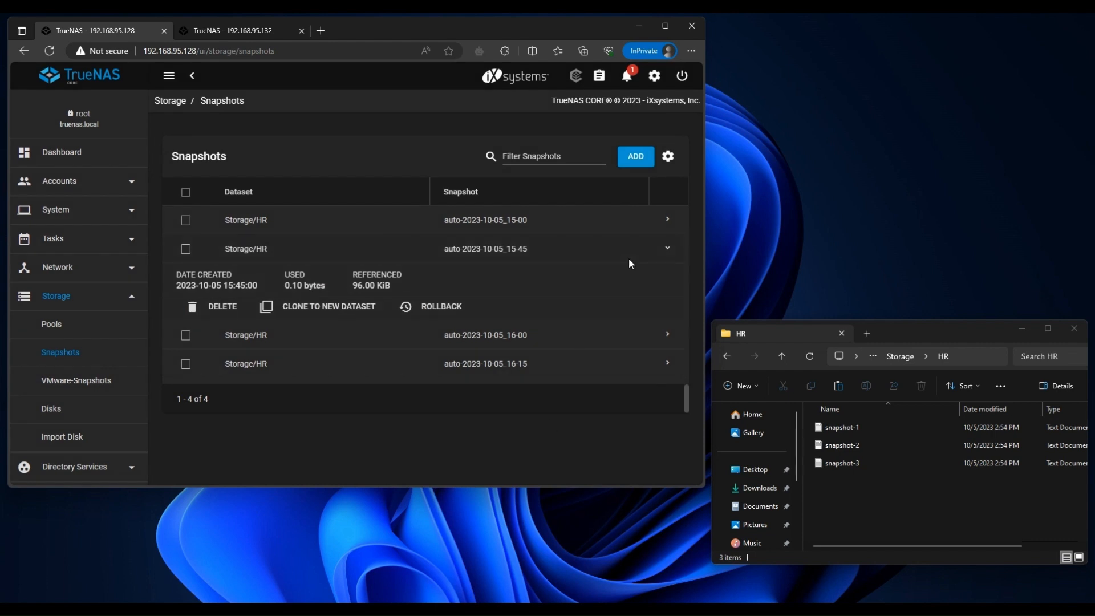
pyautogui.moveTo(634, 268)
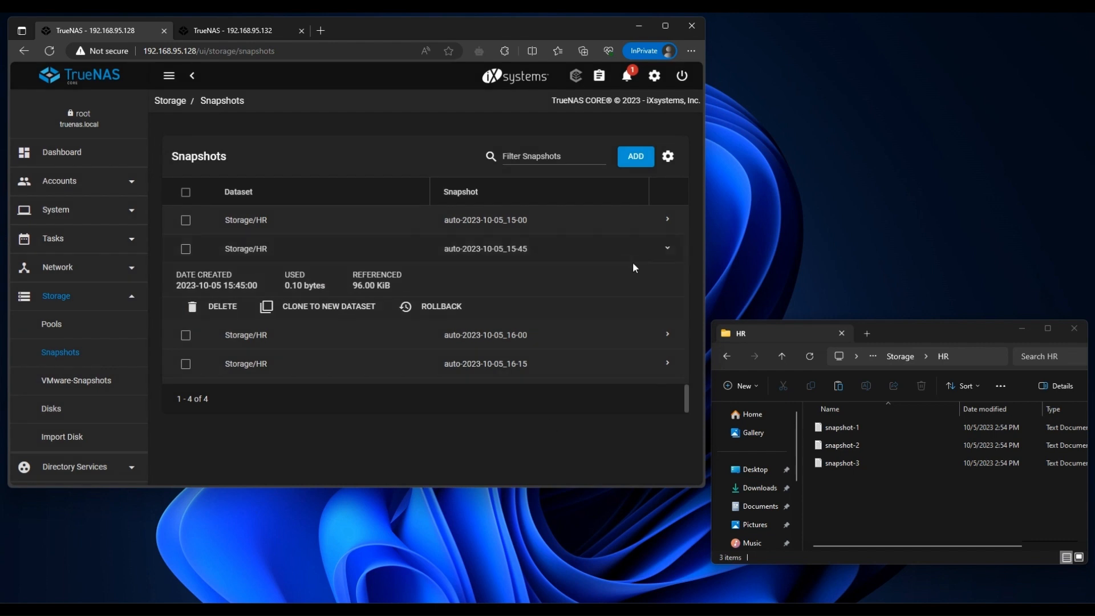
pyautogui.moveTo(651, 264)
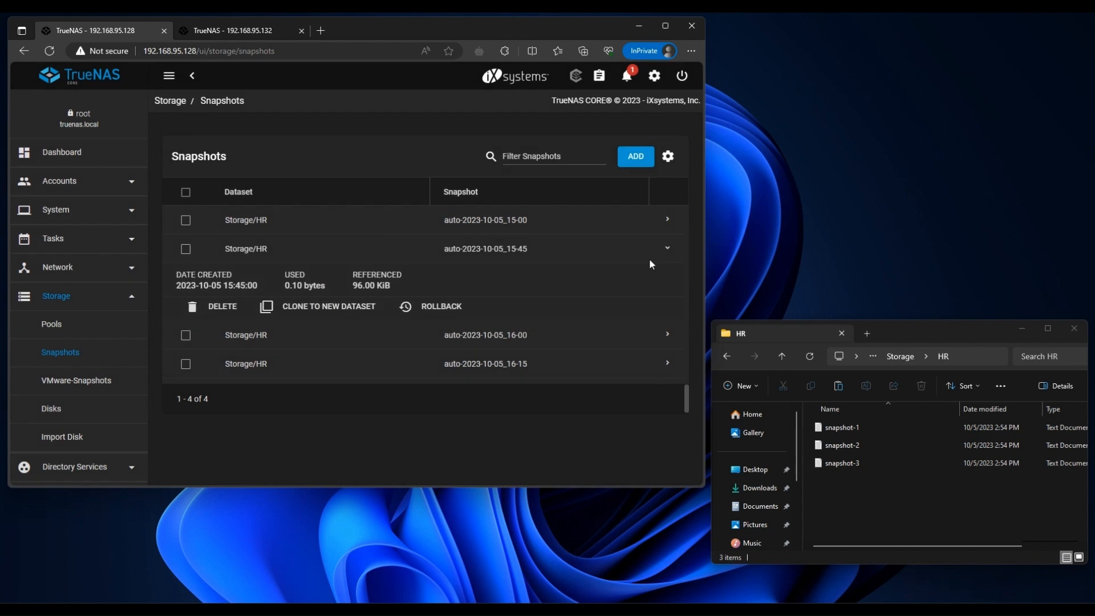
pyautogui.moveTo(661, 255)
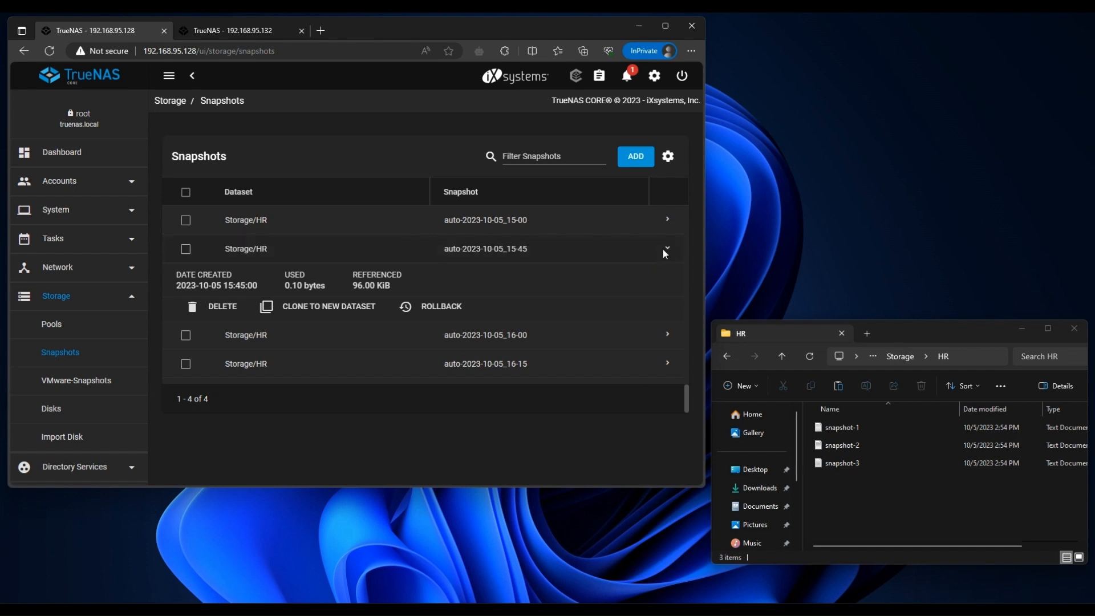
# Clone the auto-2023-10-05_16-15 snapshot into the dataset HR-auto-2023-10-05_16-15-clone.
pyautogui.click(668, 248)
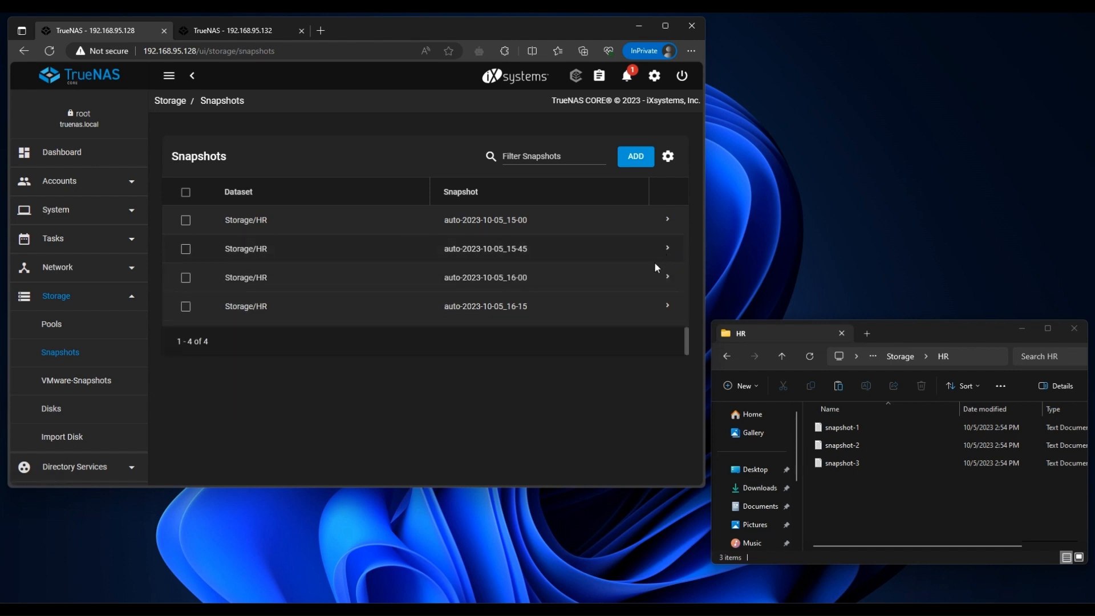
pyautogui.moveTo(533, 253)
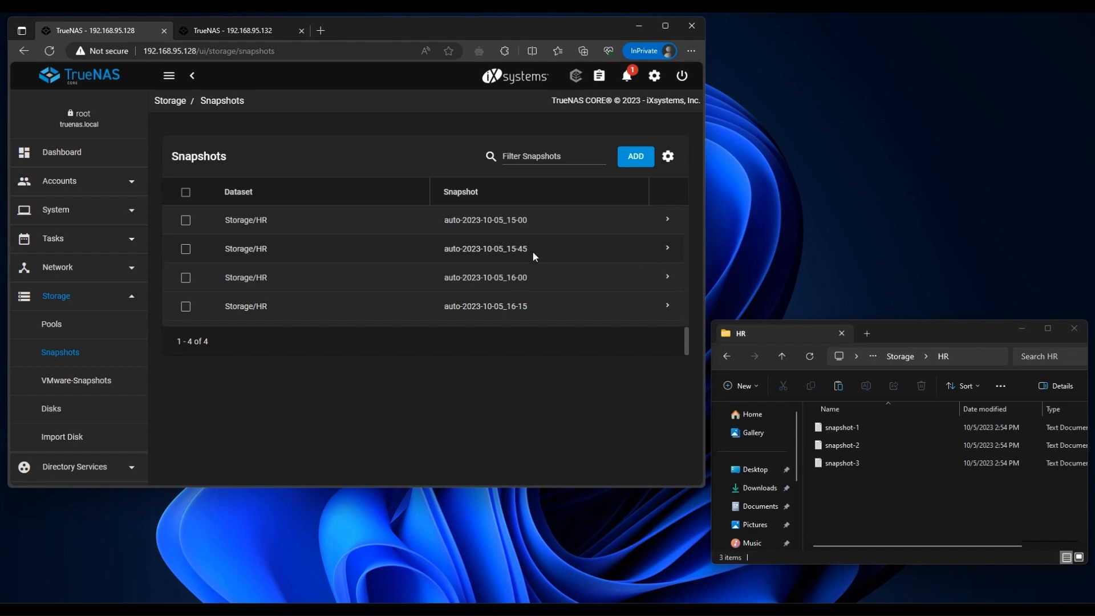
pyautogui.moveTo(589, 206)
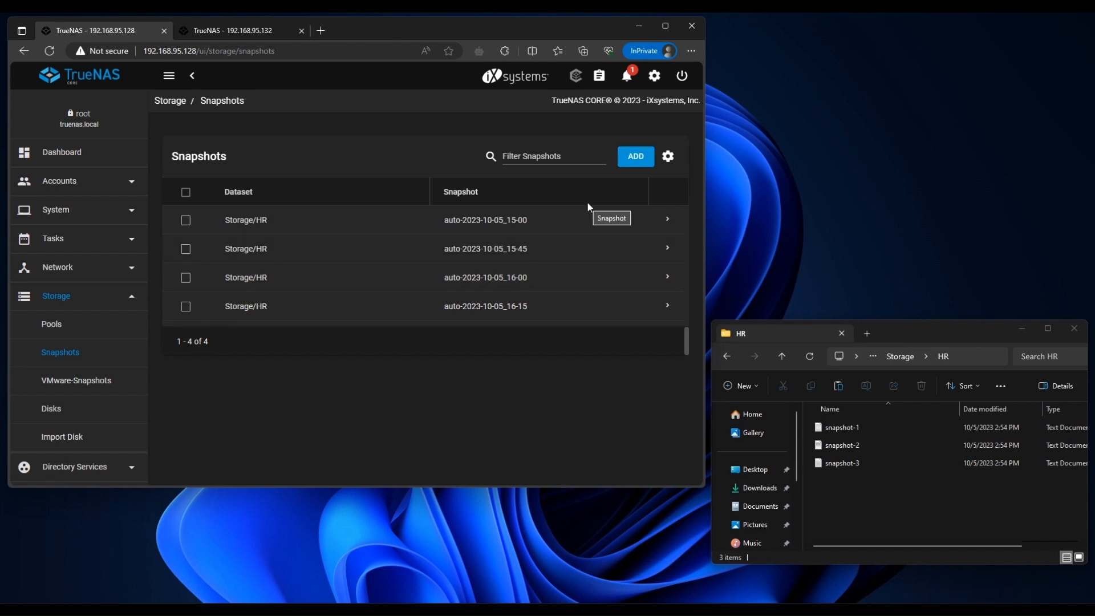
pyautogui.moveTo(668, 309)
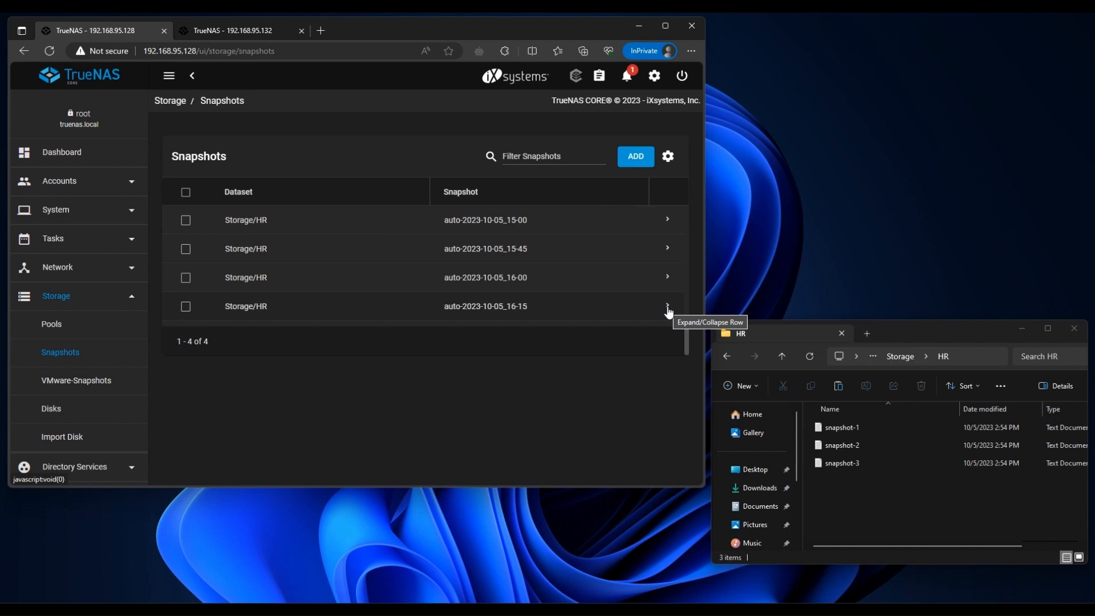
pyautogui.click(667, 306)
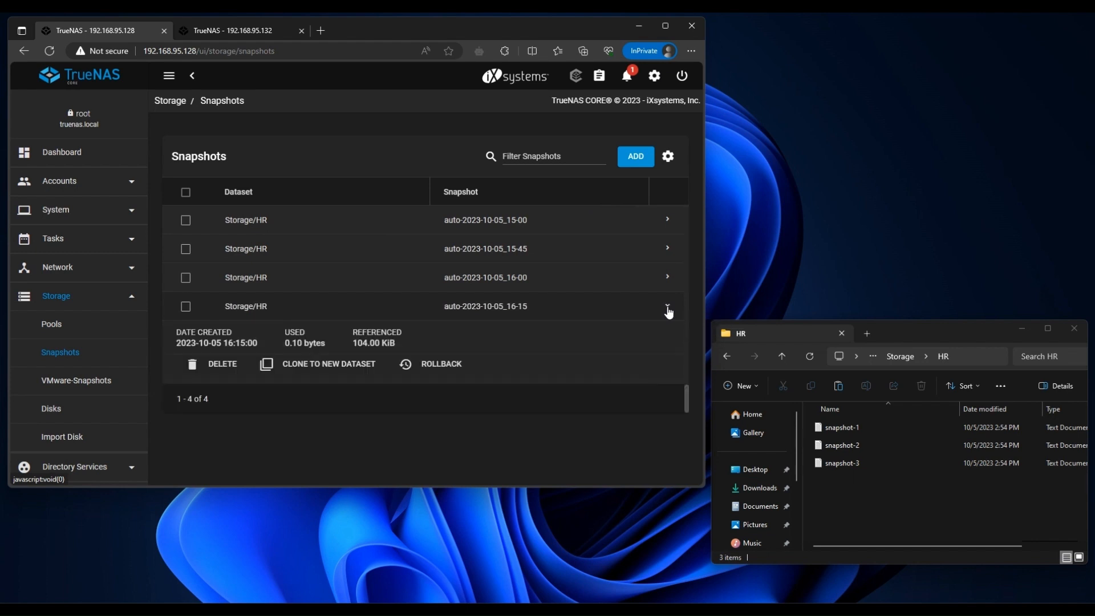
pyautogui.moveTo(663, 315)
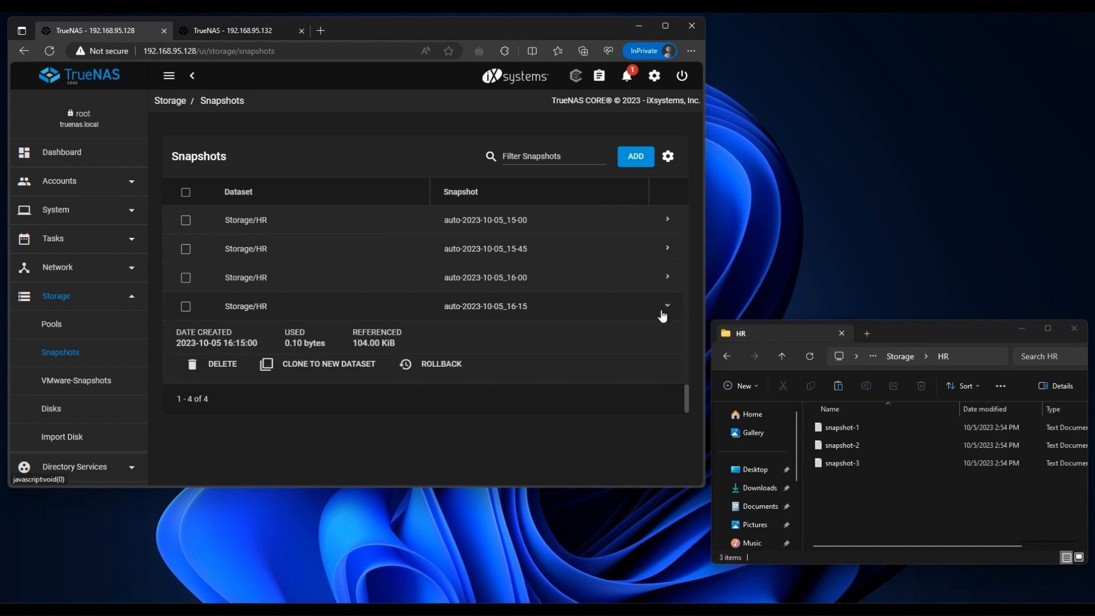
pyautogui.click(327, 364)
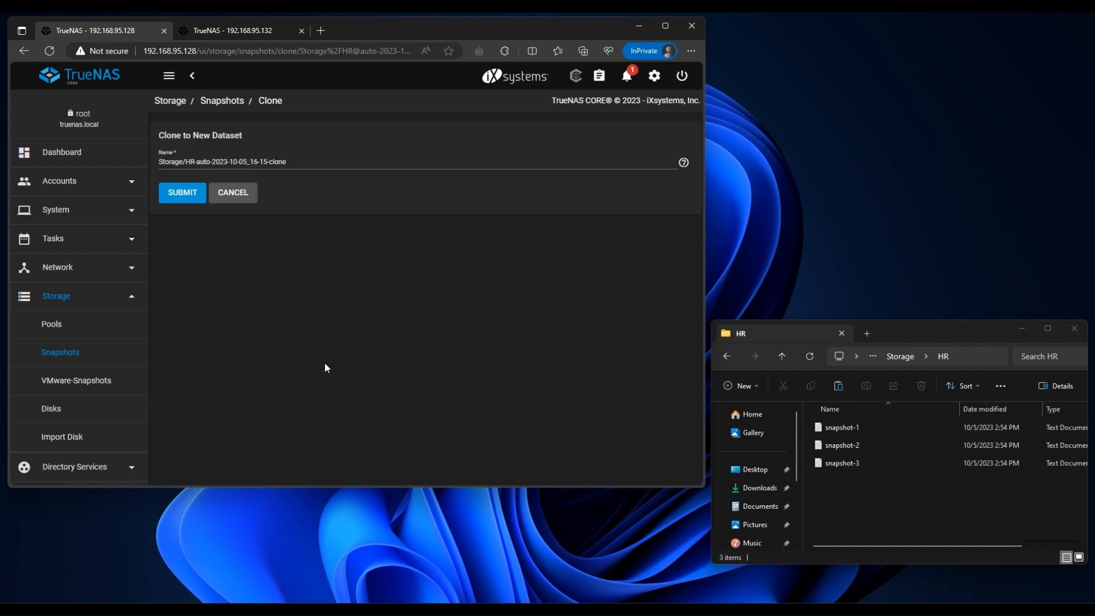
pyautogui.click(182, 193)
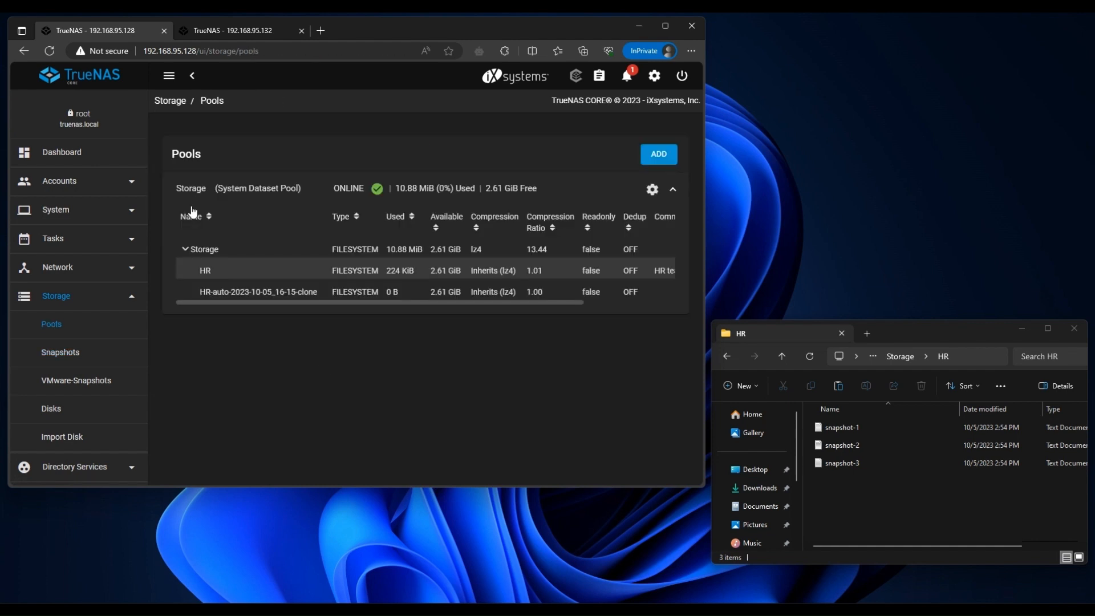
pyautogui.moveTo(194, 212)
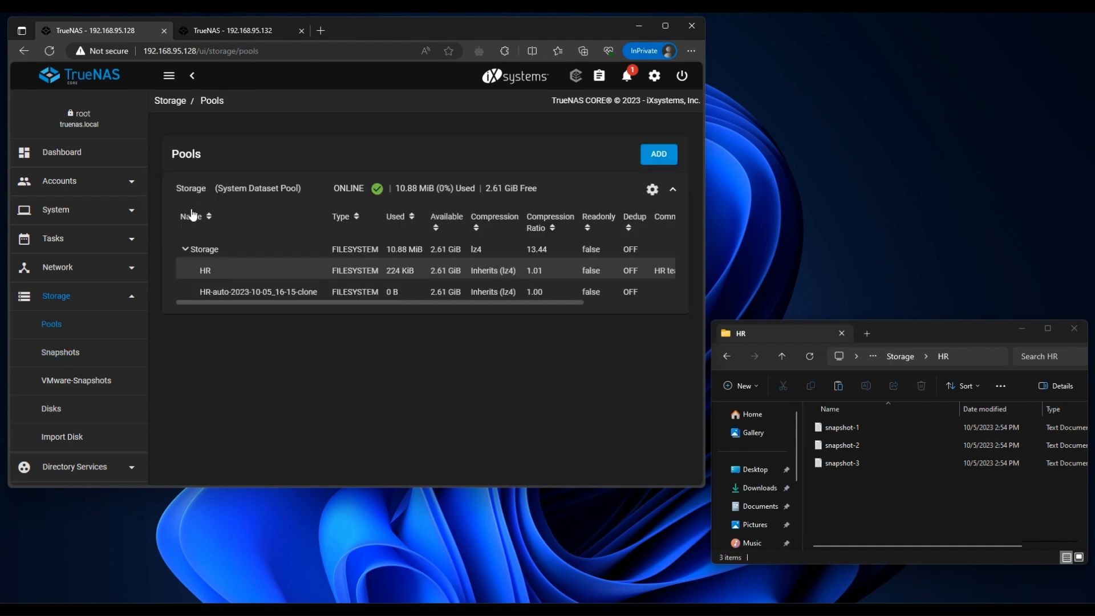
pyautogui.click(247, 292)
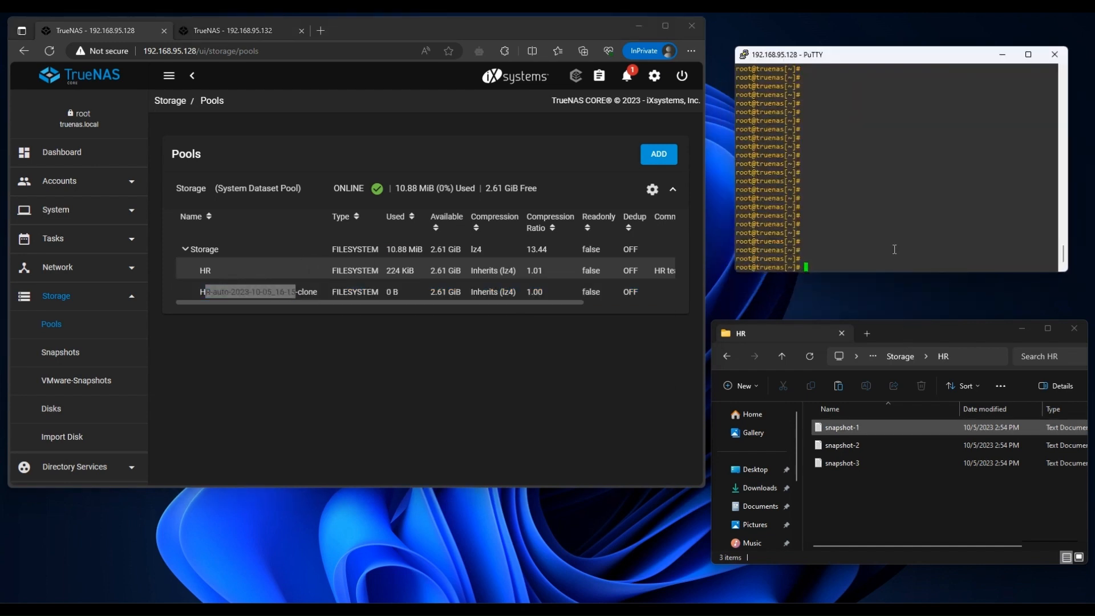
# List /mnt and /mnt/Storage to reach the clone dataset holding snapshot-1.txt, snapshot-2.txt and snapshot-3.txt.
pyautogui.write('ls /mnt/Storage')
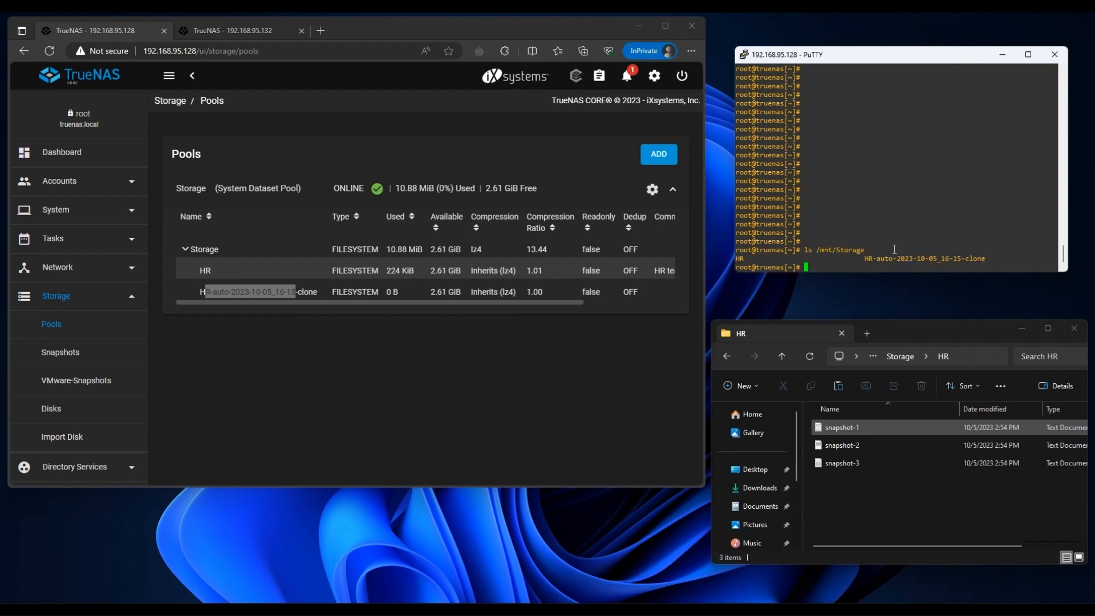
pyautogui.write('ls /mnt/Storage/HR-auto-2023-10-05_16-15-clone')
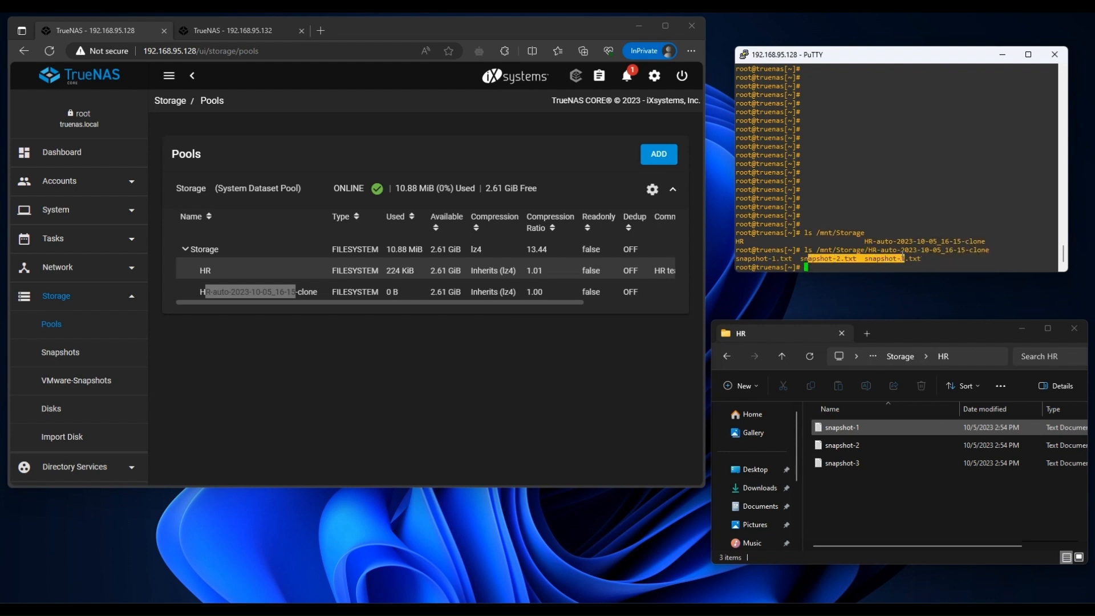
# Delete snapshot-3.txt and snapshot-2.txt from /mnt/Storage/HR, relisting until only snapshot-1.txt remains.
pyautogui.click(59, 352)
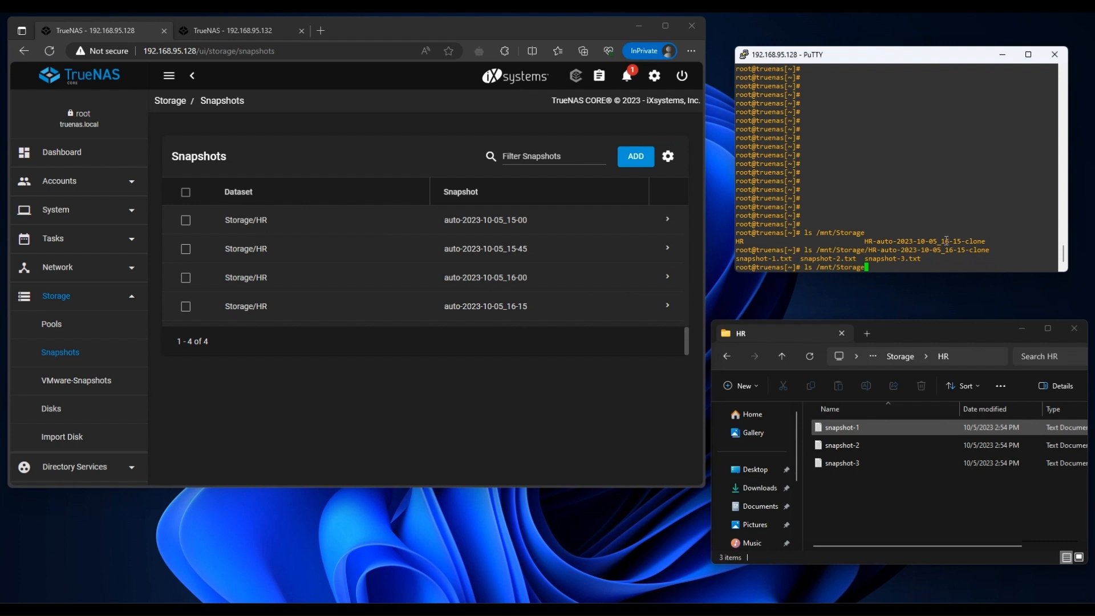
pyautogui.write('ls /mnt/Storage/HR')
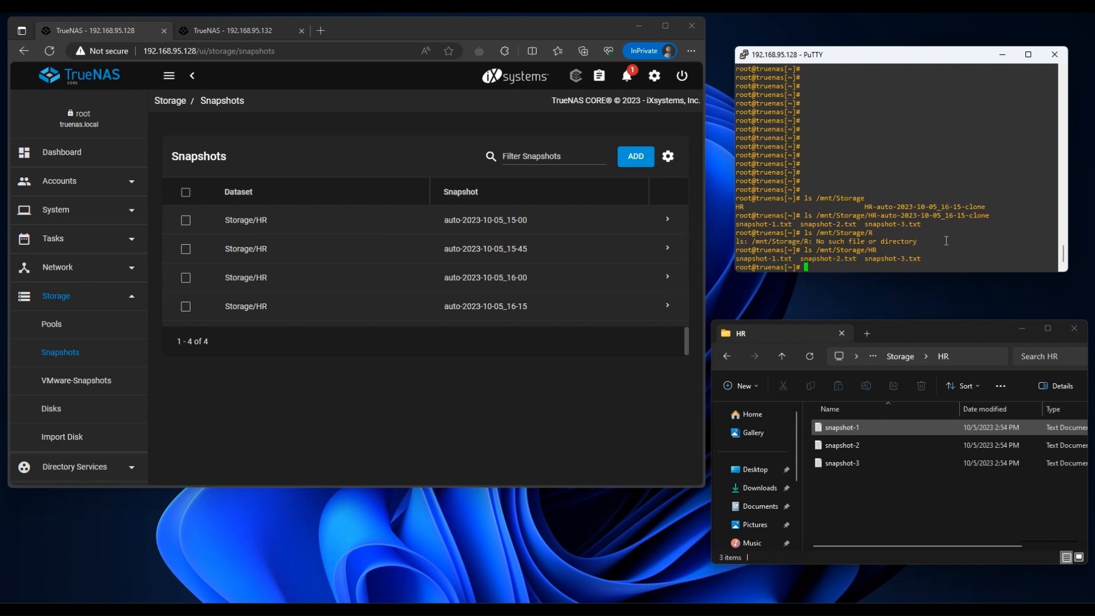
pyautogui.write('ls /mnt/Storage/HR')
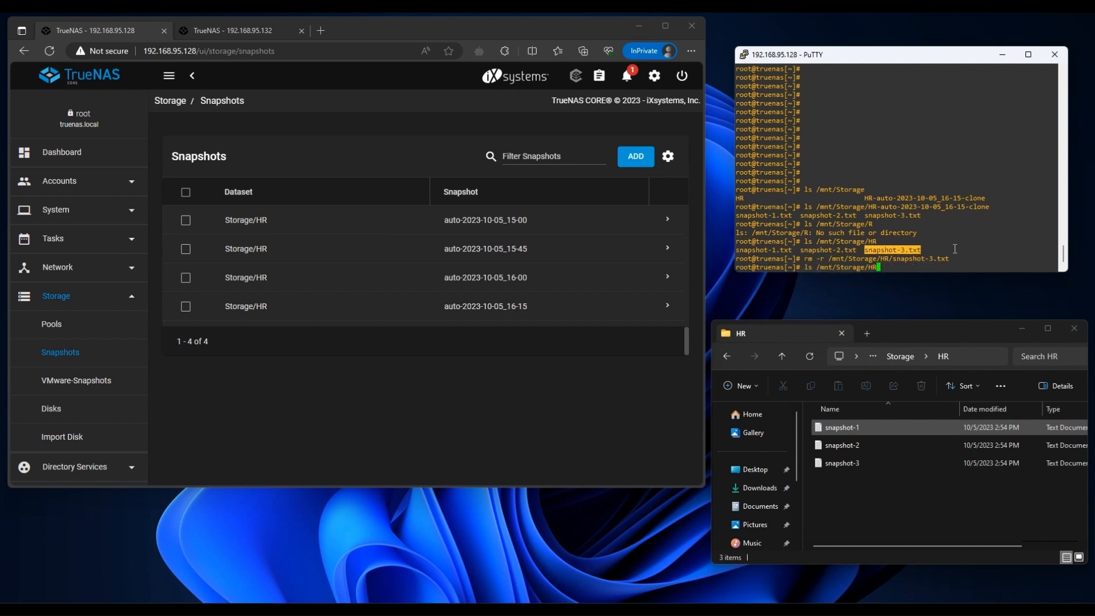
pyautogui.press('Enter')
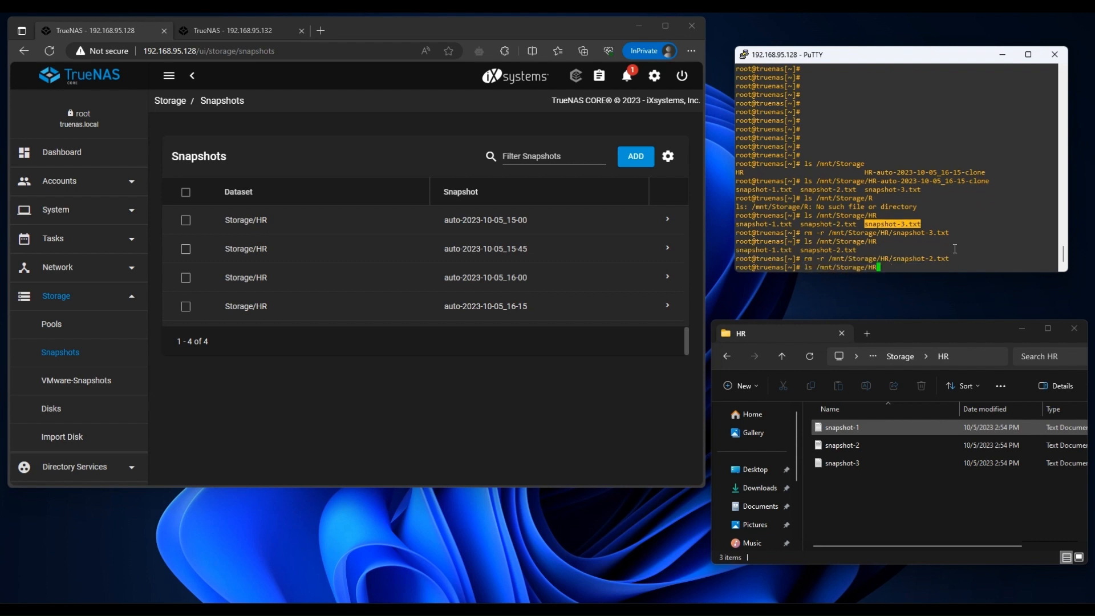
pyautogui.press('Enter')
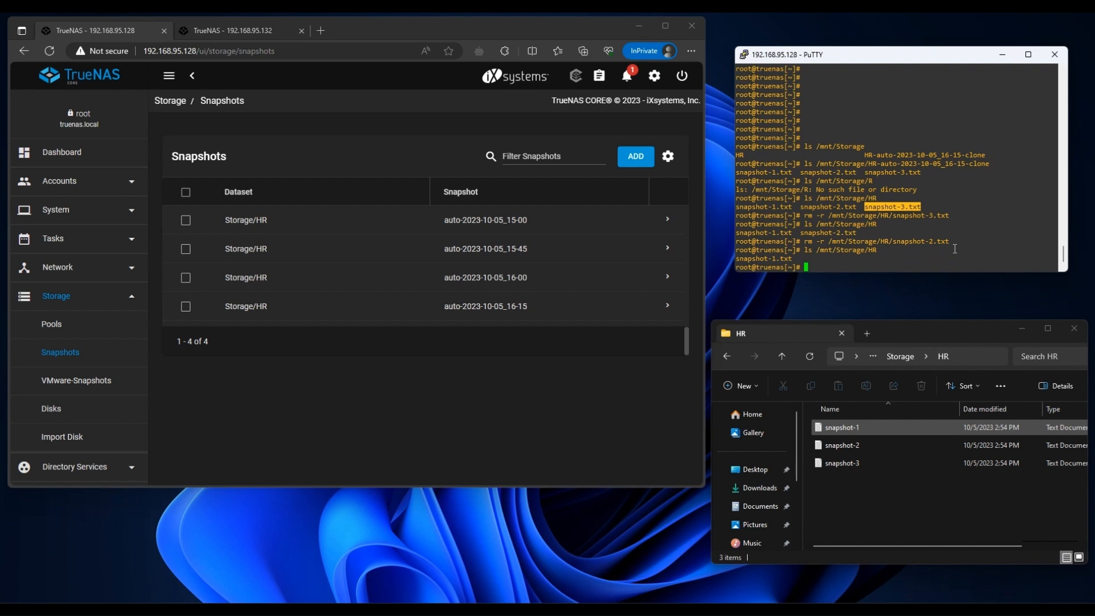
pyautogui.moveTo(711, 313)
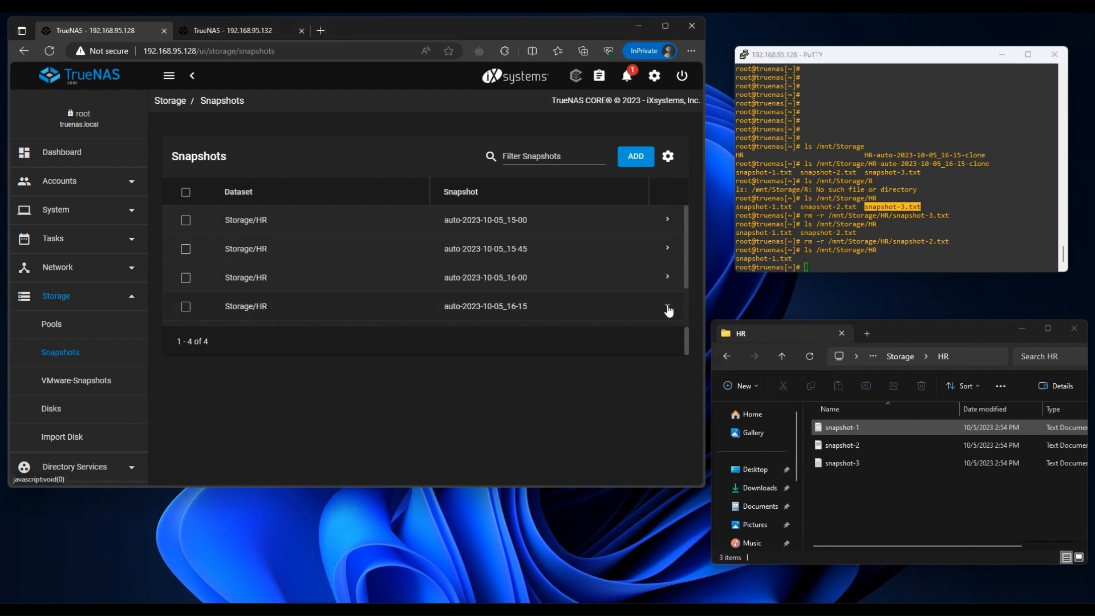
# Roll Storage/HR back to auto-2023-10-05_16-15 and highlight the three restored files in the shell listing.
pyautogui.click(669, 310)
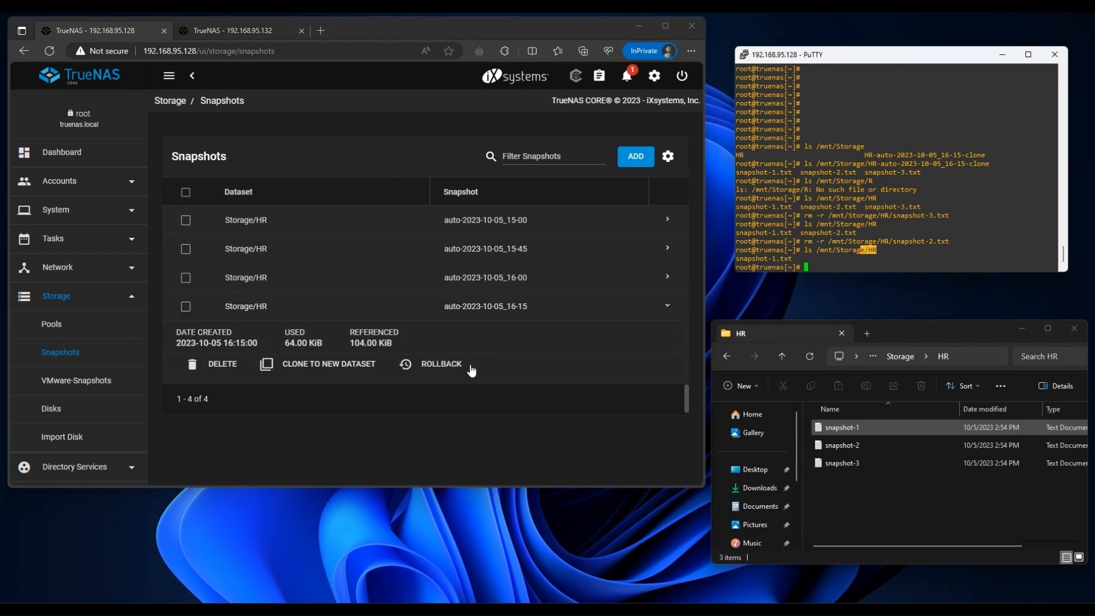
pyautogui.click(441, 364)
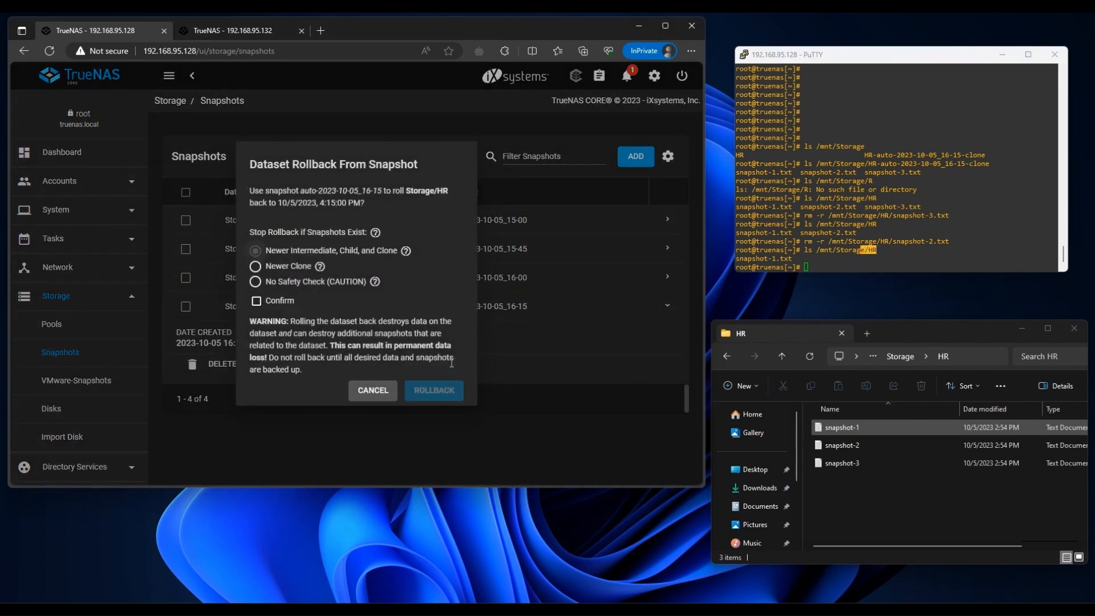
pyautogui.click(255, 301)
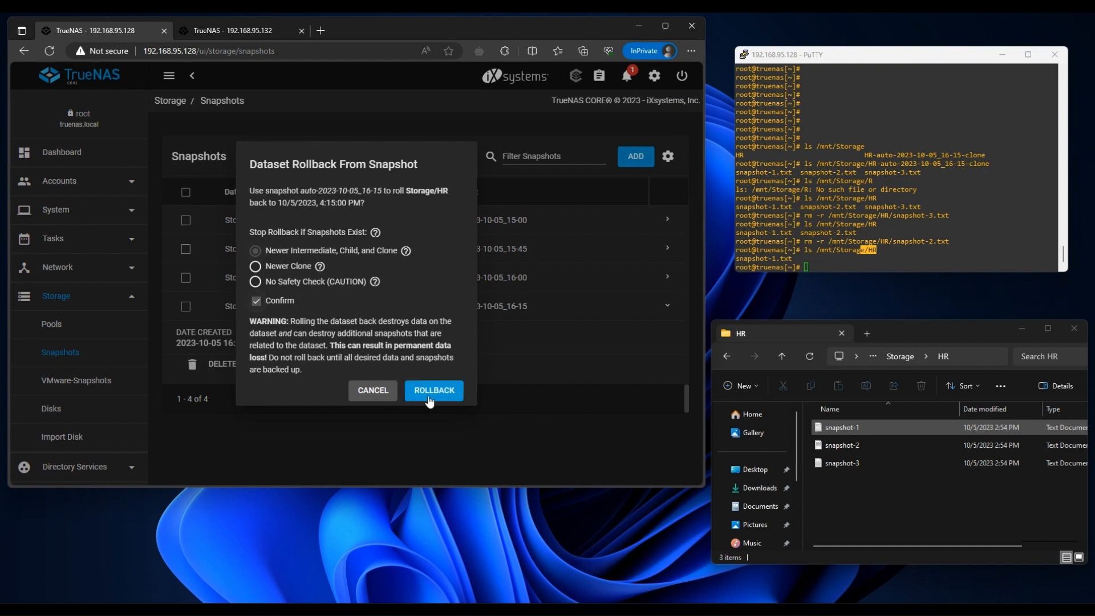
pyautogui.click(434, 390)
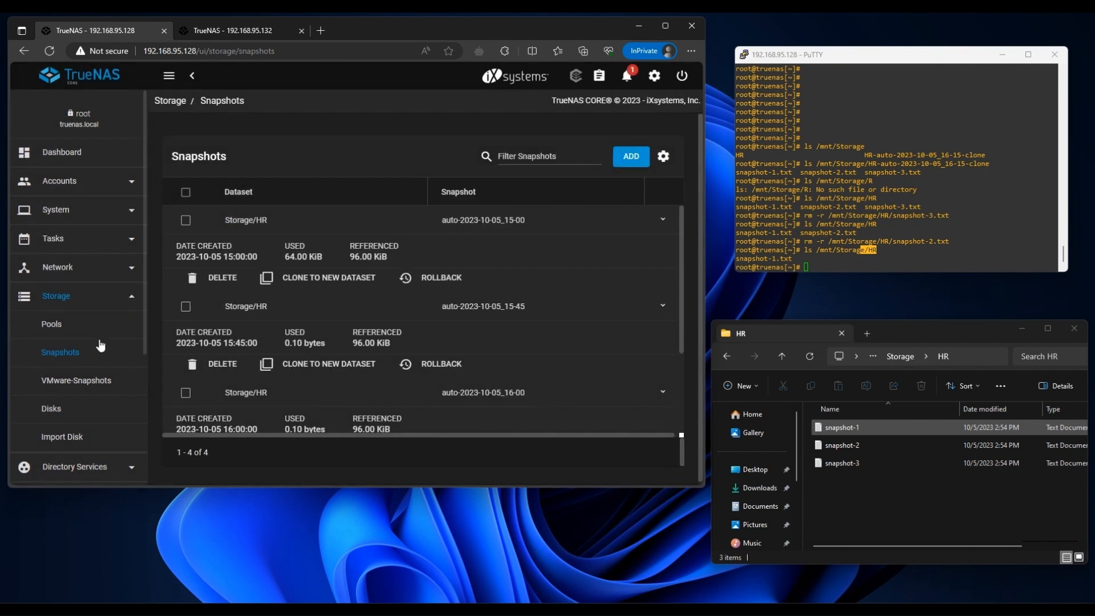
pyautogui.scroll(-3)
pyautogui.write('ls /mnt/Storage/HR')
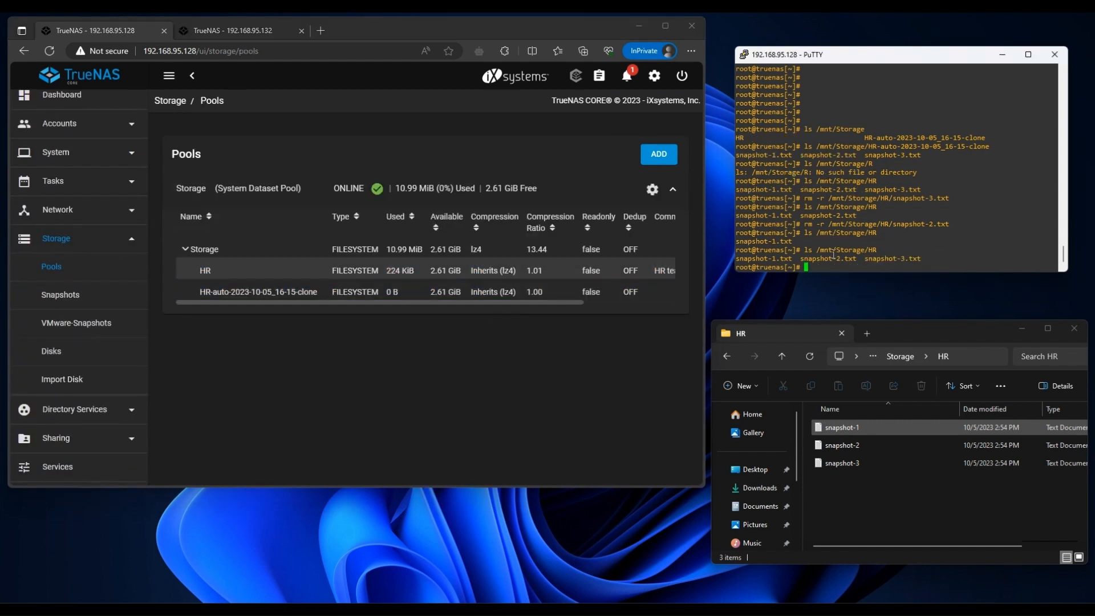
pyautogui.moveTo(779, 259); pyautogui.dragTo(920, 259)
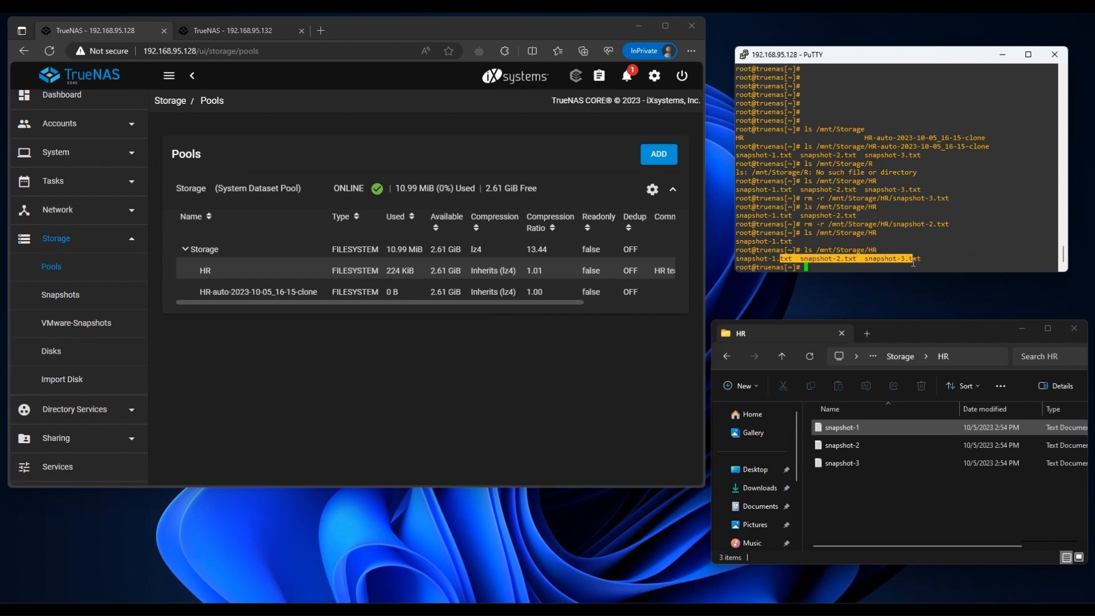
pyautogui.moveTo(502, 383)
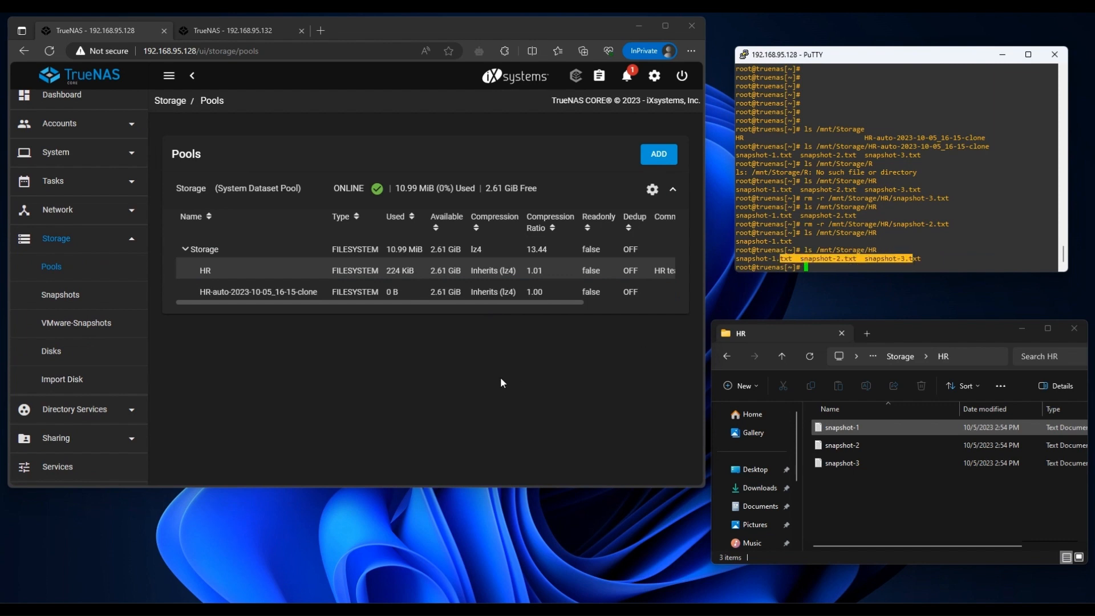
# Roll Storage/HR back to the 16:15 snapshot again and refresh the HR share to show snapshot-1, snapshot-2 and snapshot-3.
pyautogui.click(59, 294)
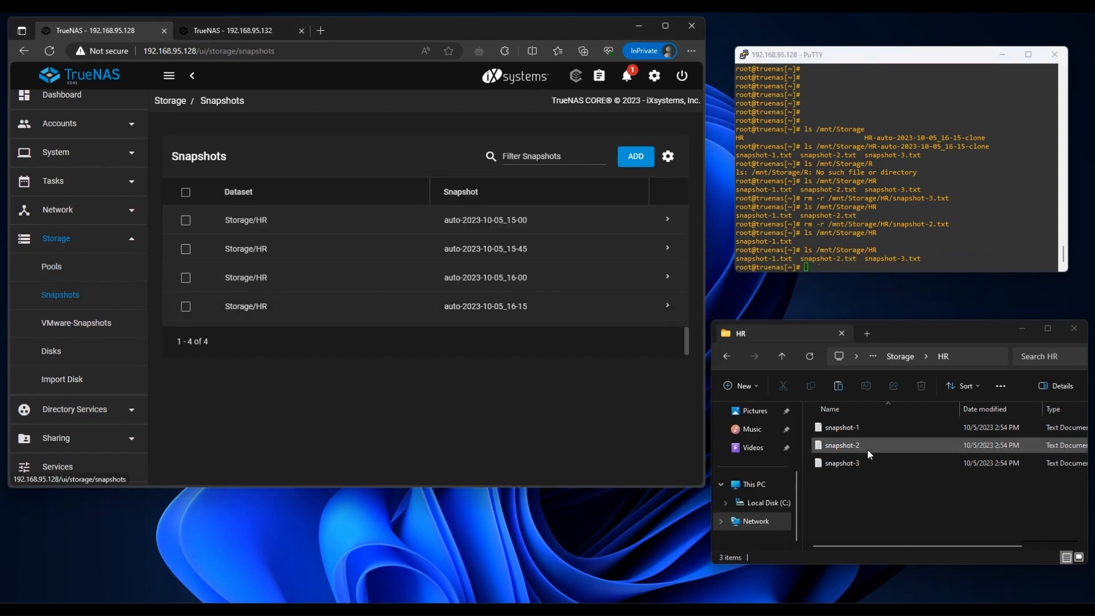
pyautogui.click(840, 463)
pyautogui.write('ls /mnt/Storage/HR')
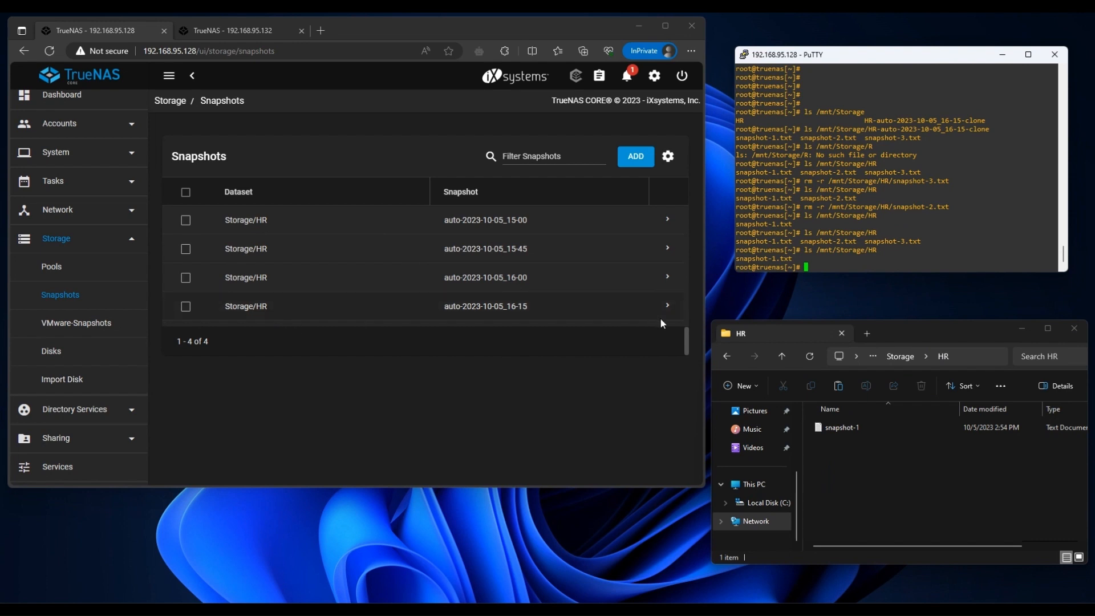
pyautogui.click(667, 305)
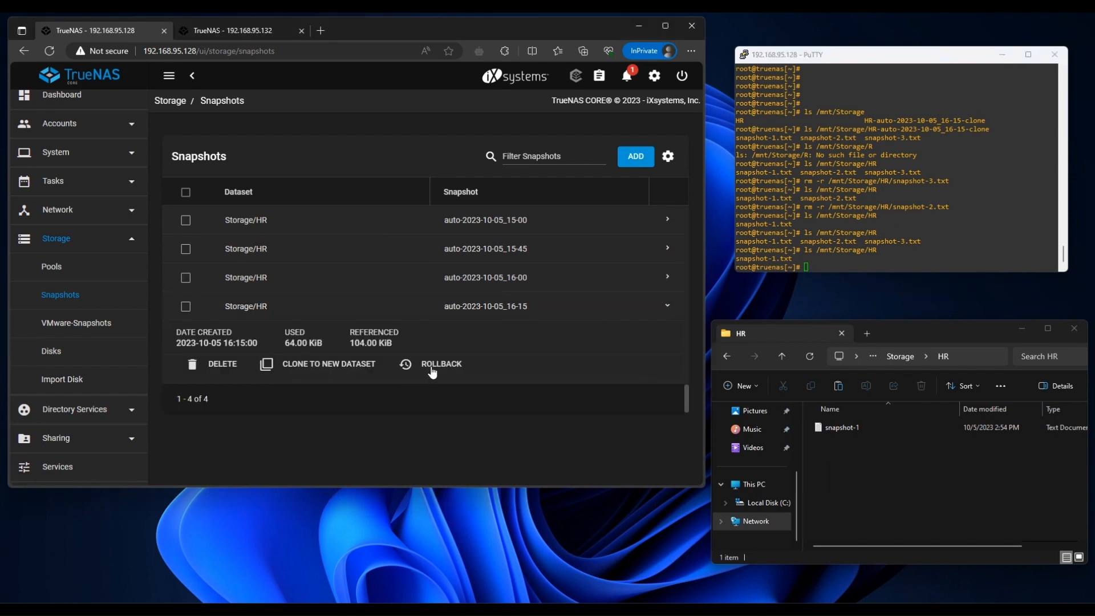
pyautogui.click(440, 364)
pyautogui.write('ls /mnt/Storage/HR')
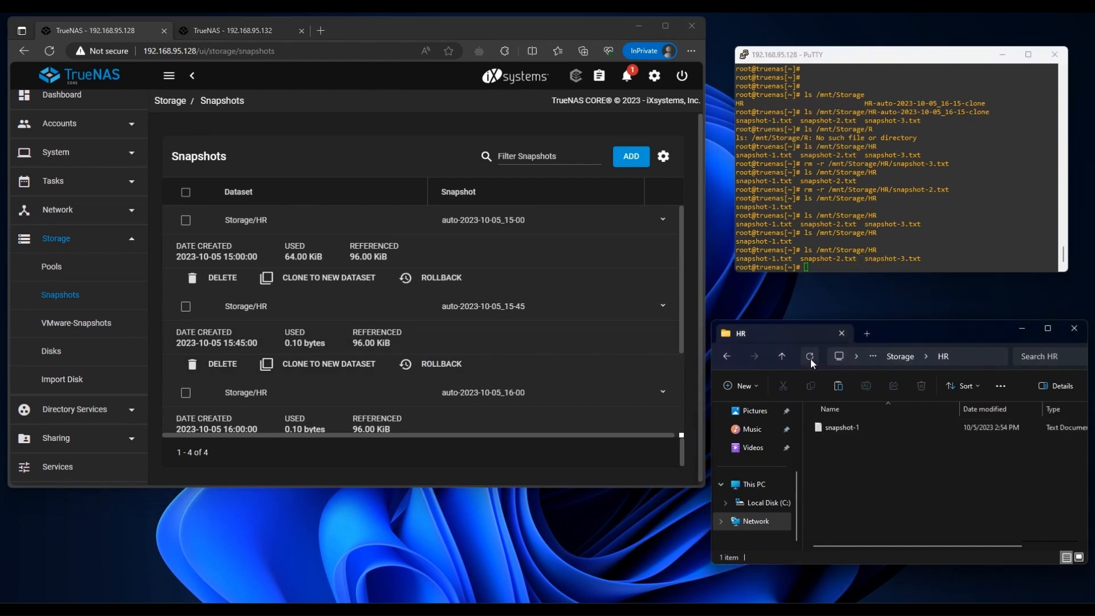
pyautogui.click(810, 356)
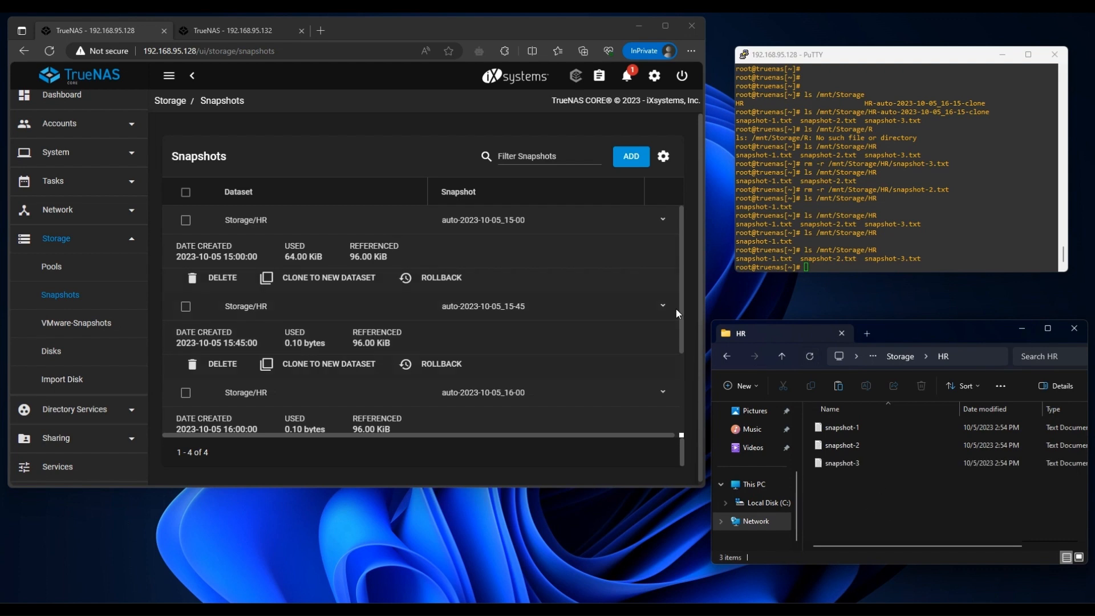
pyautogui.click(663, 277)
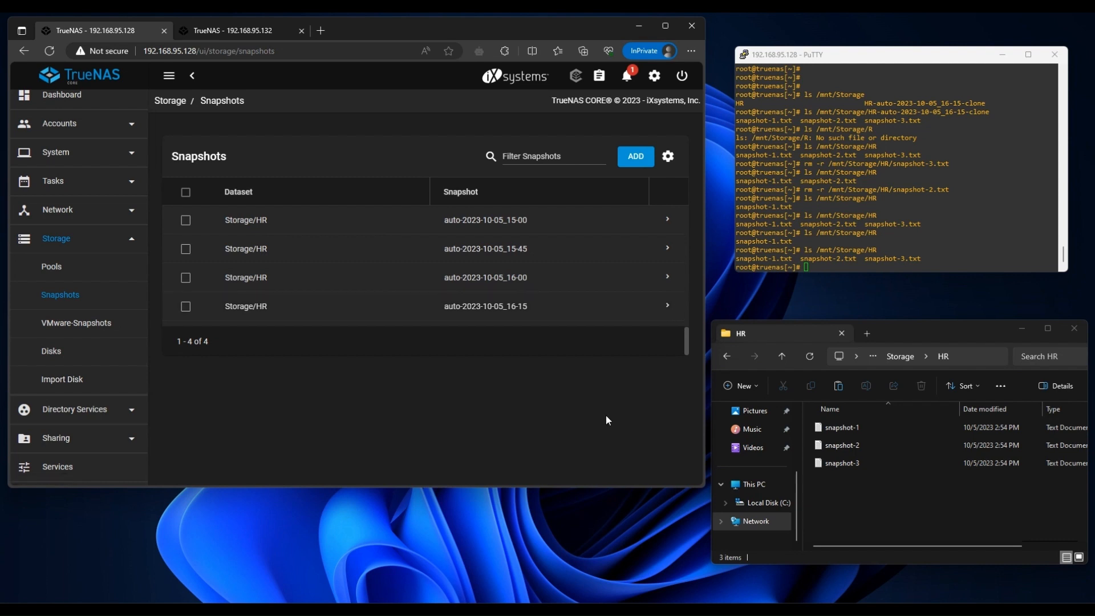
pyautogui.moveTo(208, 329)
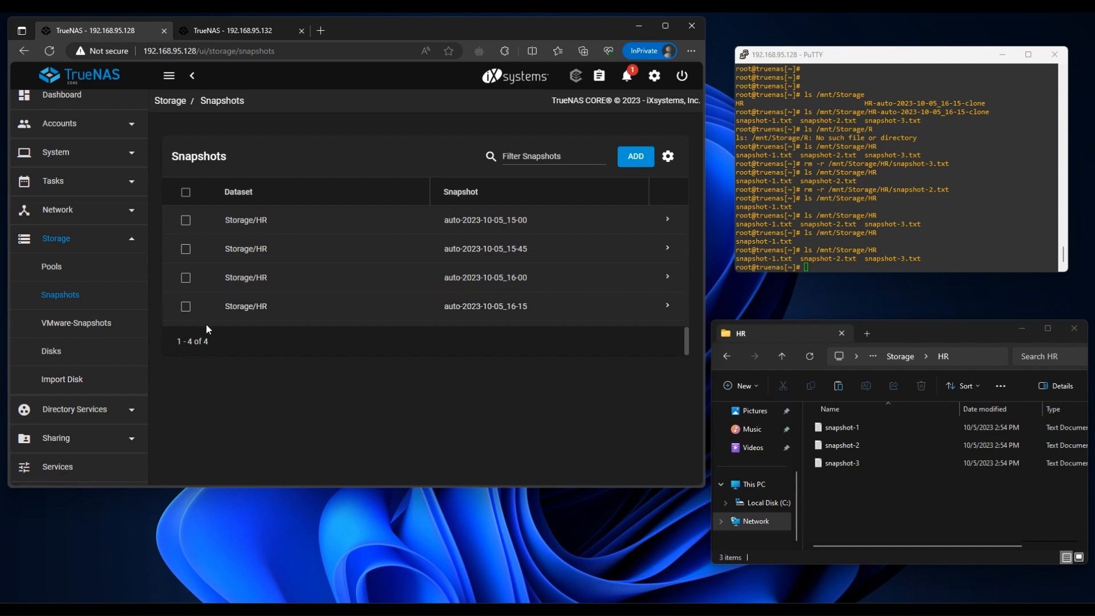
pyautogui.moveTo(397, 299)
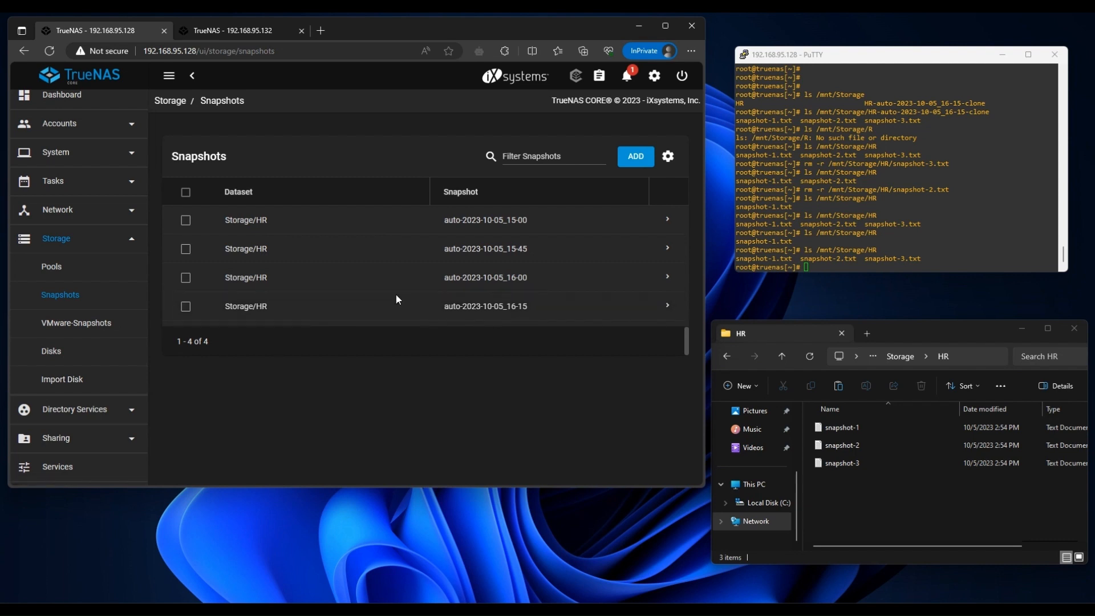
pyautogui.moveTo(378, 274)
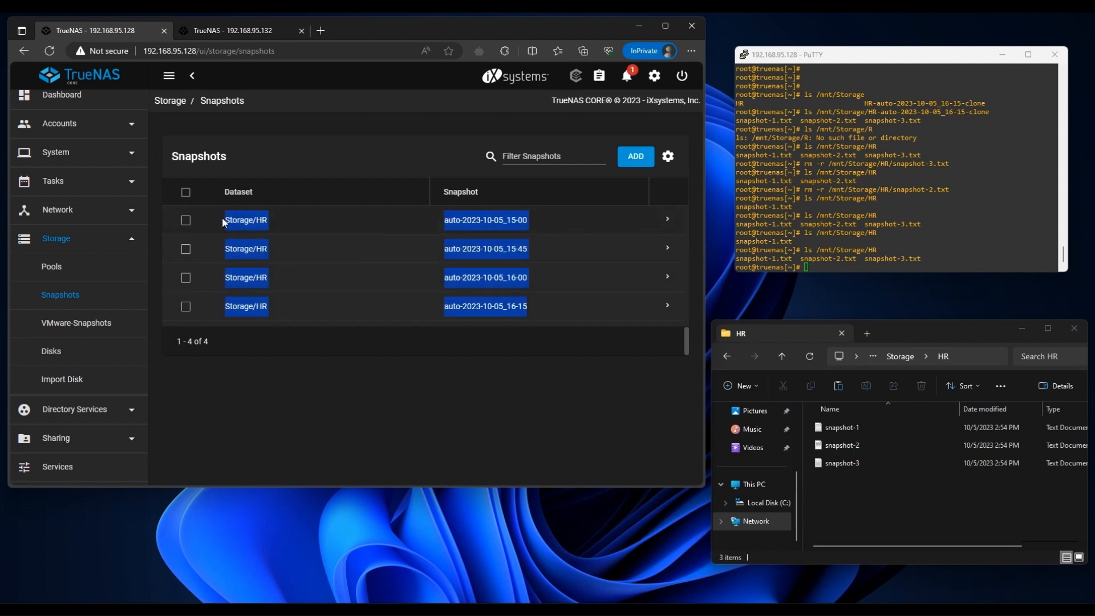
# Launch Notepad from the Start menu to hold the copied Storage/HR snapshot names.
pyautogui.write('notepad')
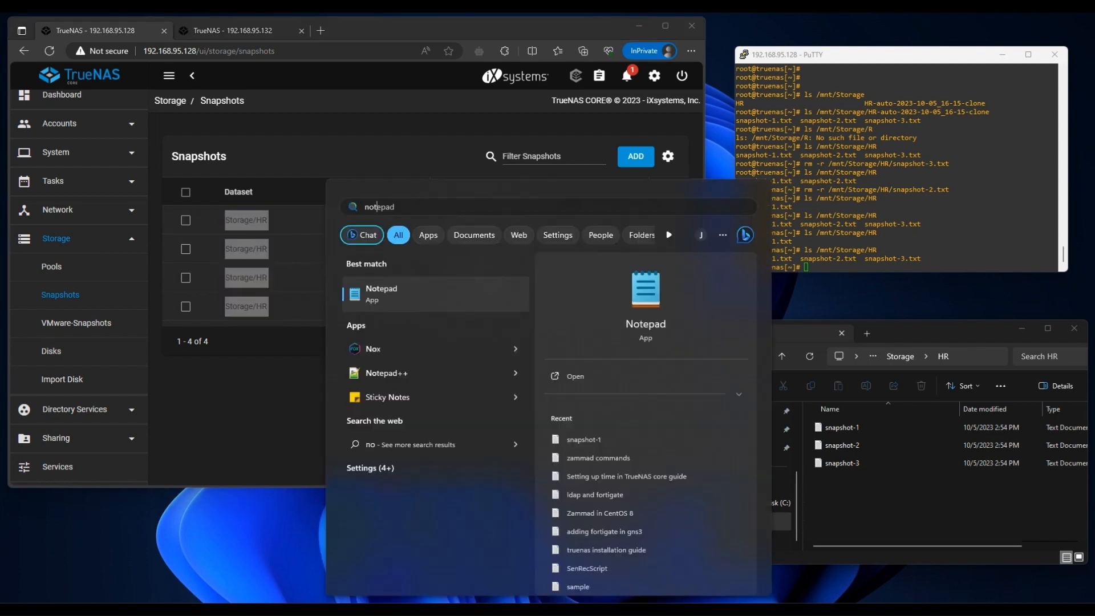
pyautogui.click(381, 294)
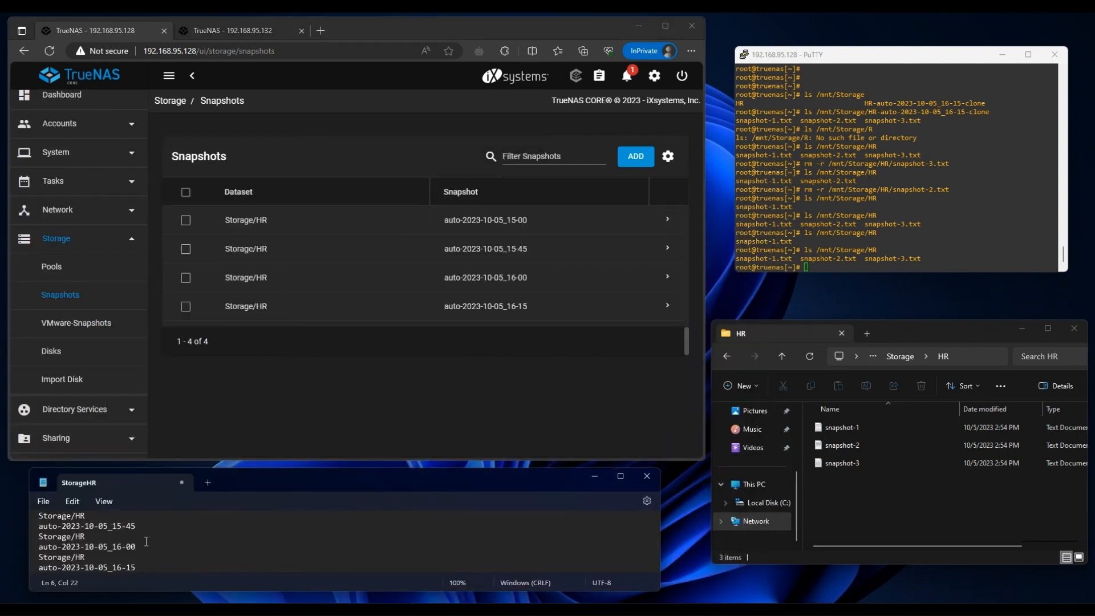
# Roll Storage/HR back to auto-2023-10-05_16-00, confirming the data-loss warning.
pyautogui.click(668, 278)
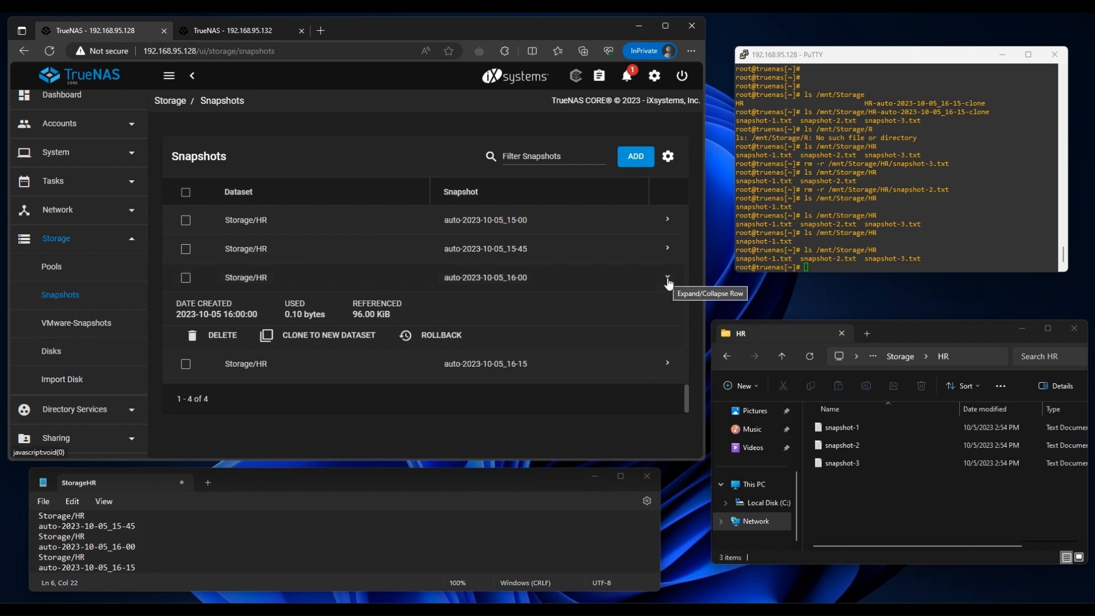
pyautogui.click(440, 335)
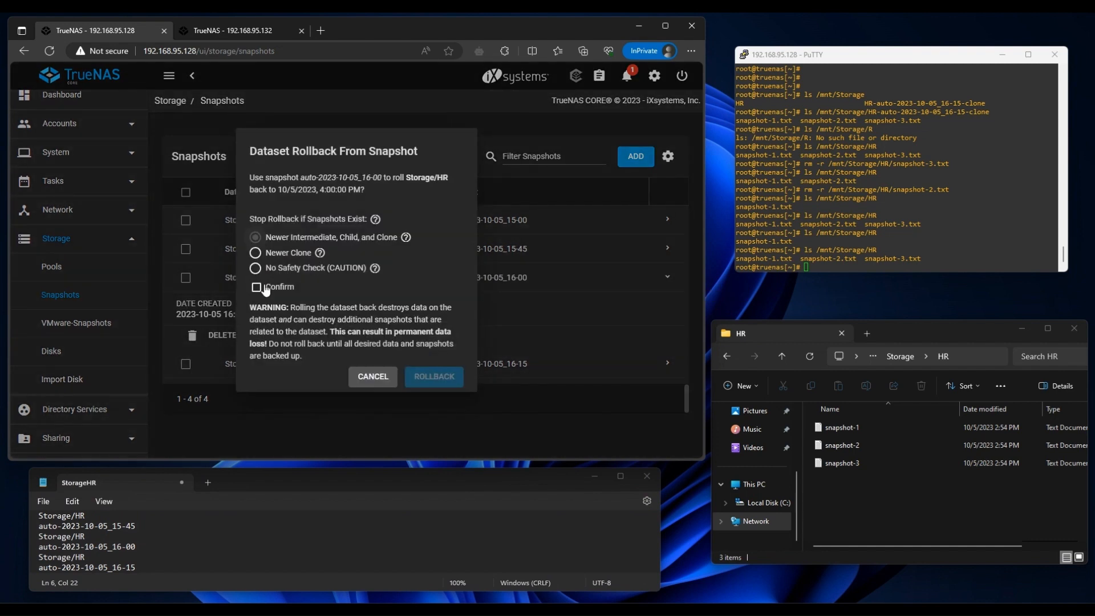
pyautogui.click(255, 287)
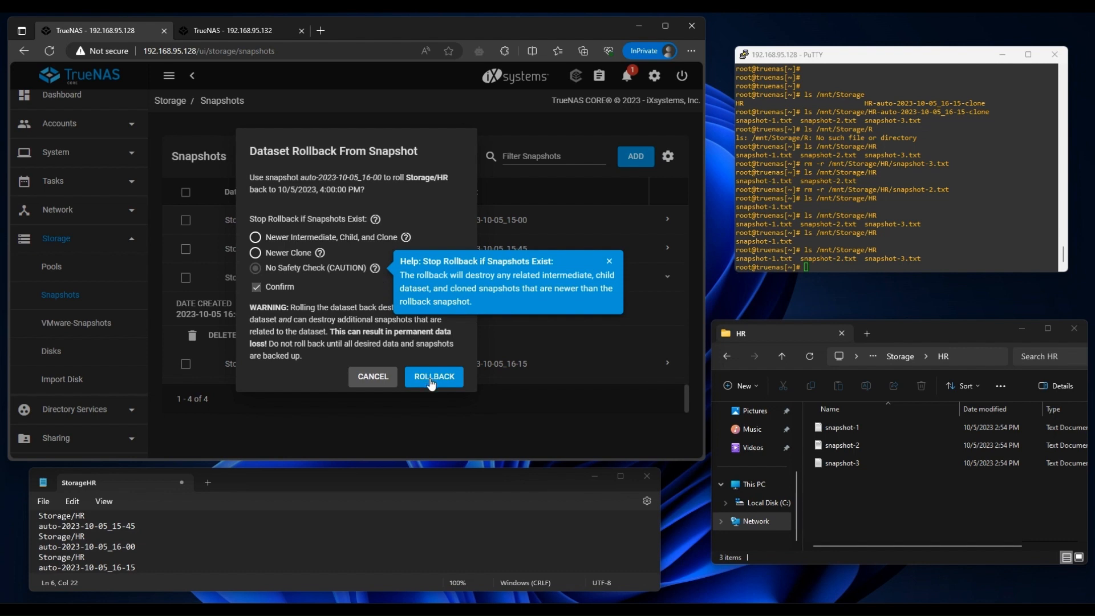
pyautogui.click(433, 376)
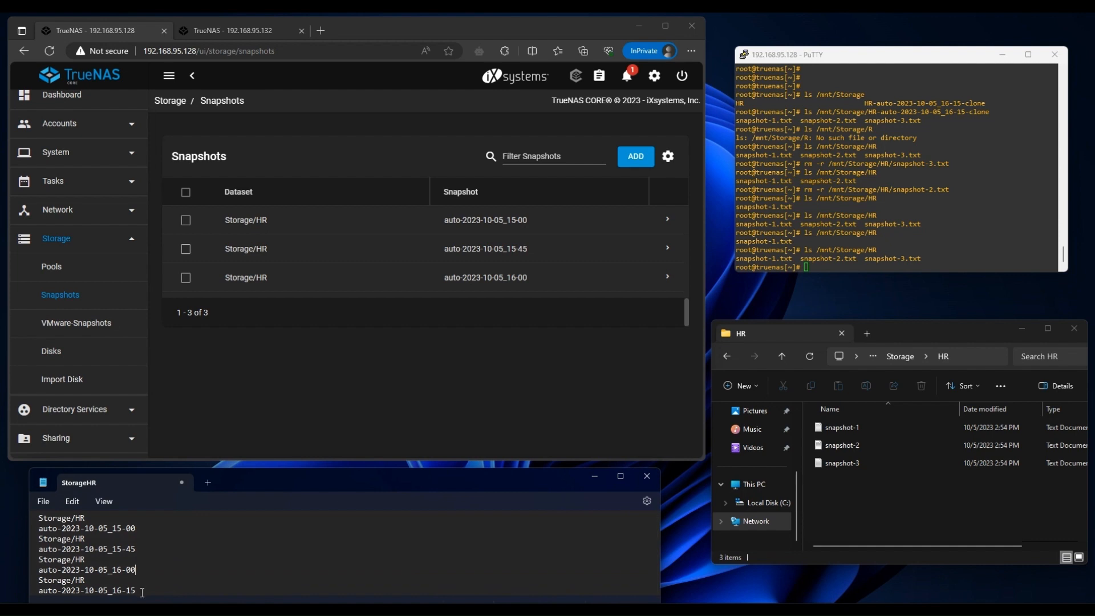
# Note the 16-00 snapshot time in Notepad and relist /mnt/Storage/HR showing only snapshot-1.txt and snapshot-2.txt.
pyautogui.doubleClick(128, 528)
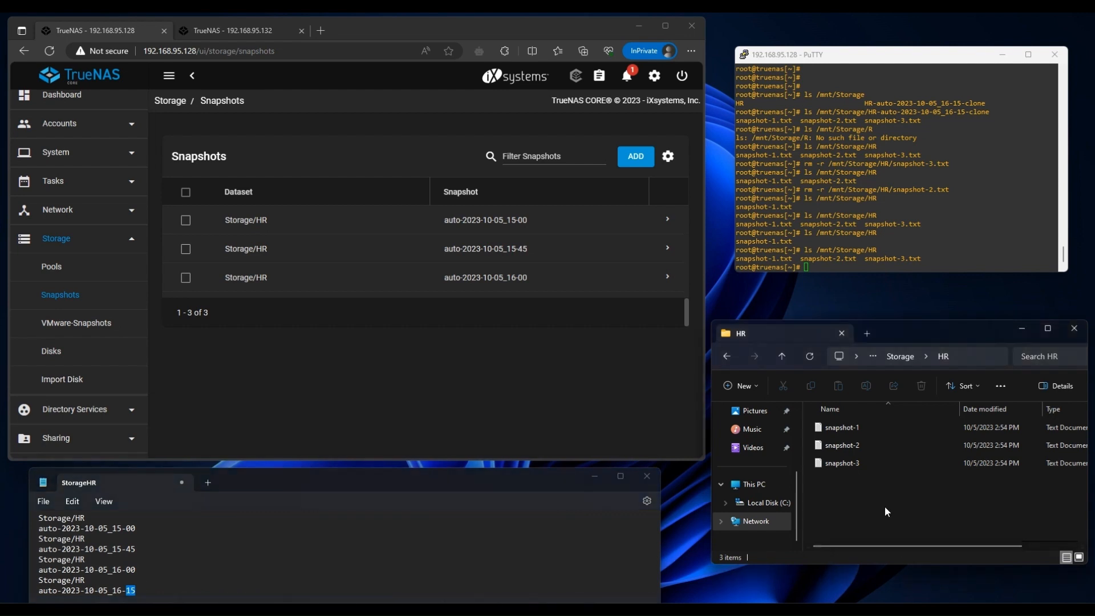
pyautogui.moveTo(892, 530)
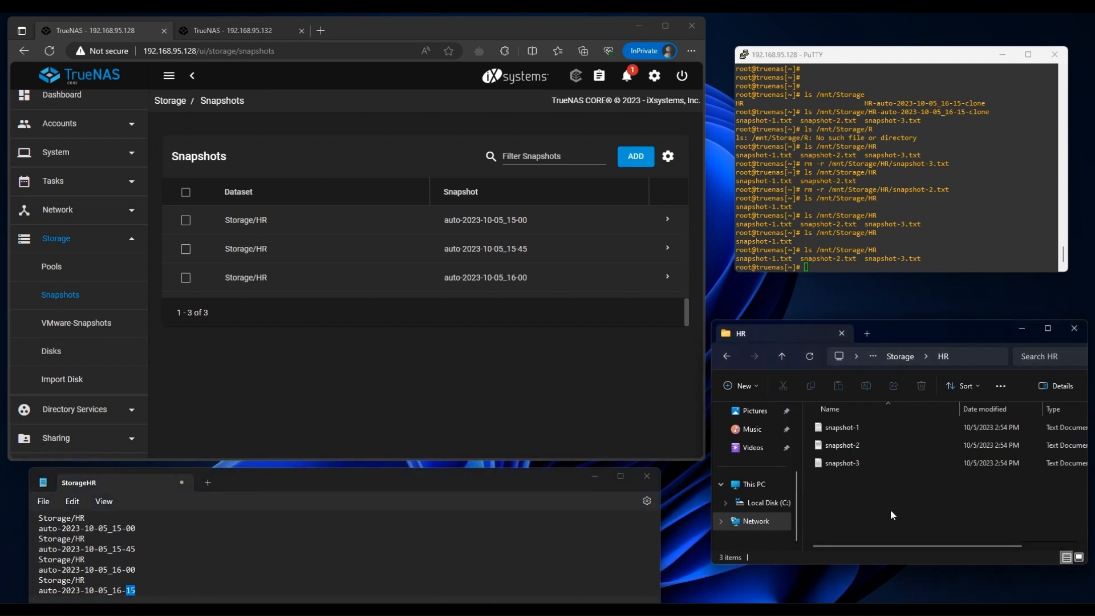
pyautogui.moveTo(944, 242)
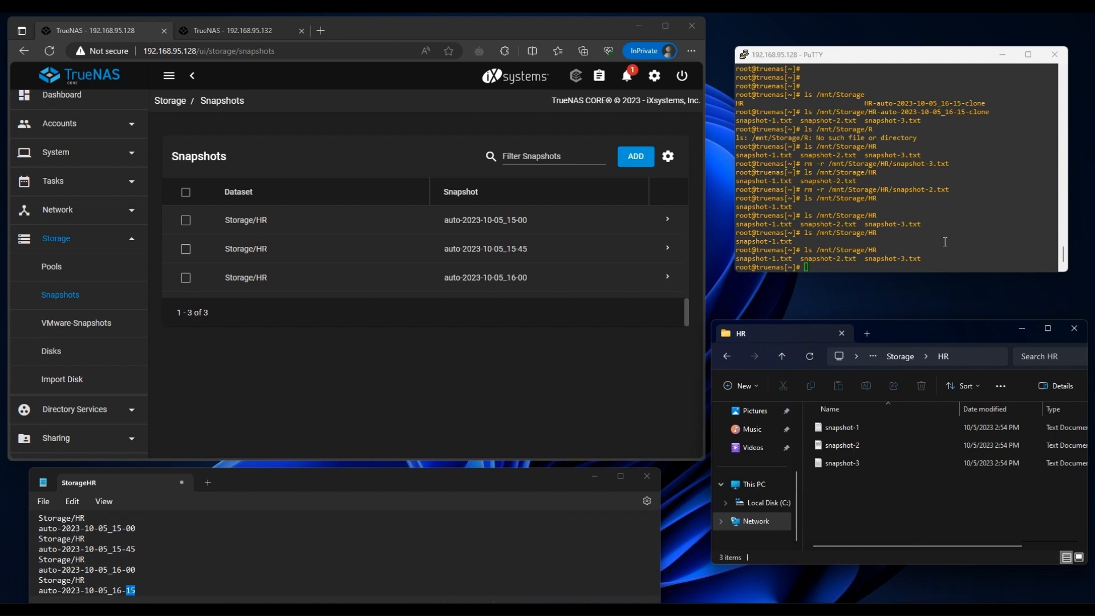
pyautogui.click(810, 356)
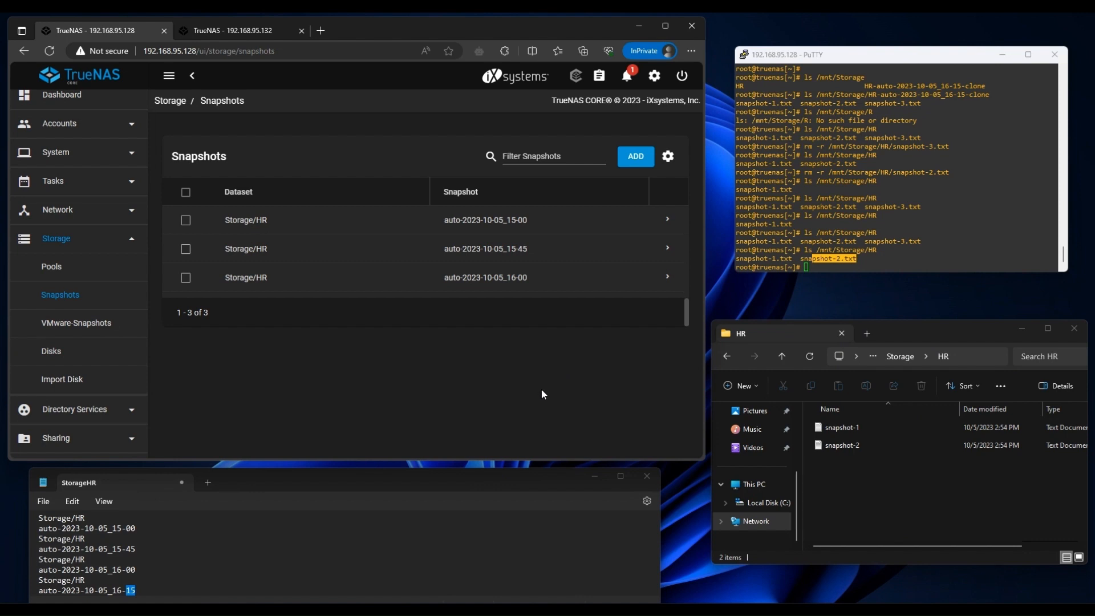
# Roll Storage/HR back to auto-2023-10-05_15-45, leaving only the 15-00 and 15-45 snapshots.
pyautogui.click(667, 248)
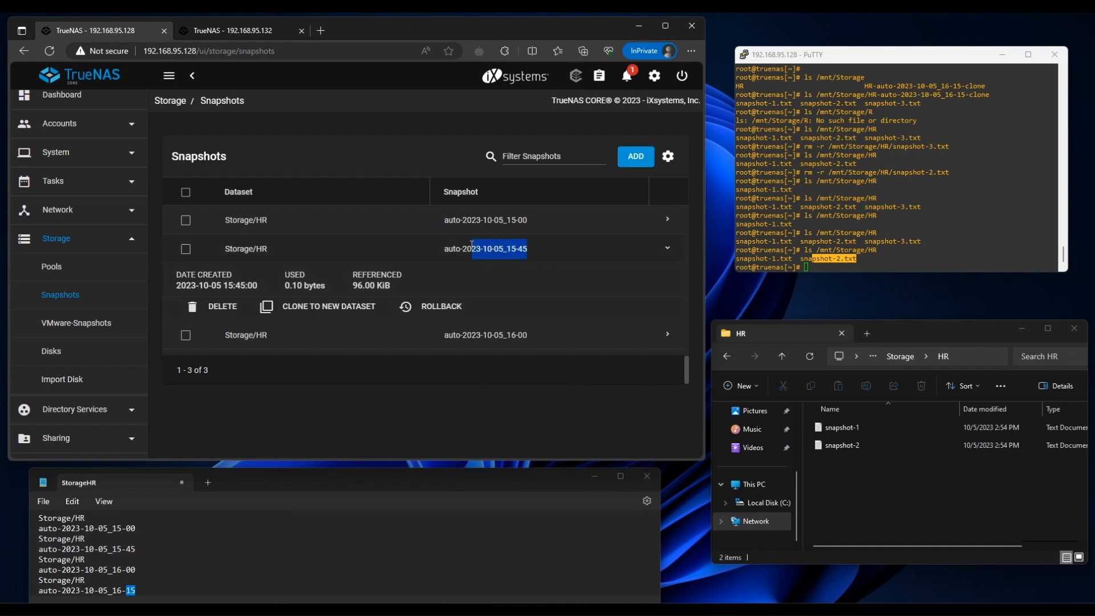
pyautogui.click(441, 306)
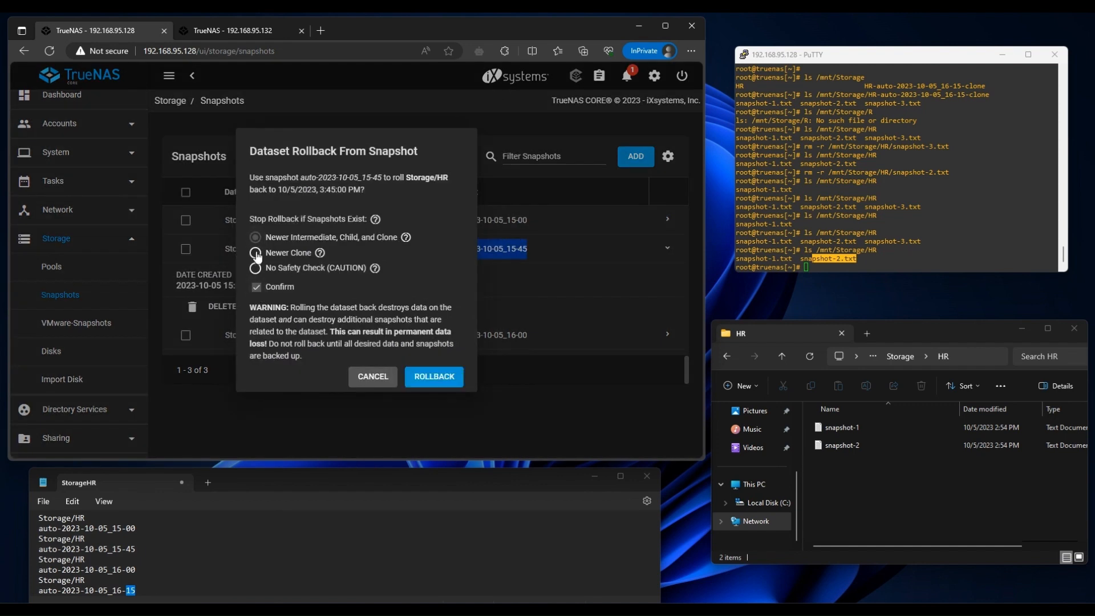
pyautogui.click(433, 376)
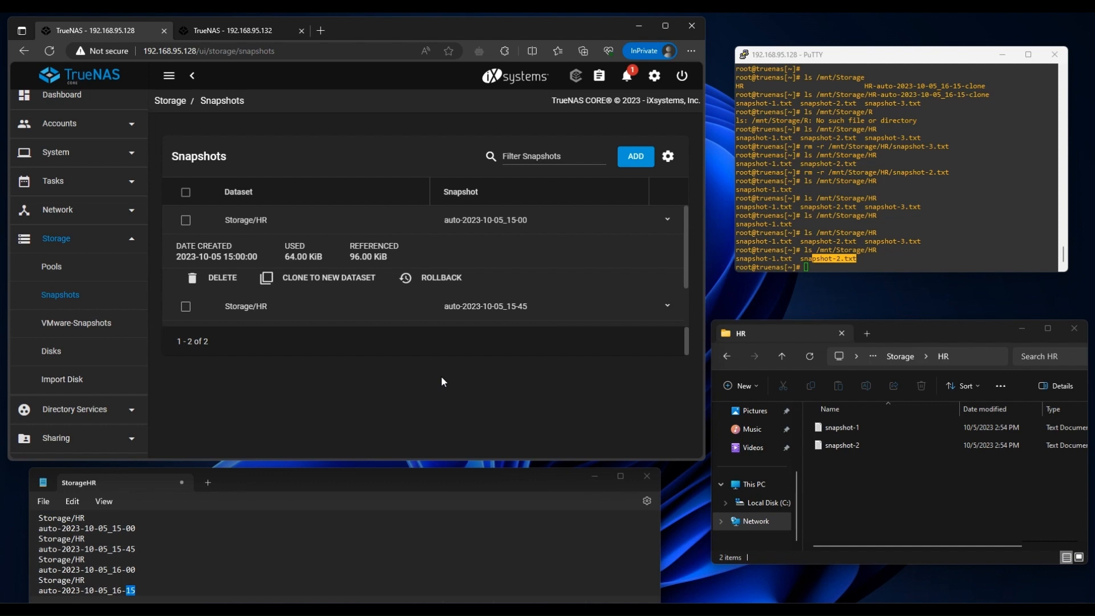
pyautogui.click(238, 30)
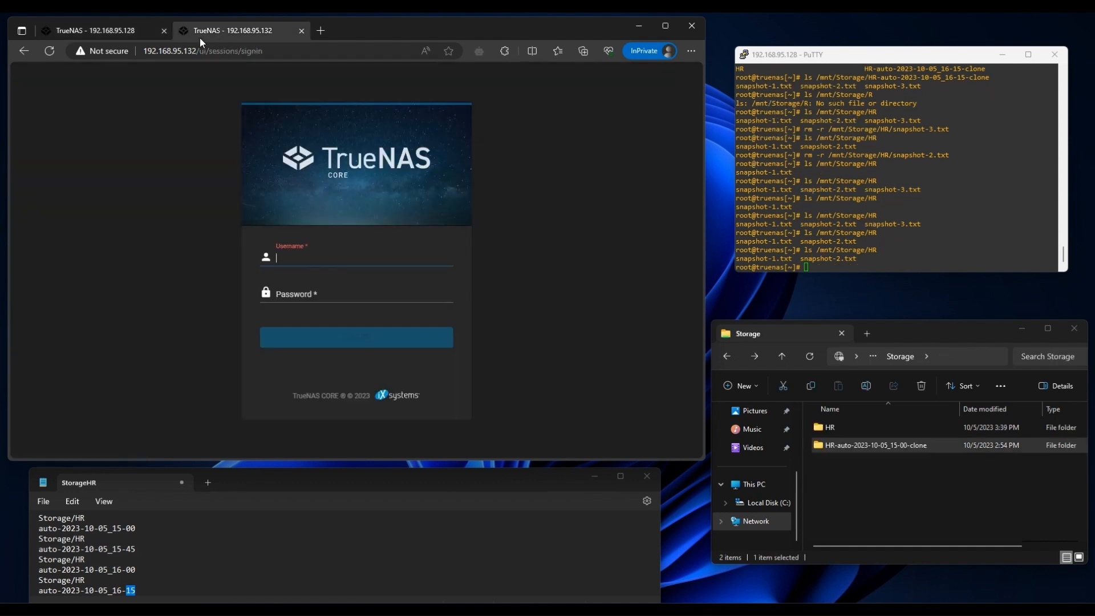
# Sign in as root to the second TrueNAS at 192.168.95.132.
pyautogui.write('root')
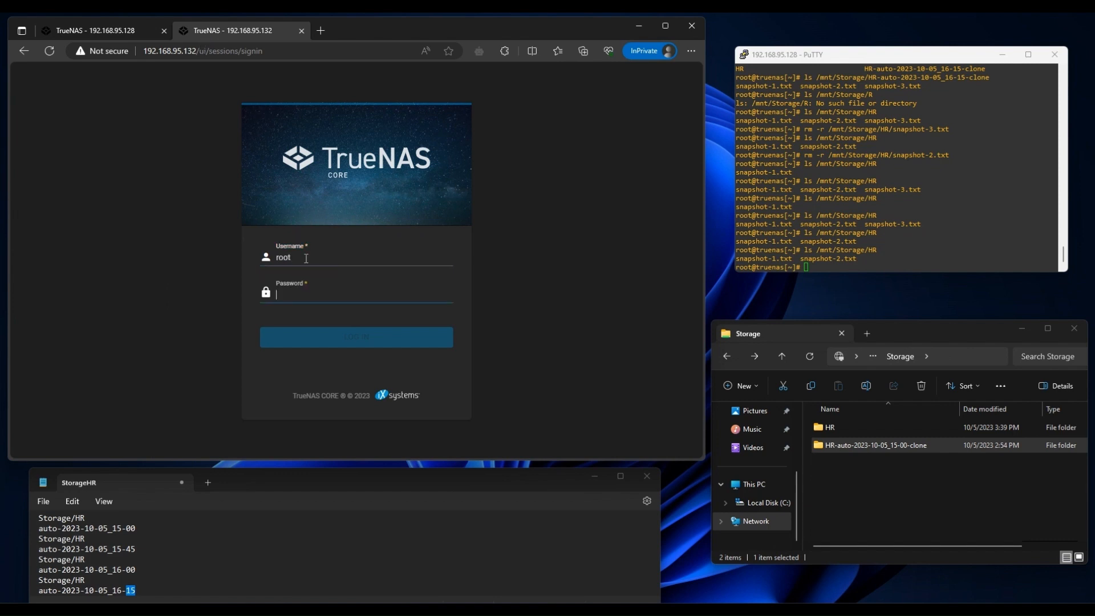
pyautogui.click(356, 337)
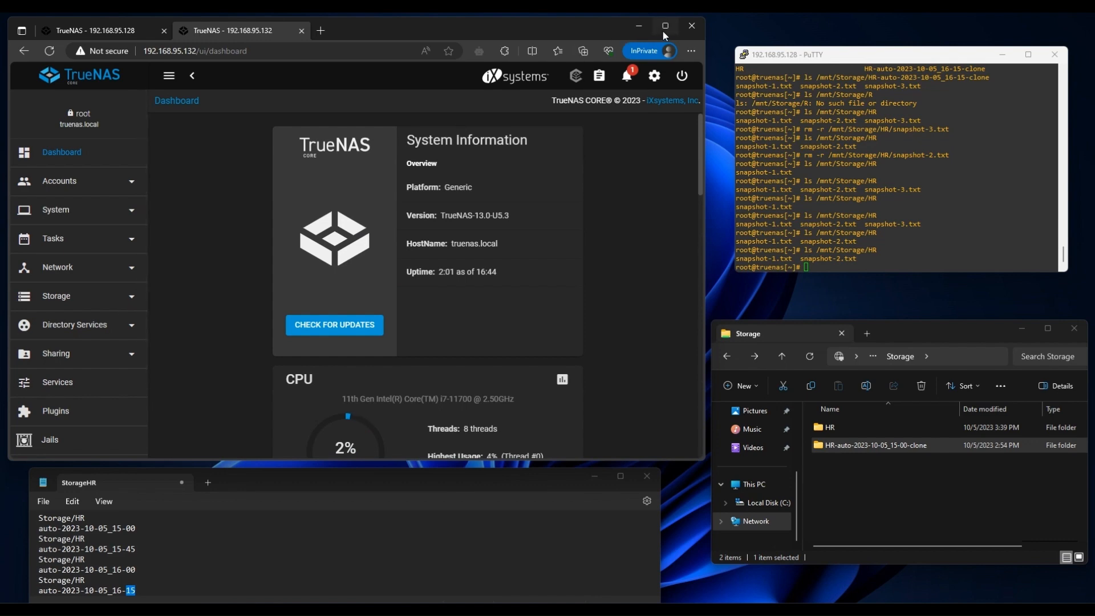
# Maximize the browser and review the second system's pools, replication tasks and snapshot list.
pyautogui.click(665, 25)
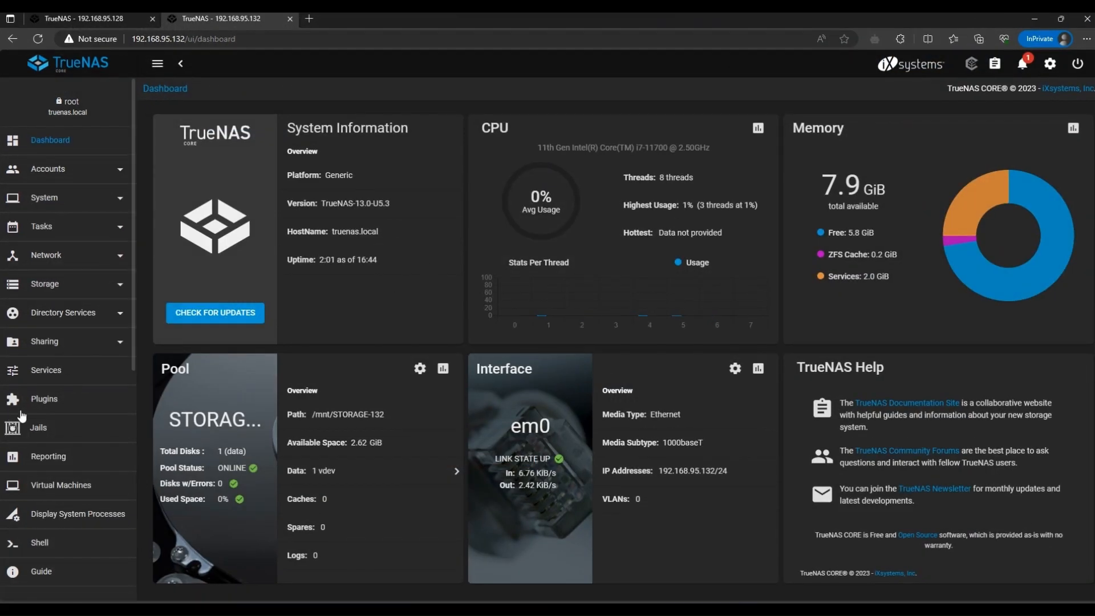
pyautogui.click(45, 284)
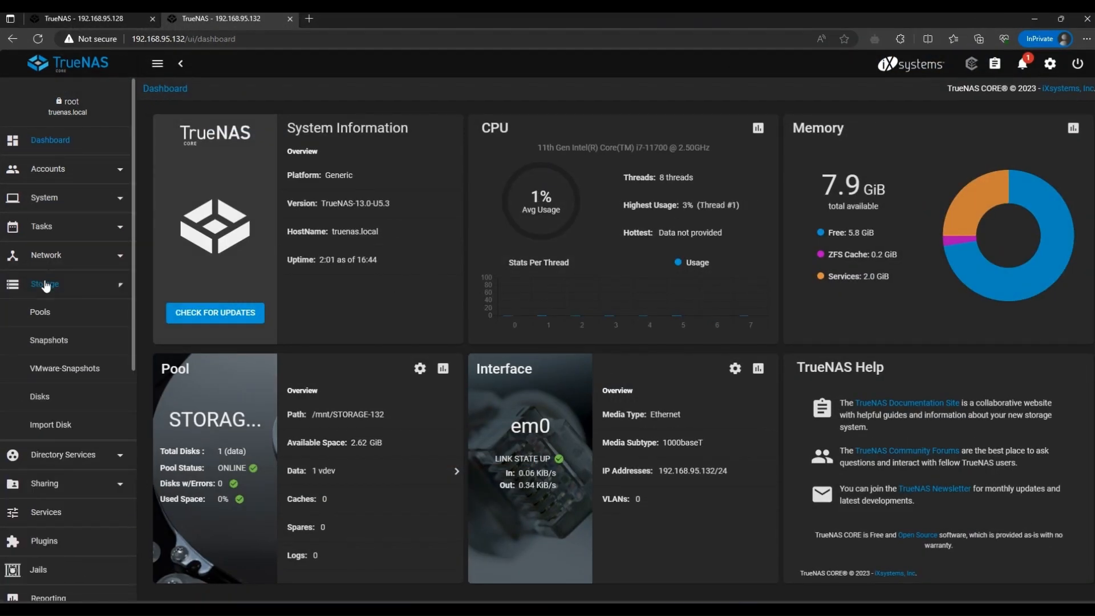
pyautogui.click(40, 312)
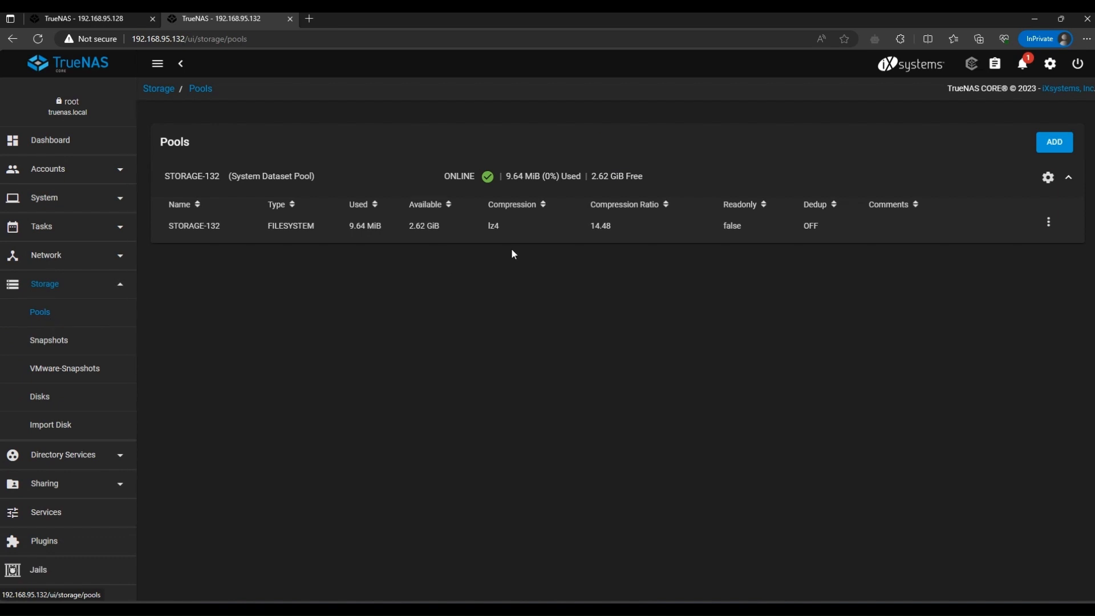
pyautogui.moveTo(44, 240)
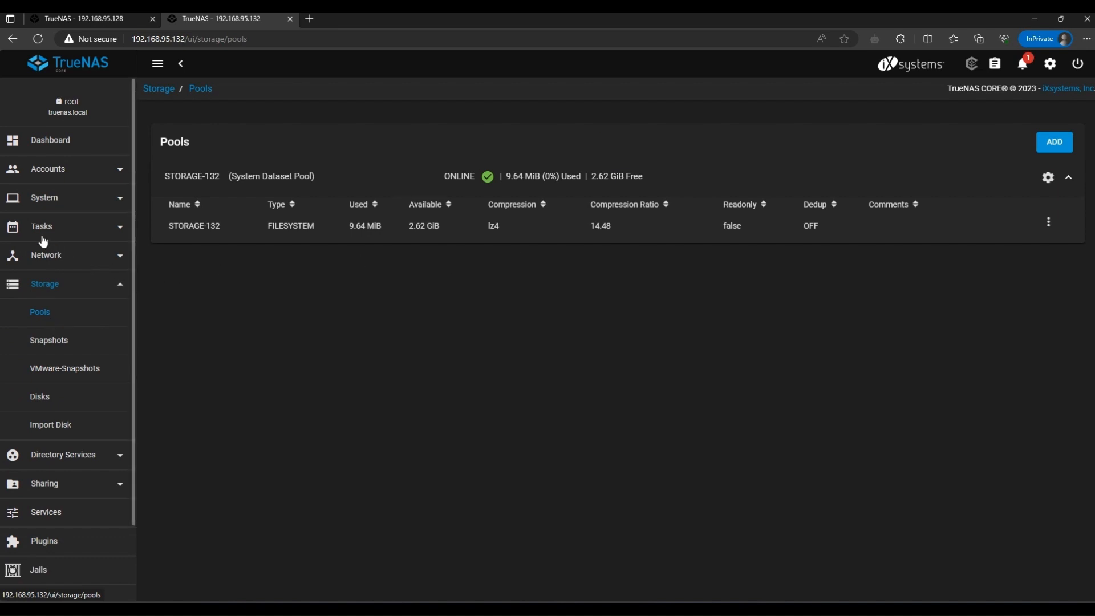
pyautogui.click(41, 226)
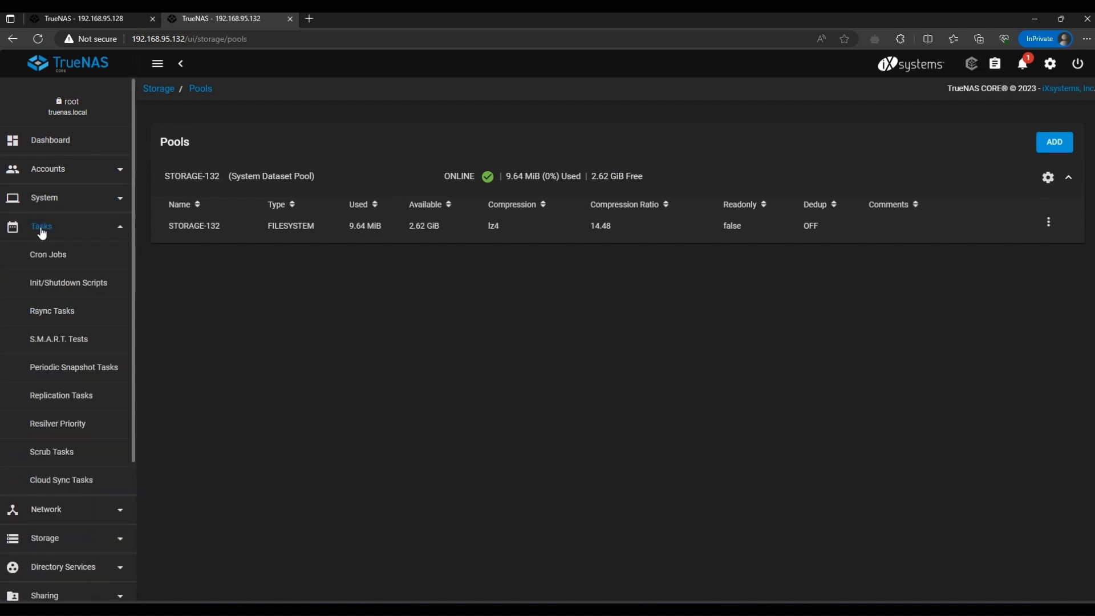
pyautogui.moveTo(64, 377)
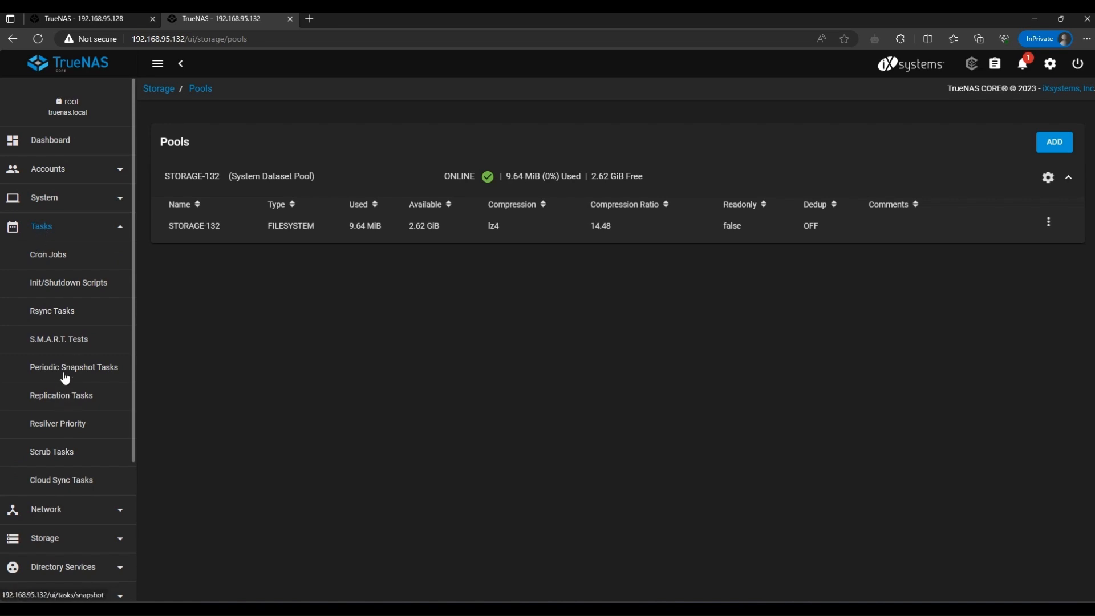
pyautogui.click(60, 395)
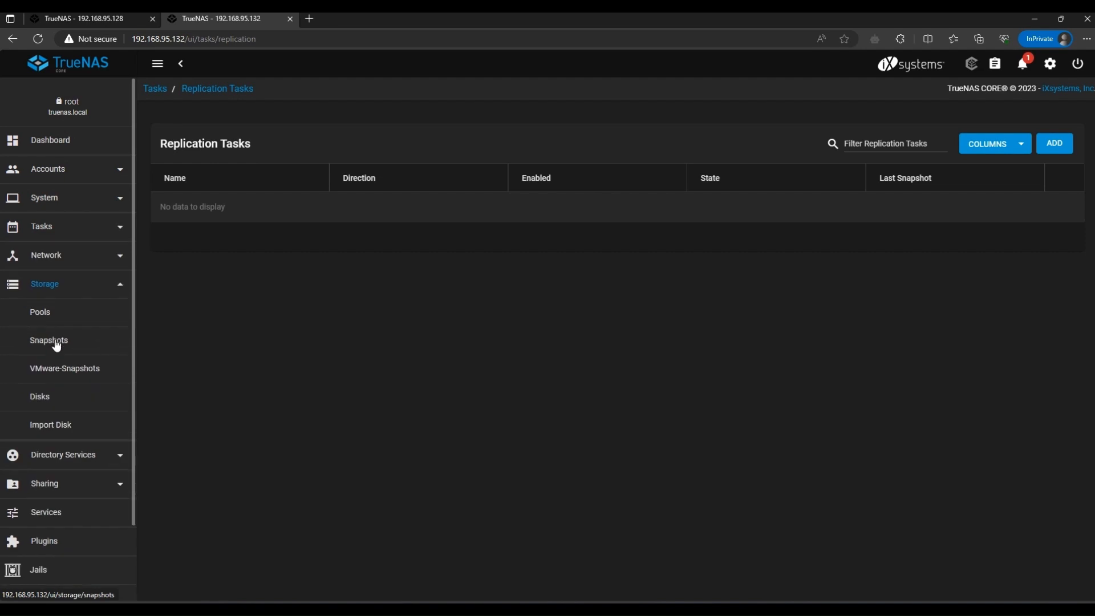
pyautogui.click(48, 340)
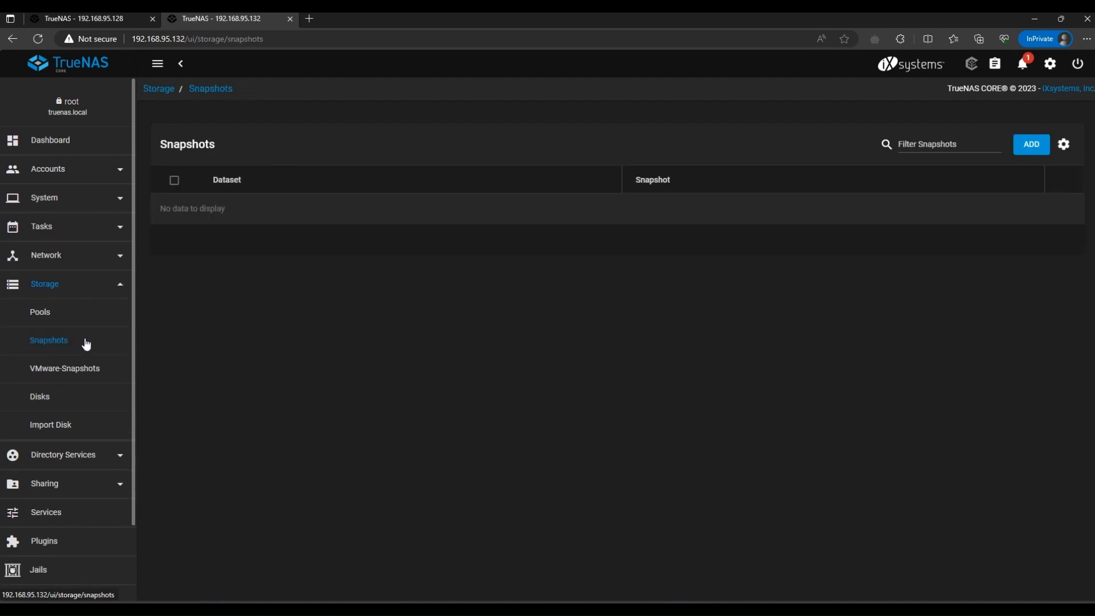
# Start a new replication task from Tasks > Replication Tasks with ADD.
pyautogui.click(41, 226)
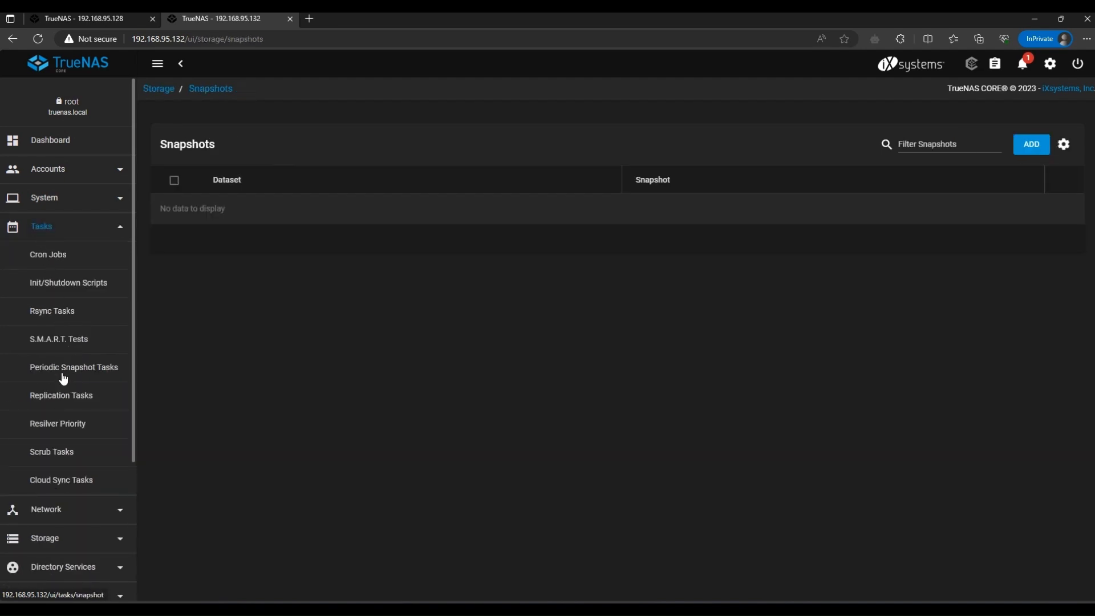
pyautogui.click(61, 395)
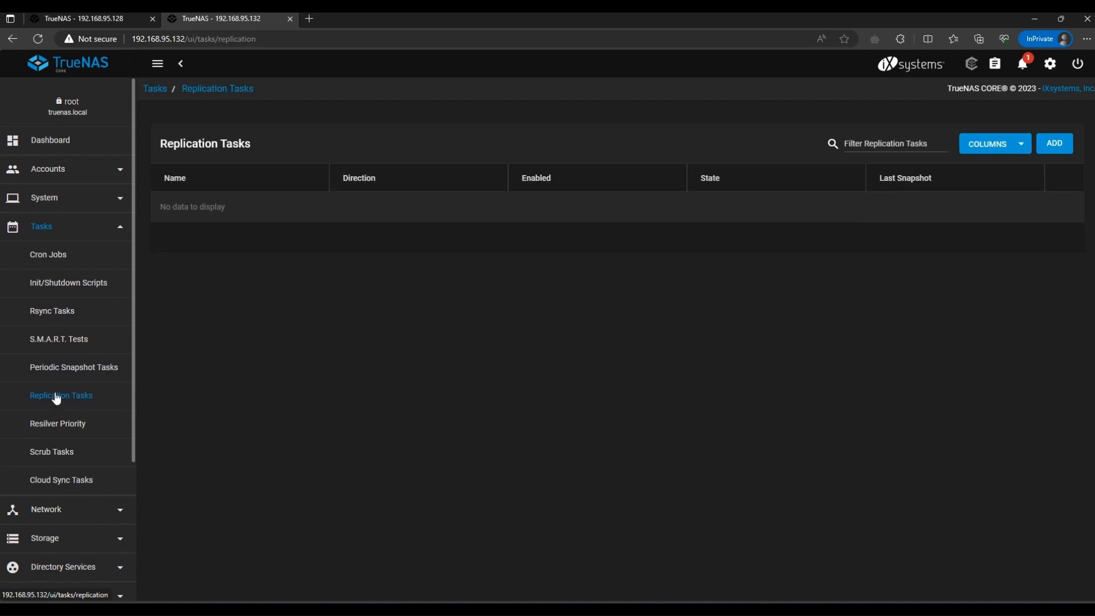
pyautogui.click(1054, 143)
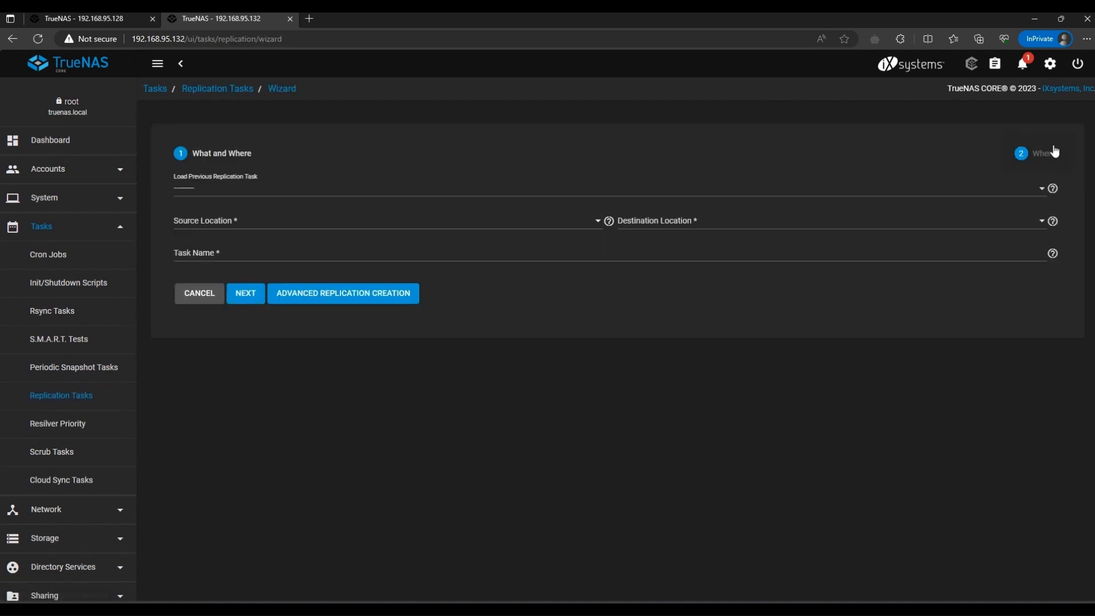
pyautogui.moveTo(264, 229)
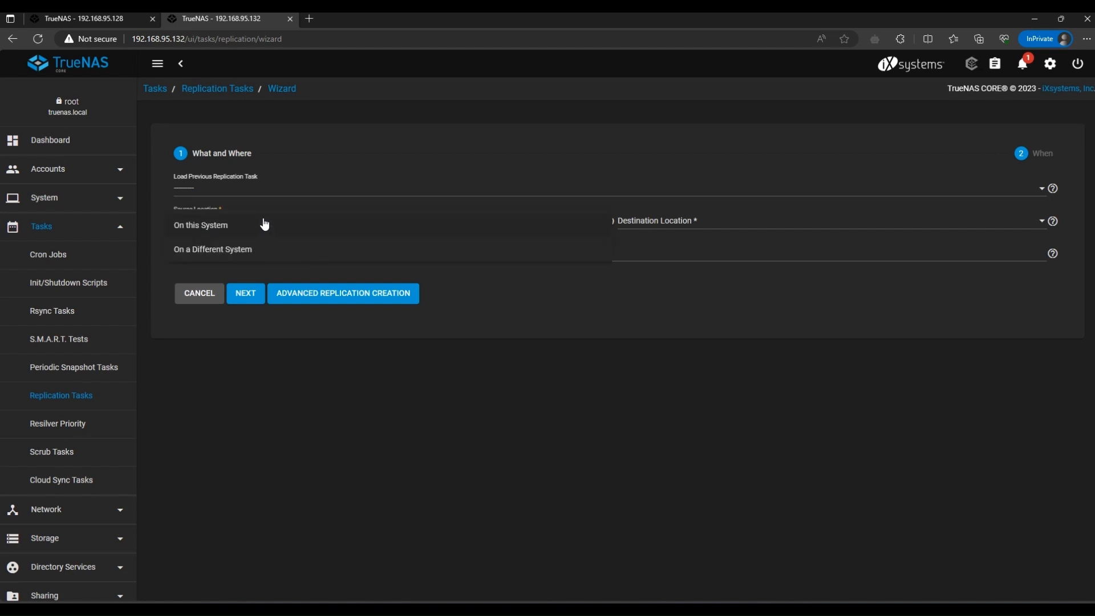
pyautogui.click(212, 249)
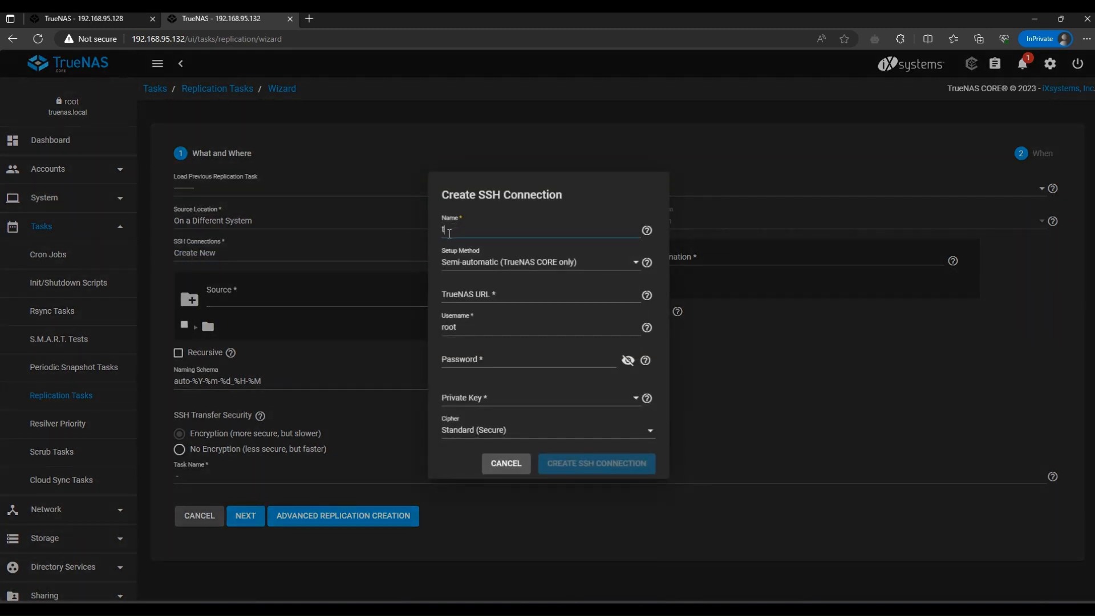
pyautogui.write('truenas-128')
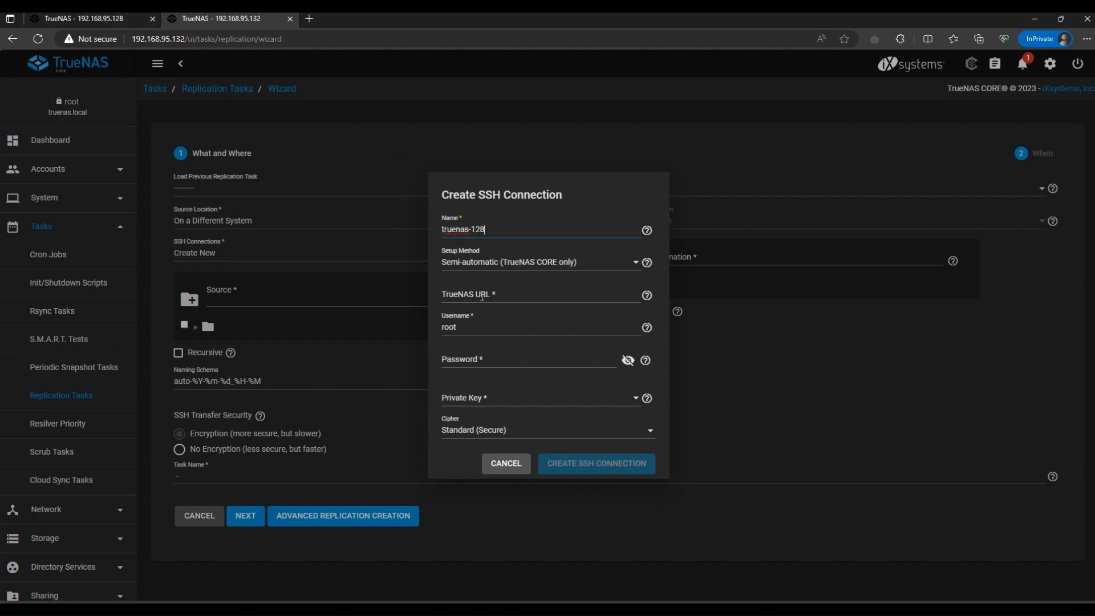
pyautogui.click(531, 296)
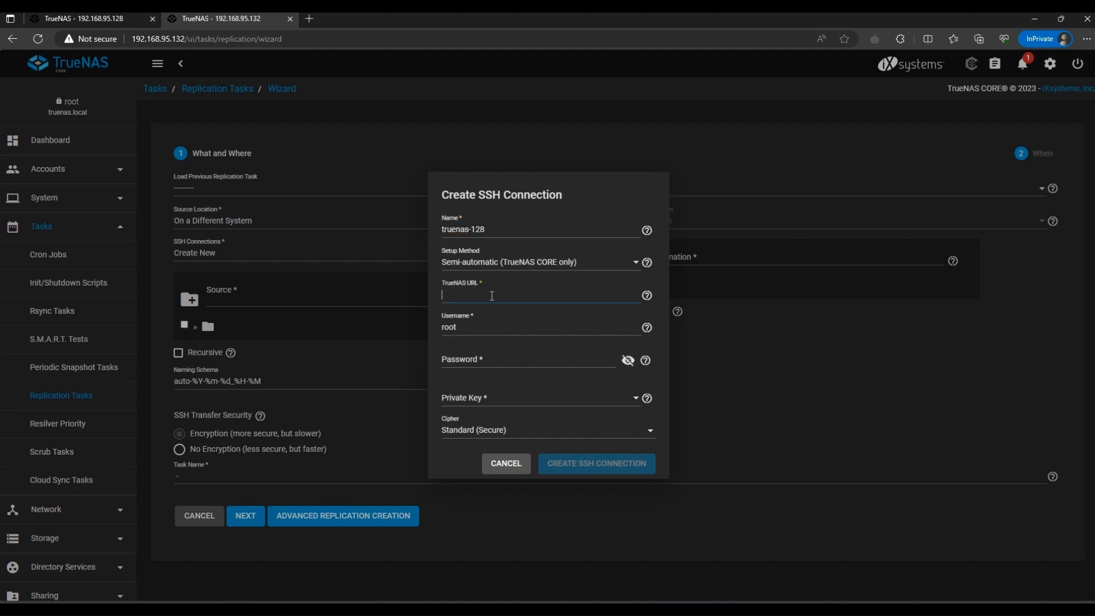
pyautogui.click(86, 19)
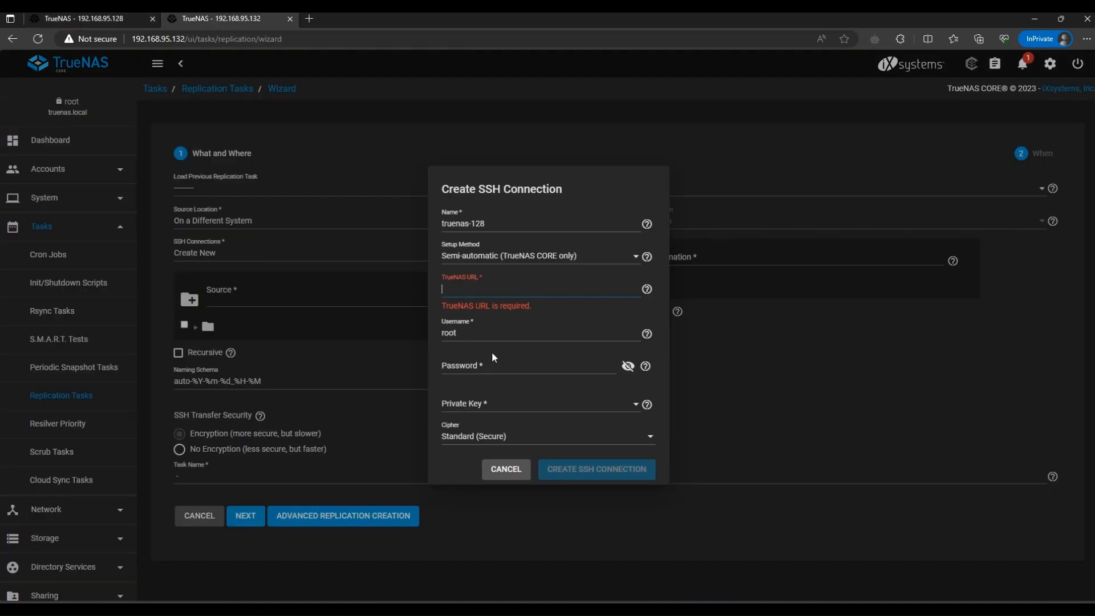
pyautogui.write('http://192.168.95.128/')
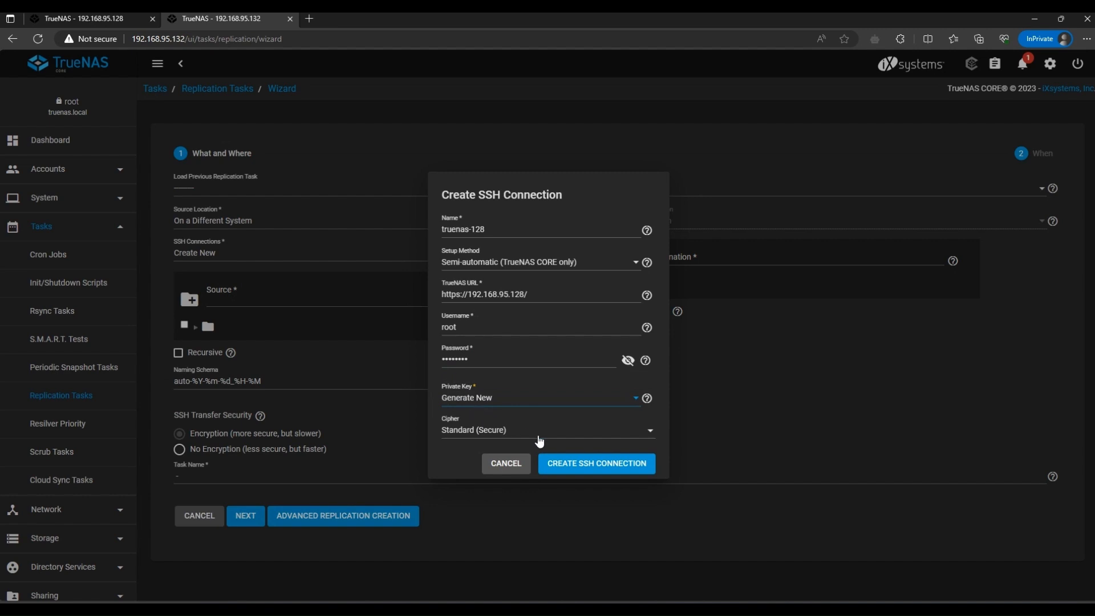
pyautogui.click(596, 463)
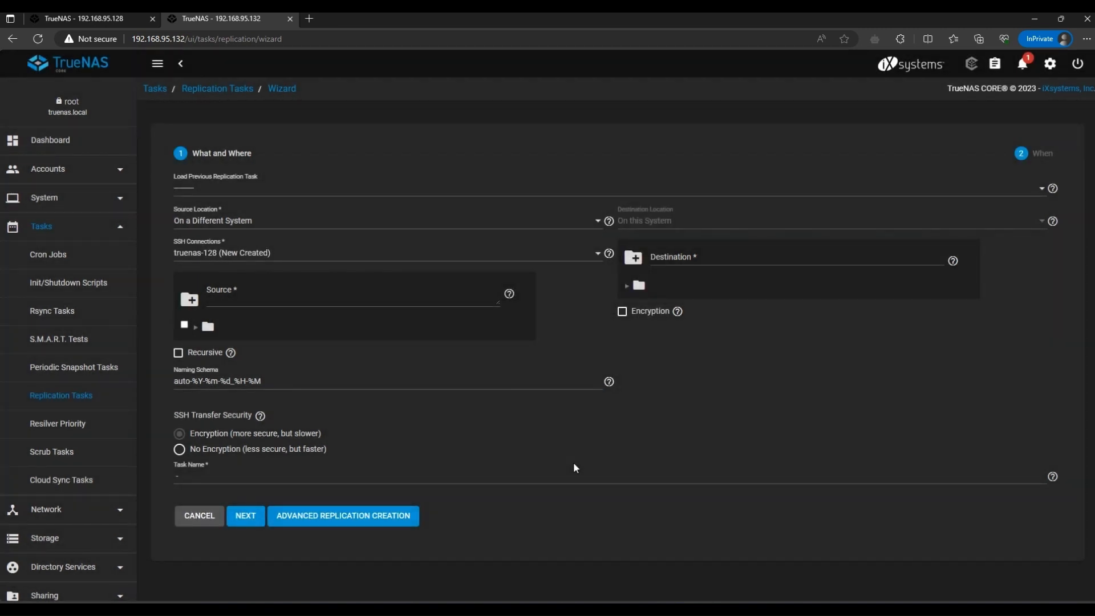
# Select the HR dataset under Storage on the remote system as the replication source.
pyautogui.click(196, 326)
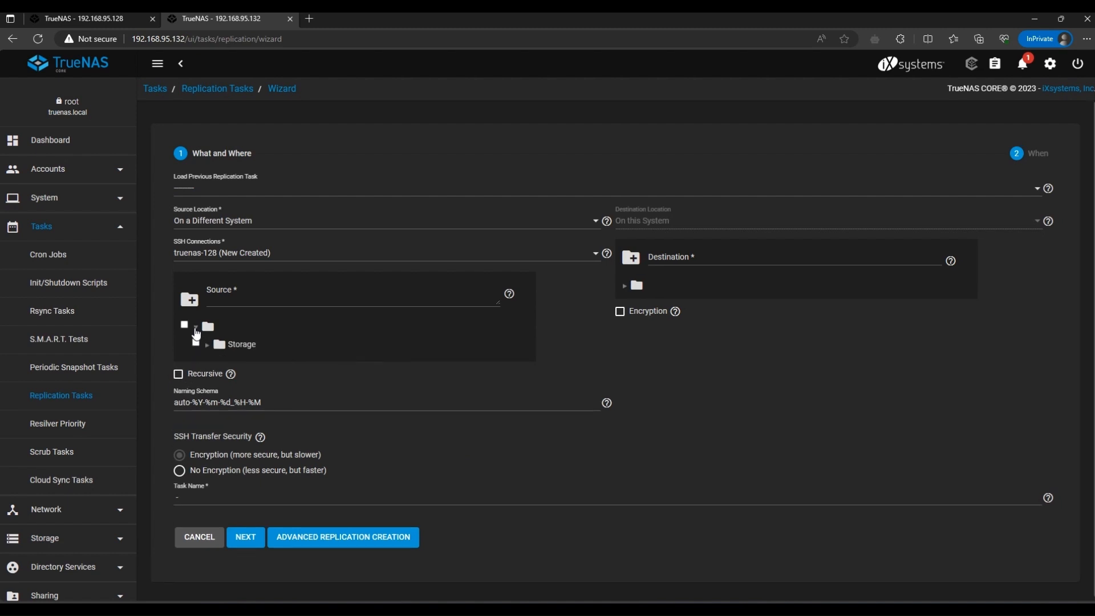
pyautogui.click(207, 363)
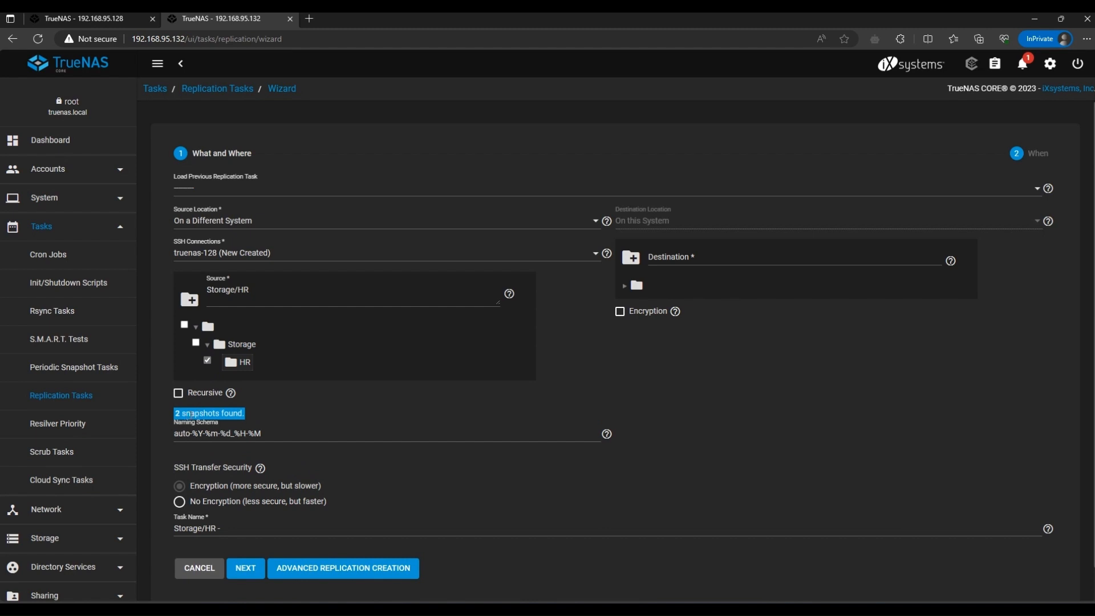
pyautogui.click(86, 19)
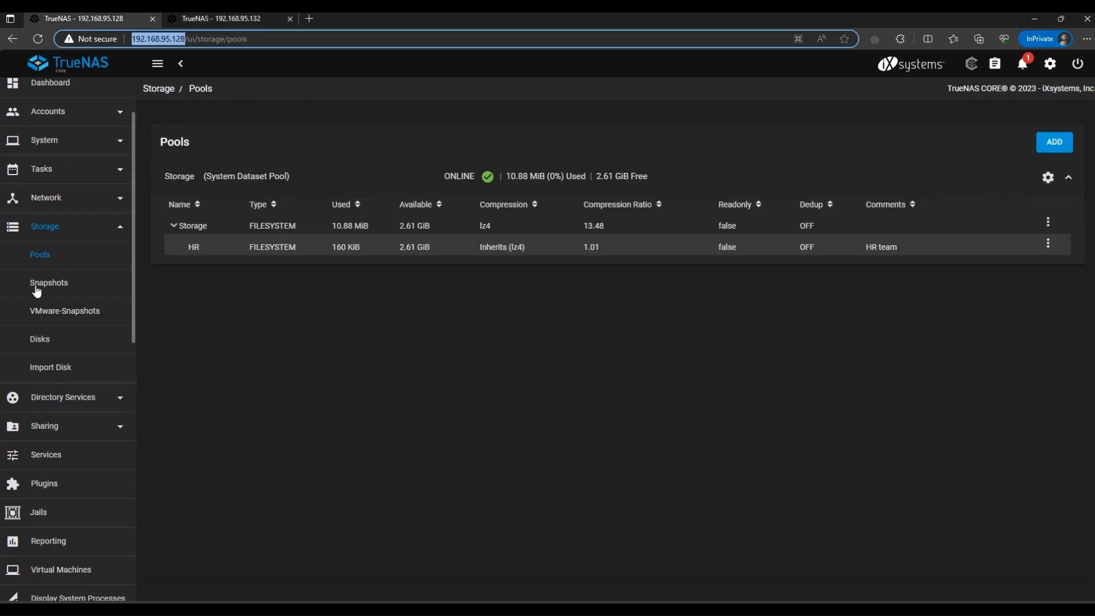
pyautogui.click(48, 283)
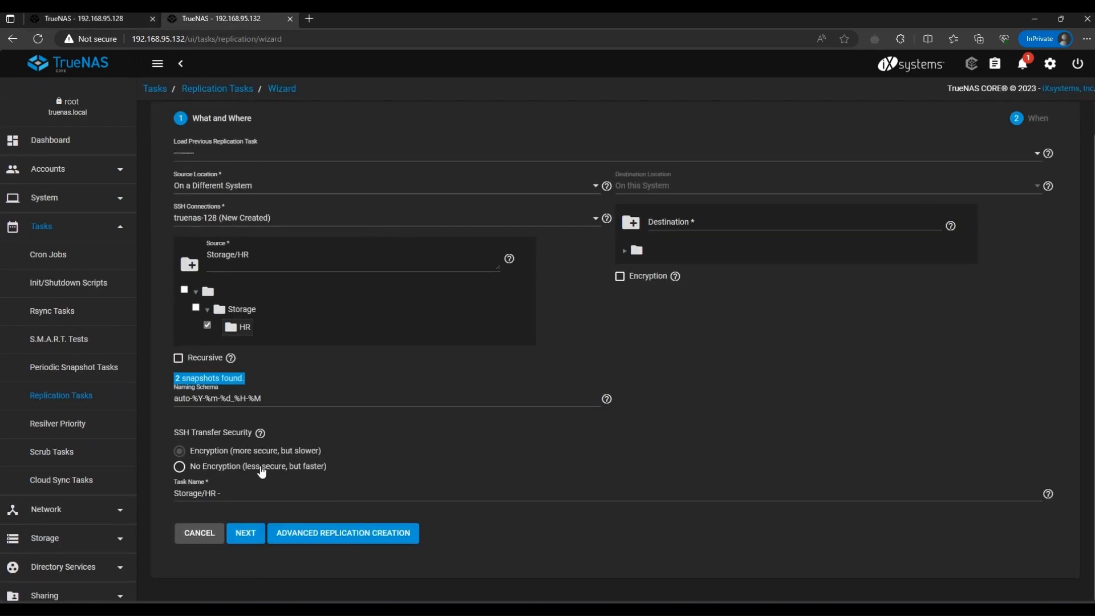
# Make the replication recursive with no transfer encryption and destination STORAGE-132/HR.
pyautogui.click(178, 357)
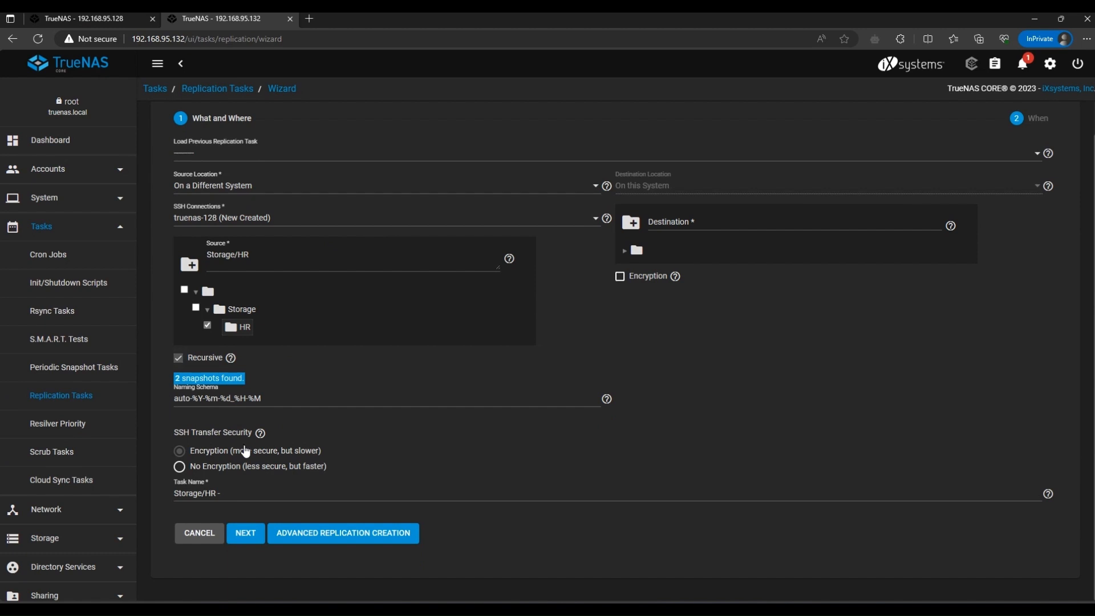
pyautogui.click(180, 465)
pyautogui.write('STORAGE-132/')
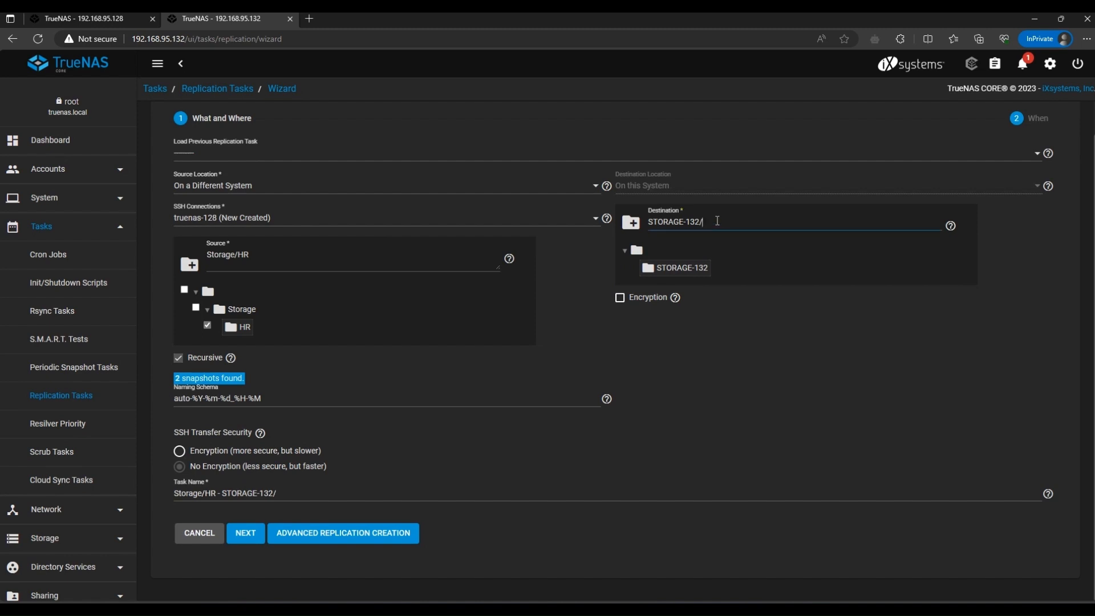
pyautogui.write('HR')
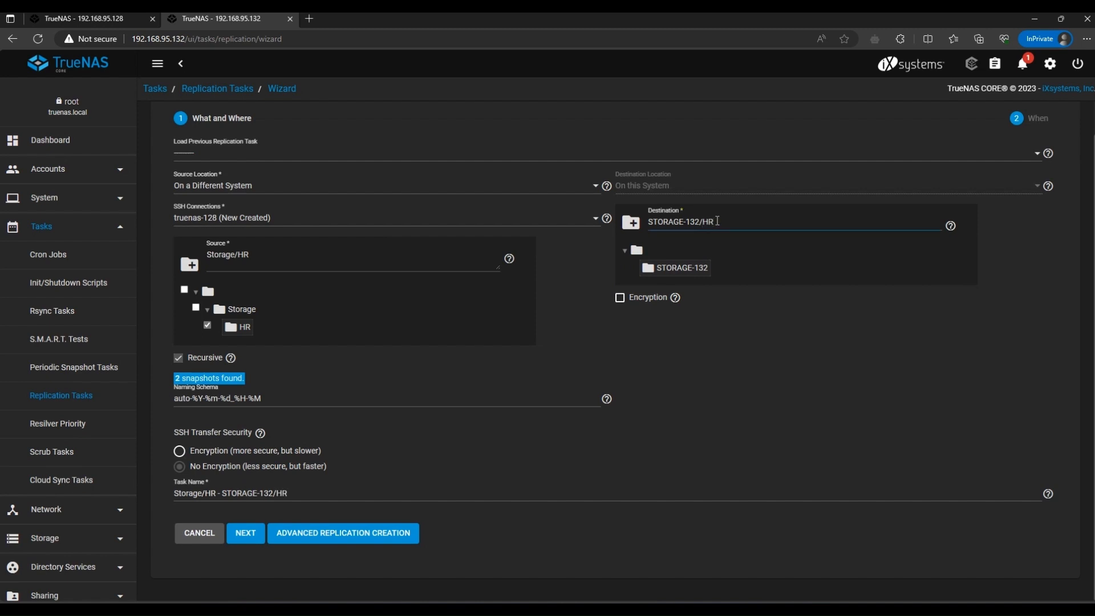
pyautogui.moveTo(397, 482)
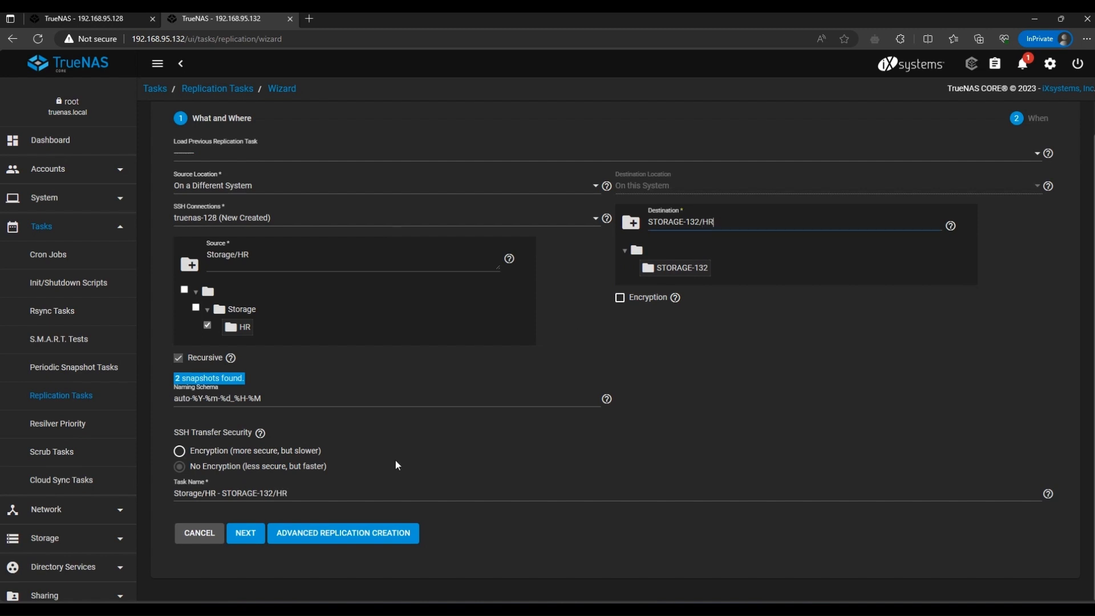
# Schedule the replication daily at midnight and start the task.
pyautogui.click(246, 533)
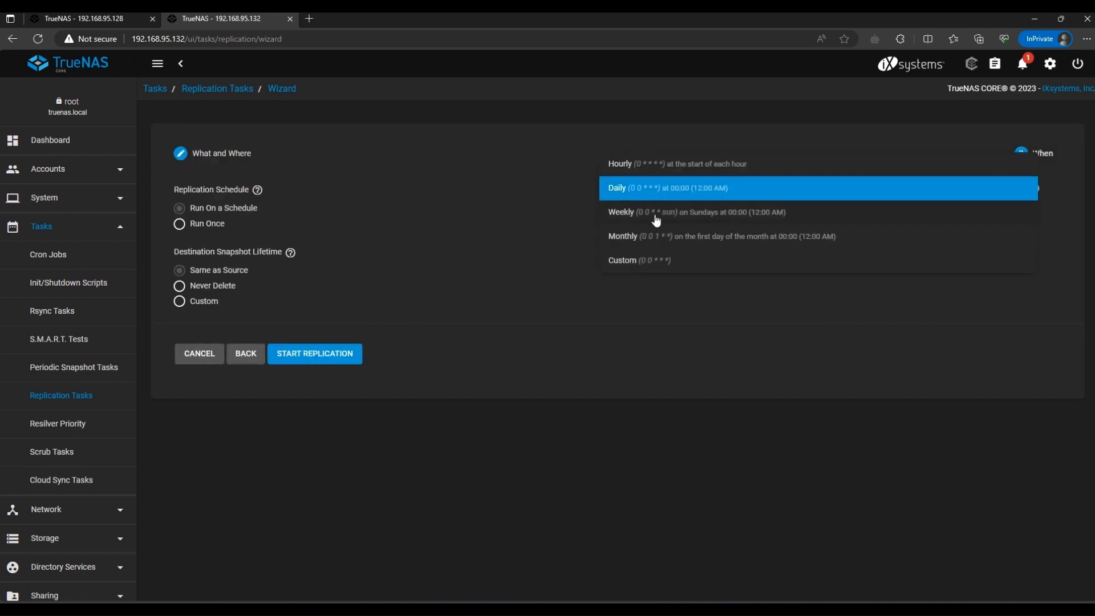
pyautogui.click(690, 187)
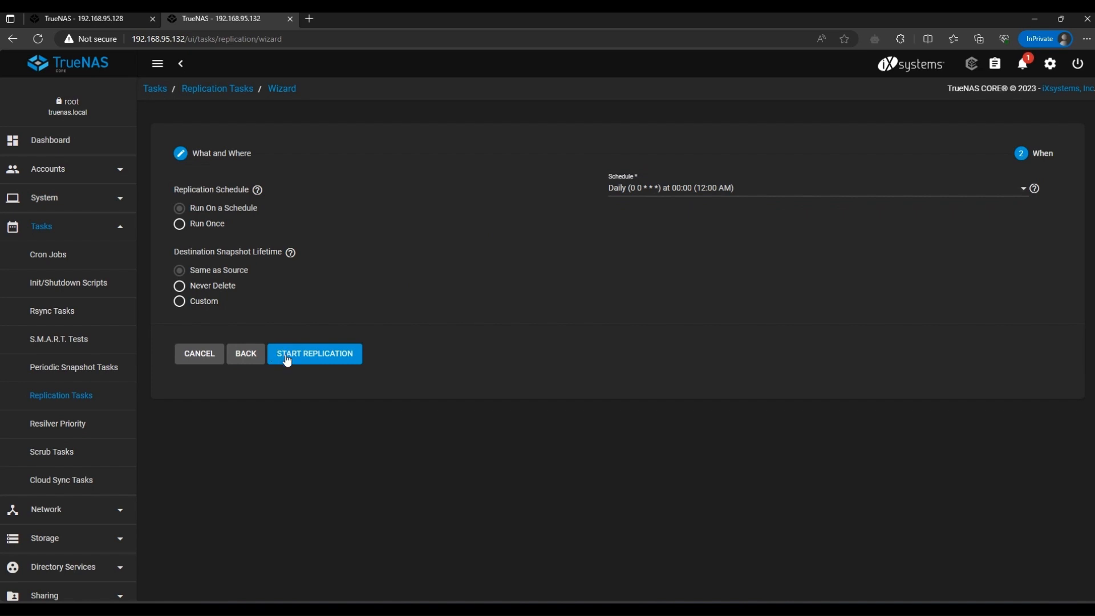
pyautogui.click(315, 354)
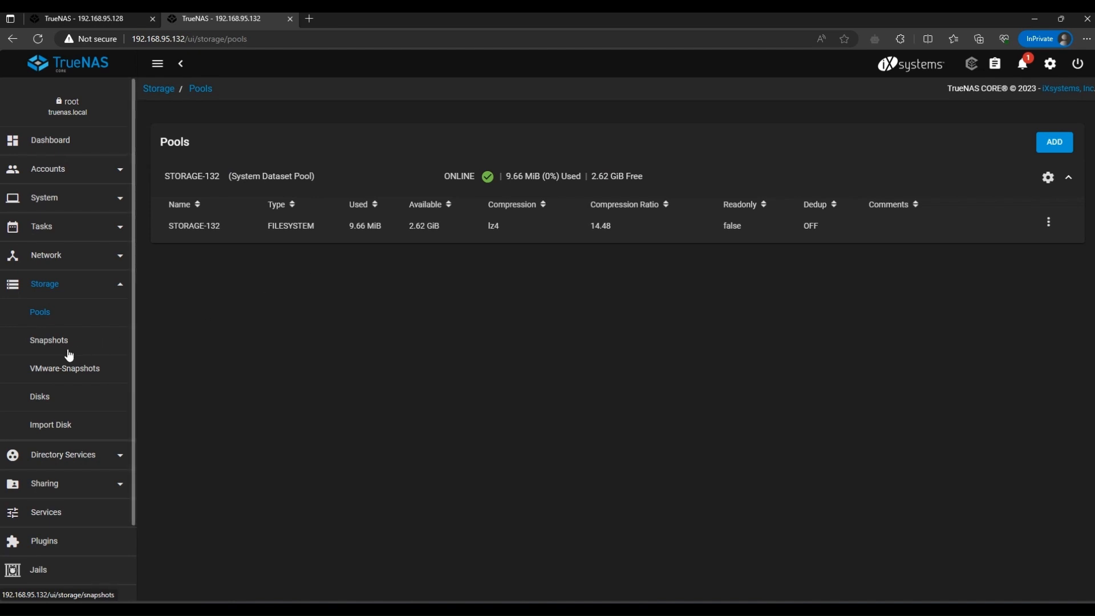
# Run the Storage/HR to STORAGE-132/HR replication task now from Replication Tasks and dismiss the notice.
pyautogui.click(48, 340)
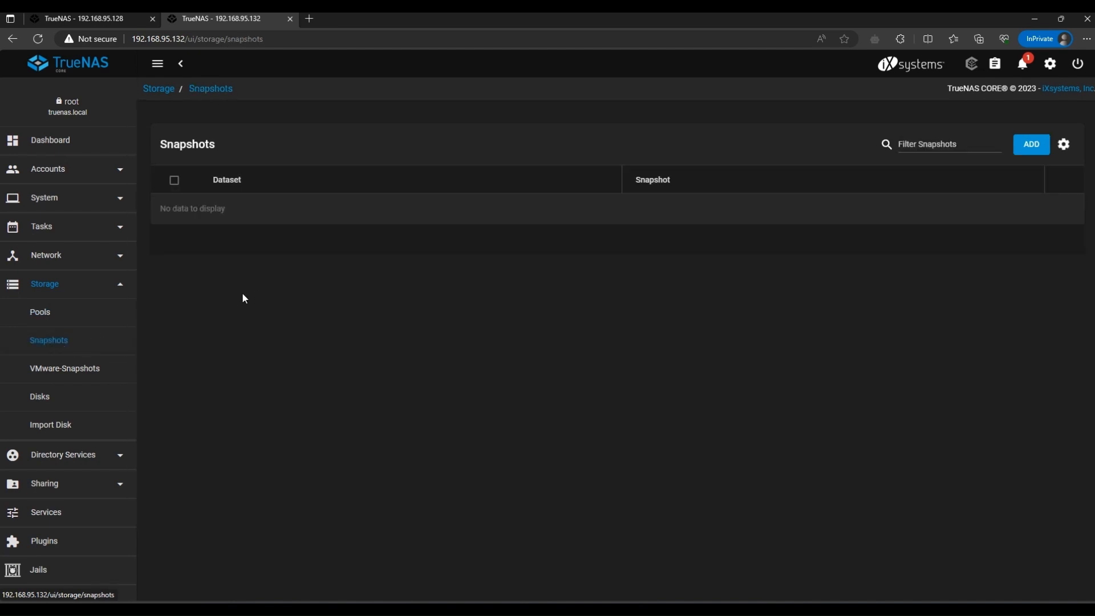
pyautogui.click(41, 225)
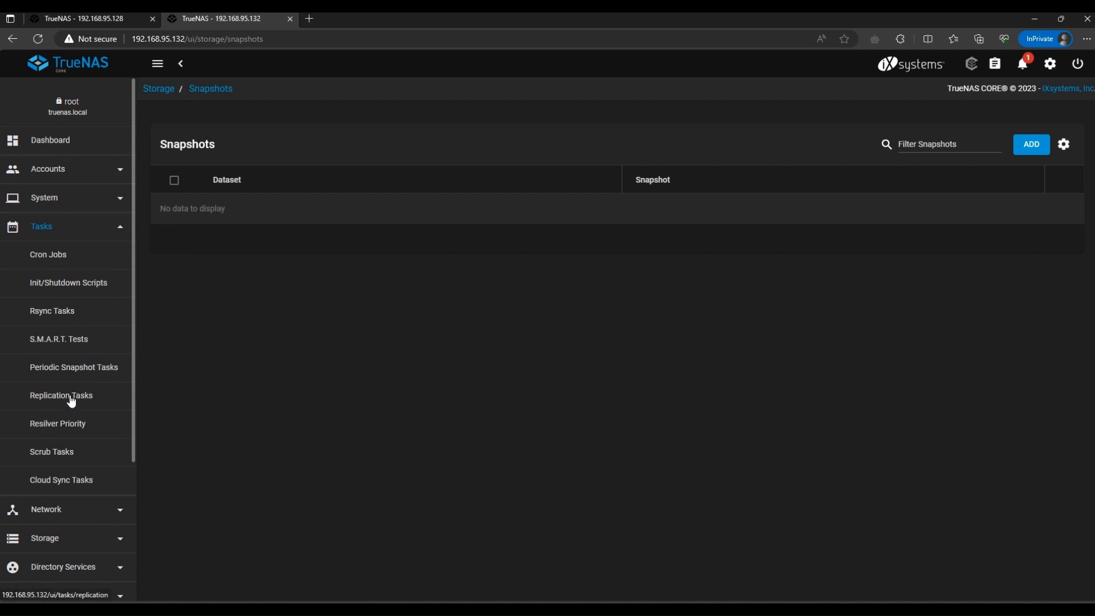
pyautogui.click(61, 395)
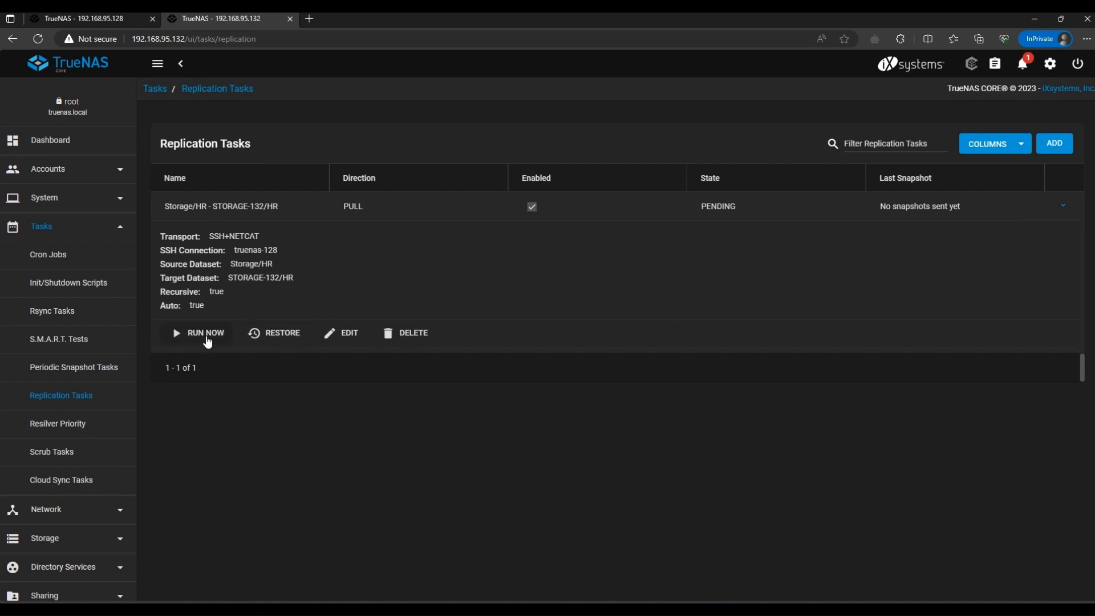
pyautogui.click(198, 333)
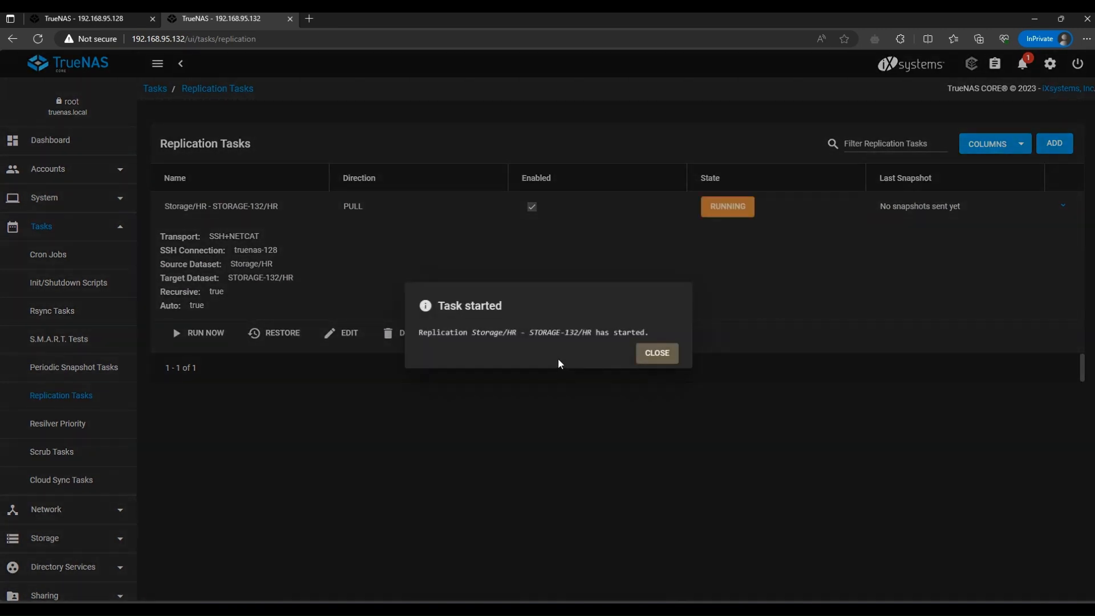
pyautogui.click(657, 354)
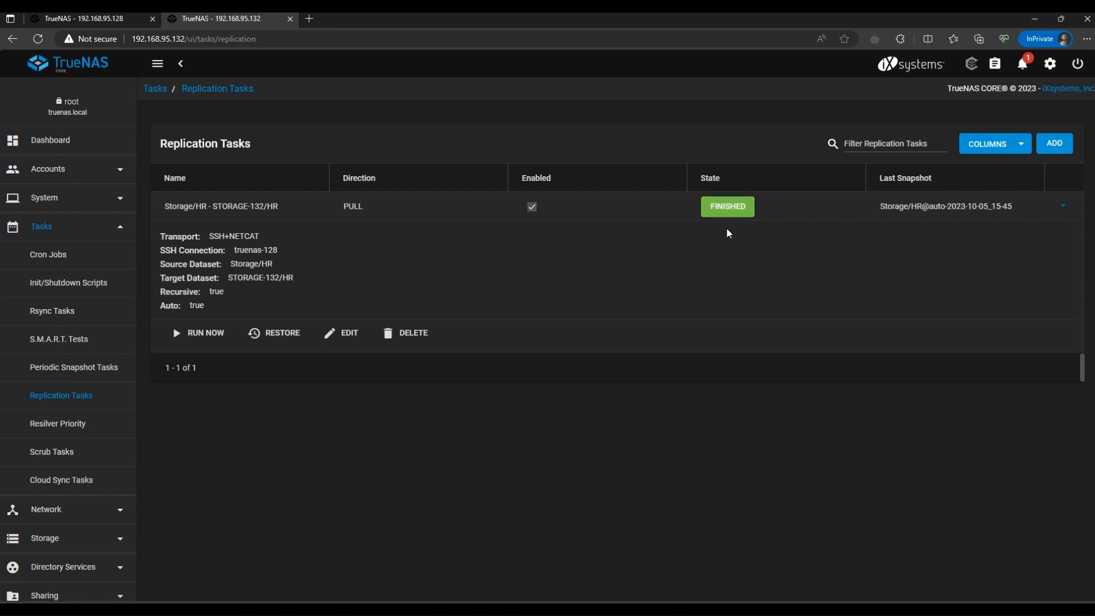
pyautogui.moveTo(207, 297)
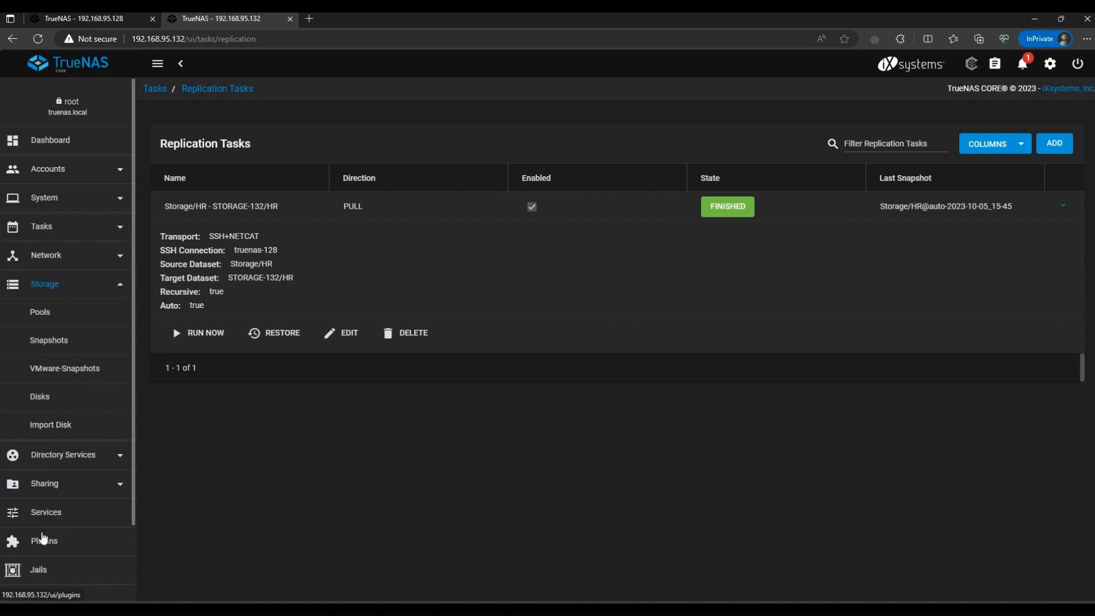
# Compare the HR snapshots and pools on both systems, confirming the replicated STORAGE-132/HR dataset.
pyautogui.click(48, 340)
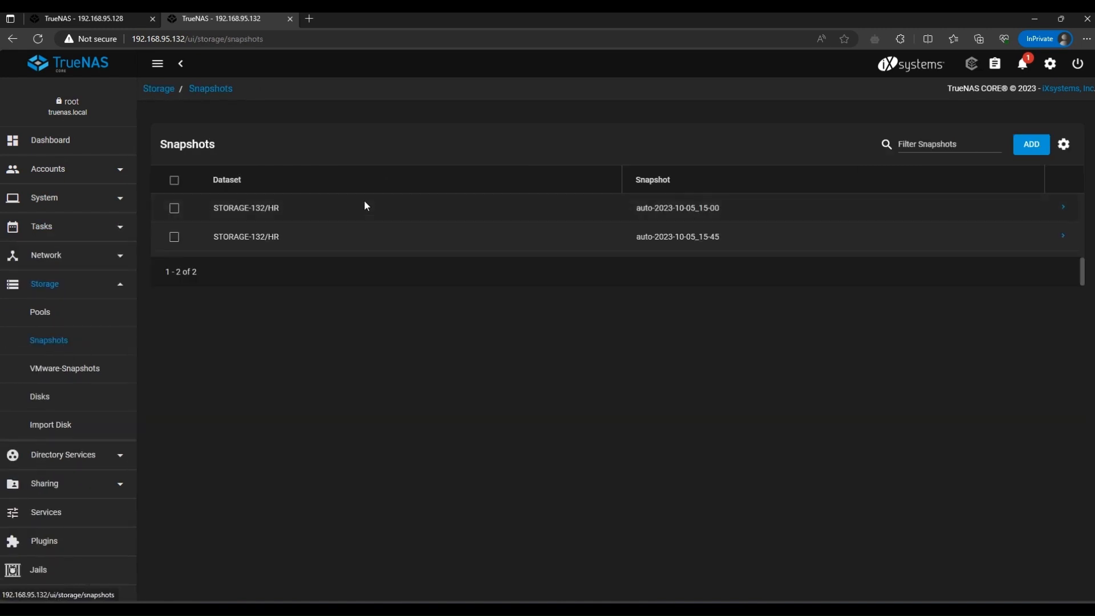
pyautogui.click(80, 17)
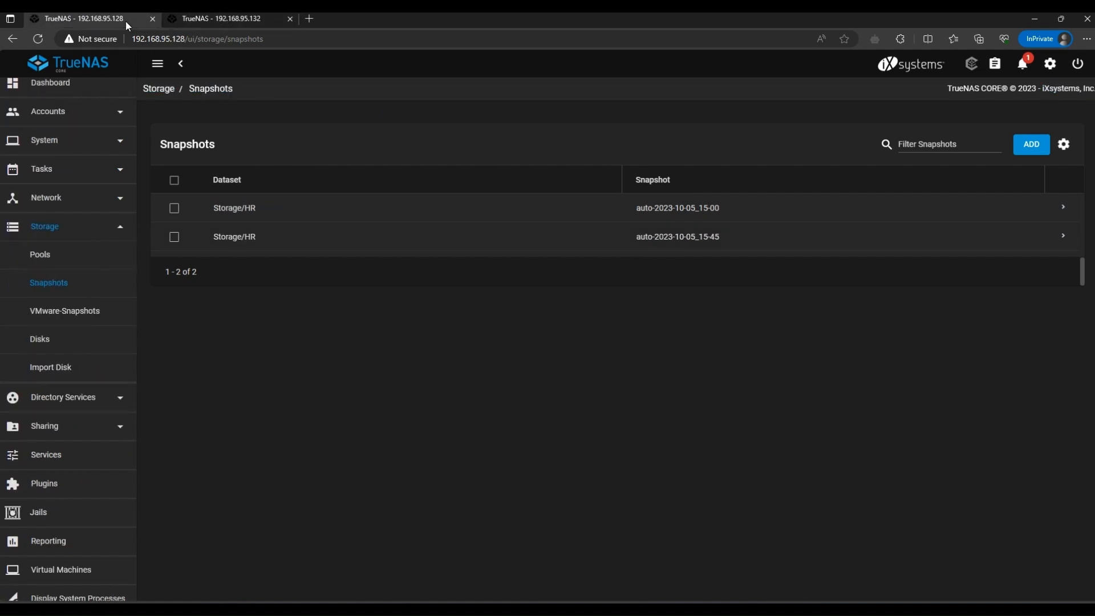
pyautogui.click(228, 19)
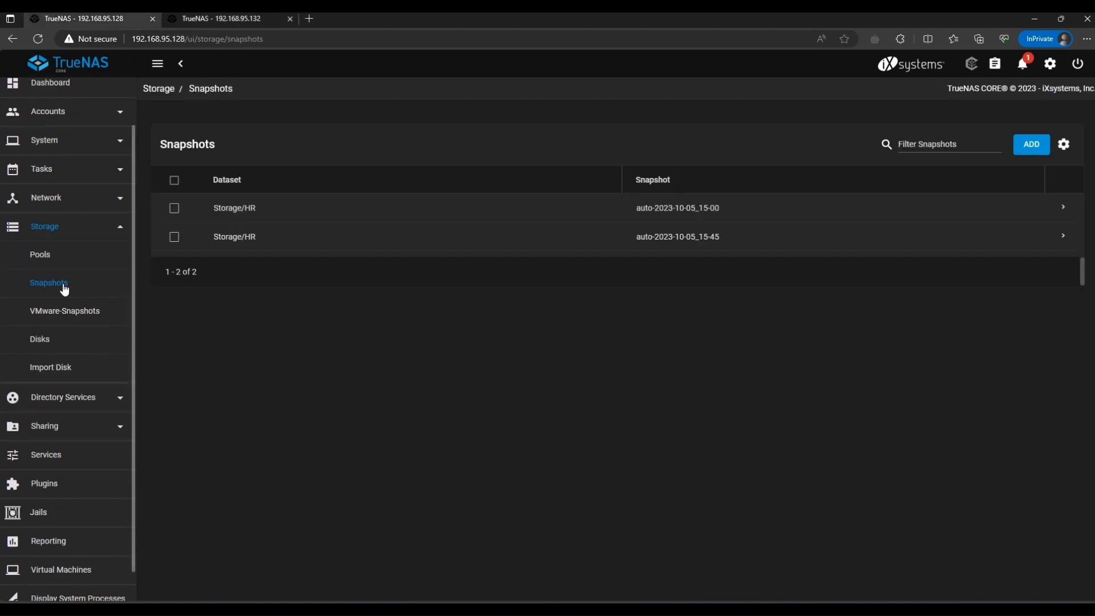
pyautogui.click(40, 254)
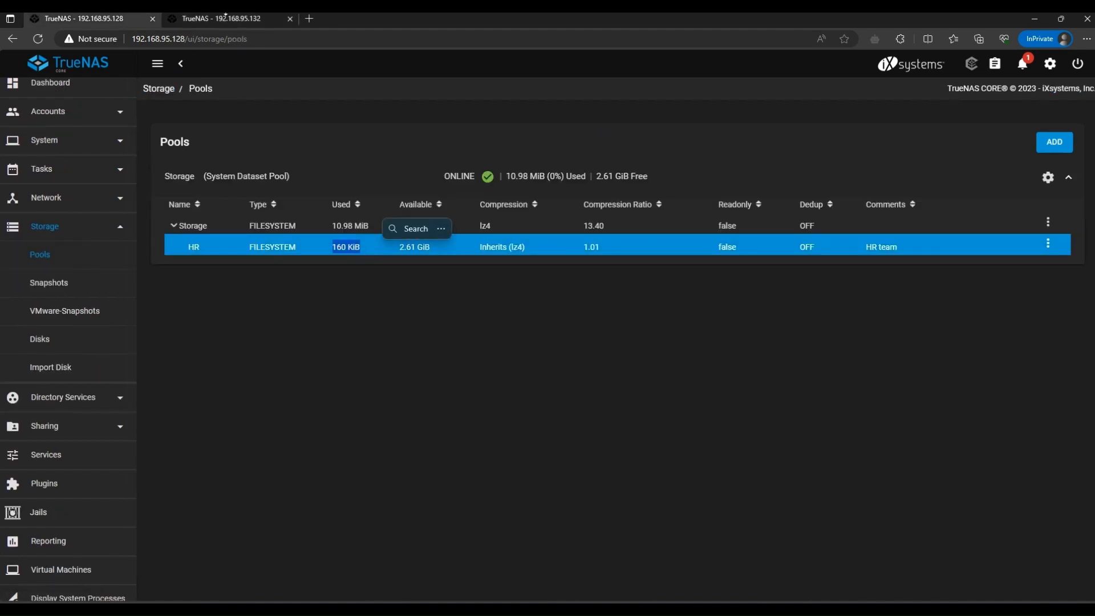
pyautogui.click(230, 18)
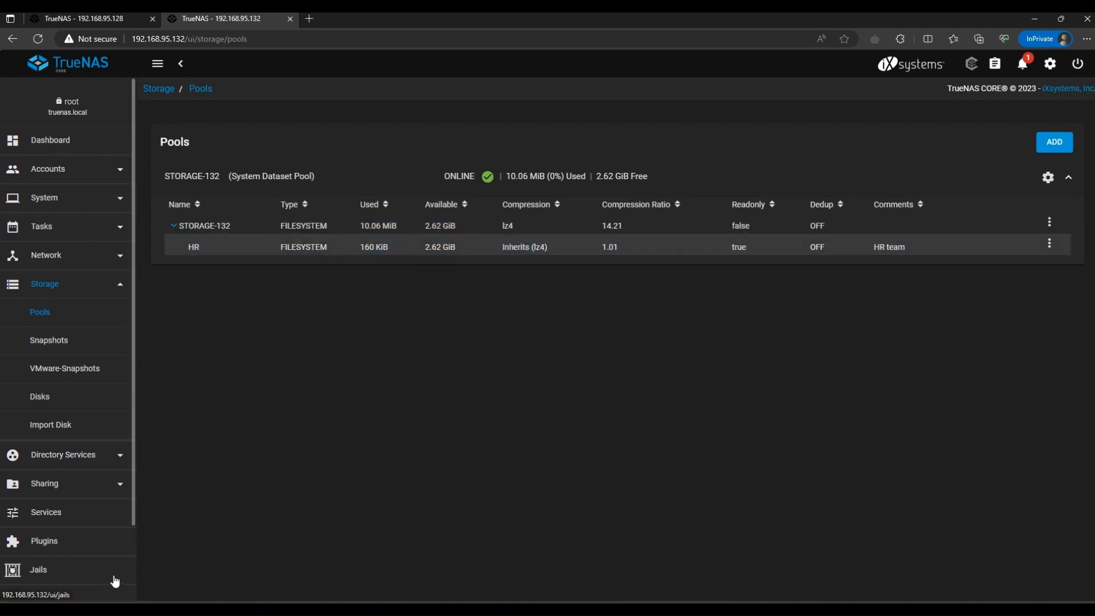
pyautogui.scroll(-3)
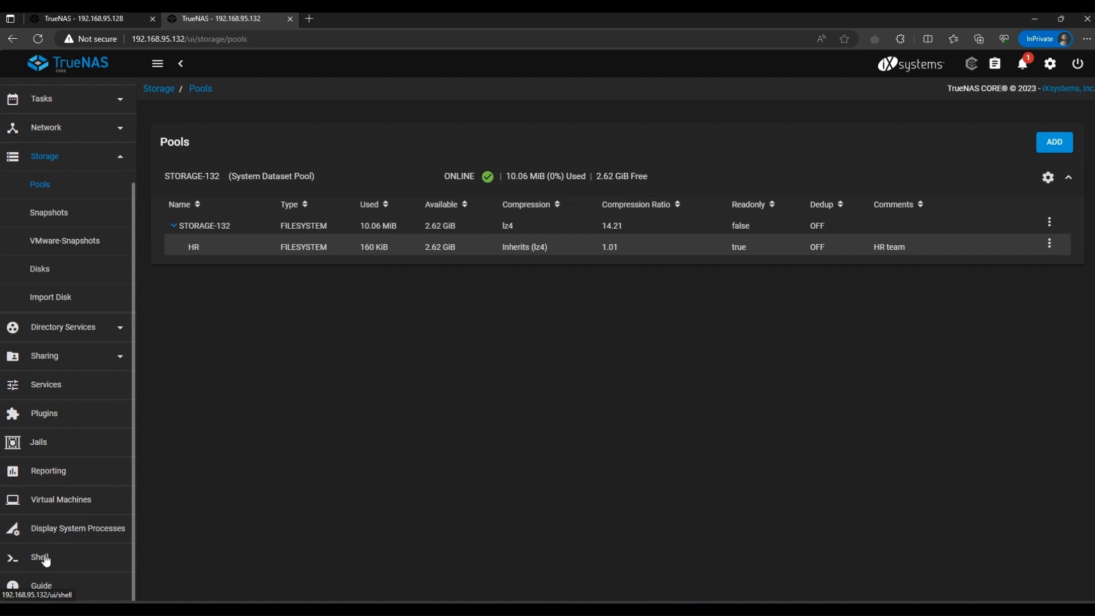
# List /mnt/STORAGE-132/HR in the Shell to confirm snapshot-1.txt and snapshot-2.txt replicated.
pyautogui.click(40, 556)
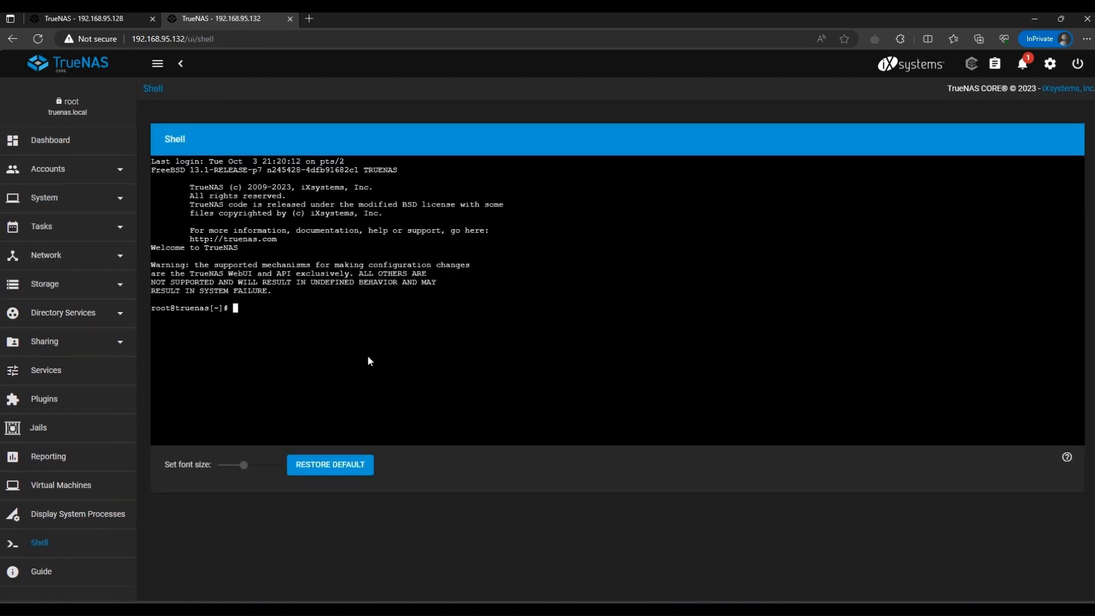
pyautogui.write('ls /mnt')
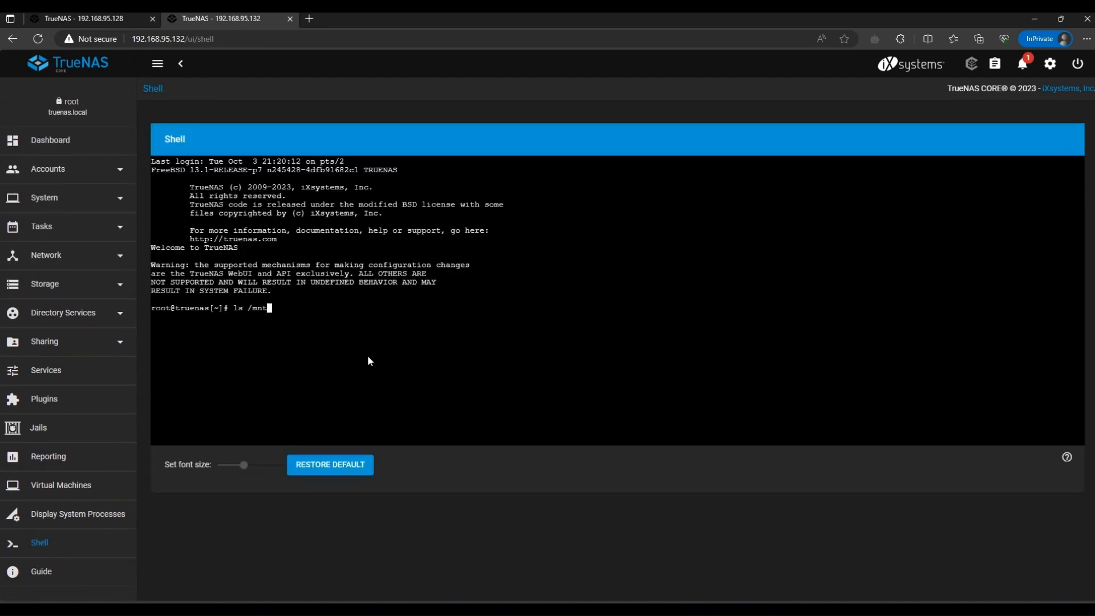
pyautogui.write('/STORAGE-132')
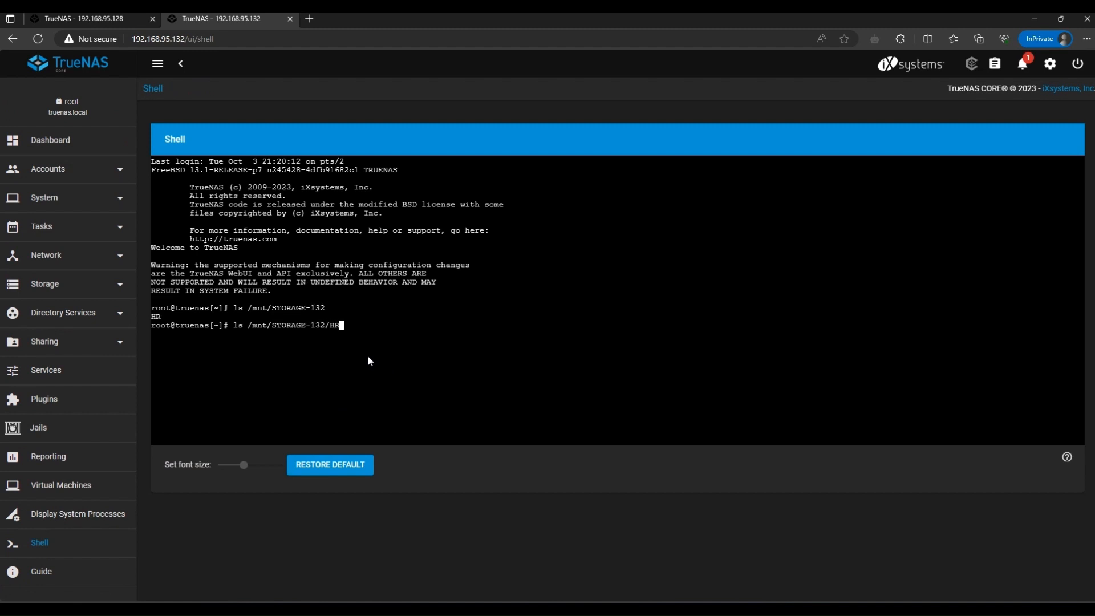
pyautogui.press('Enter')
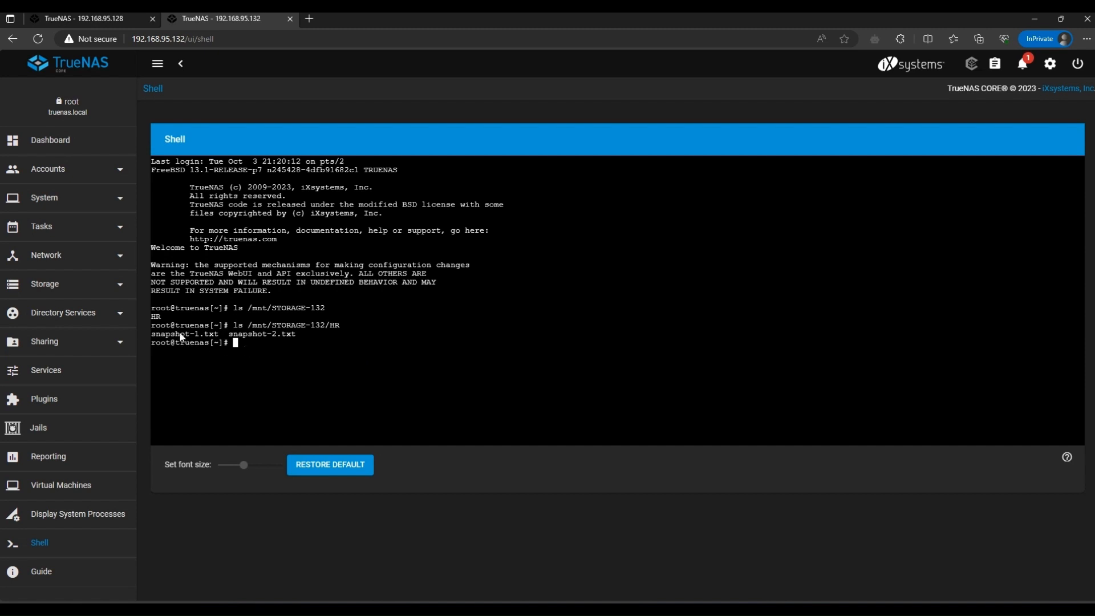